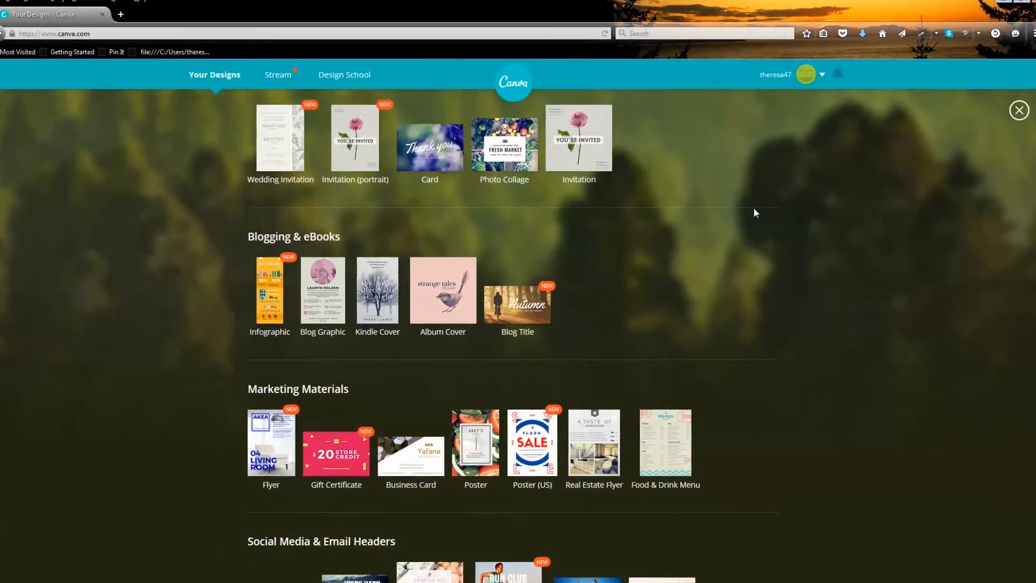
Scroll the Create a design page down toward Social Media & Email Headers.
{"action": "scroll", "scroll_direction": "down", "scroll_amount": 3}
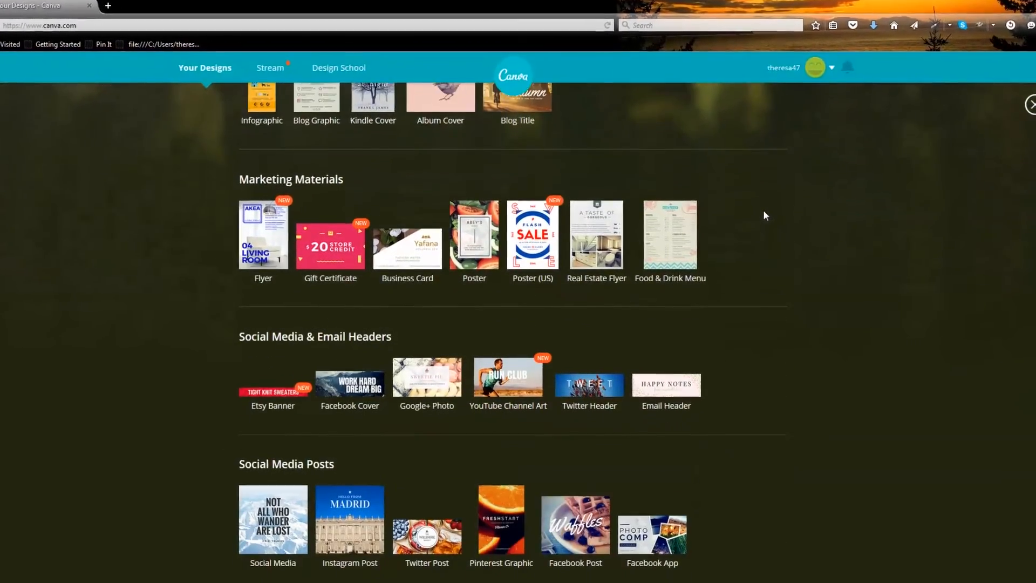
{"action": "scroll", "scroll_direction": "down", "scroll_amount": 3}
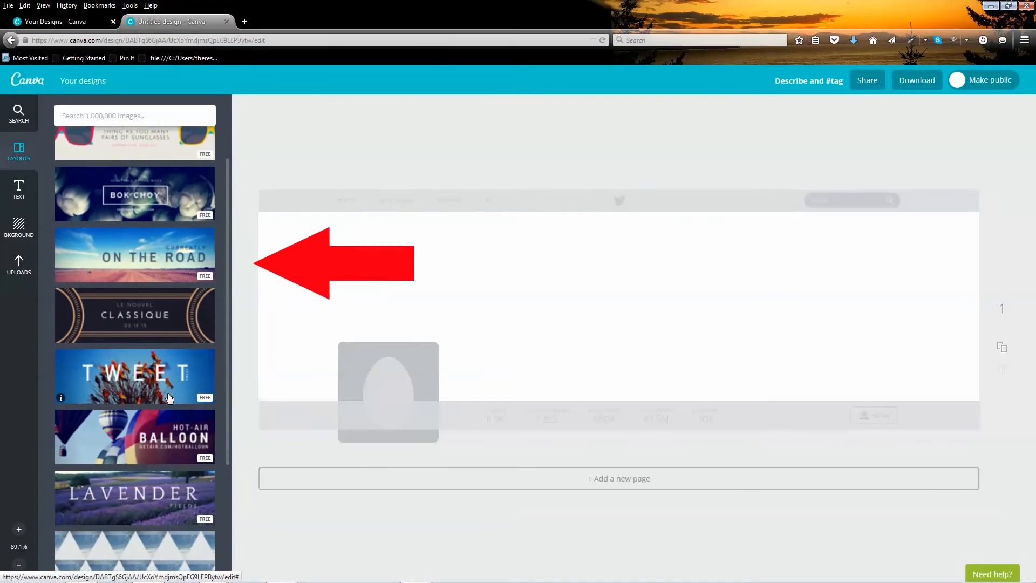
{"action": "scroll", "scroll_direction": "down", "scroll_amount": 3}
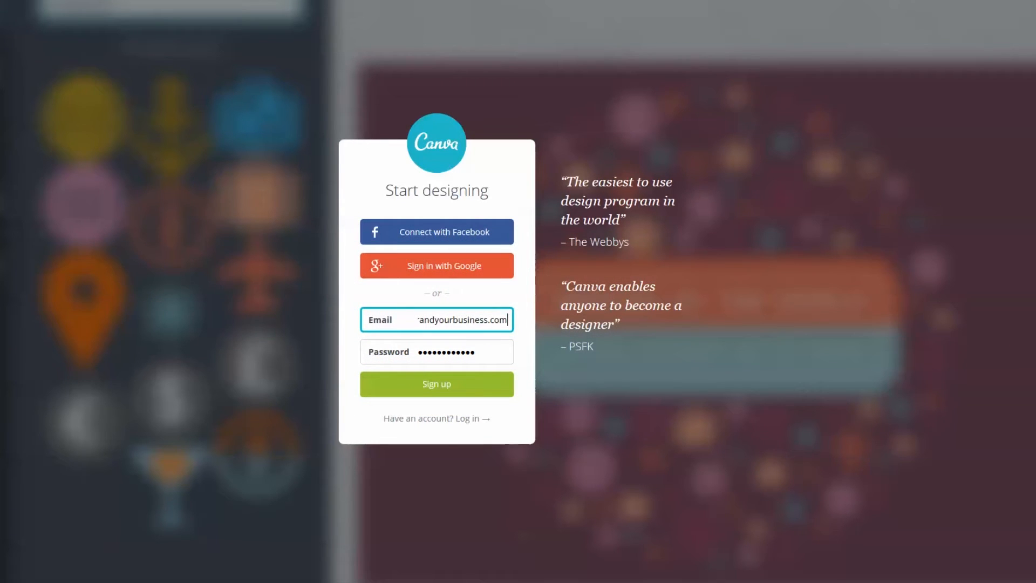
Submit the entered email and password to create the Canva account.
{"action": "left_click", "coordinate": [436, 383]}
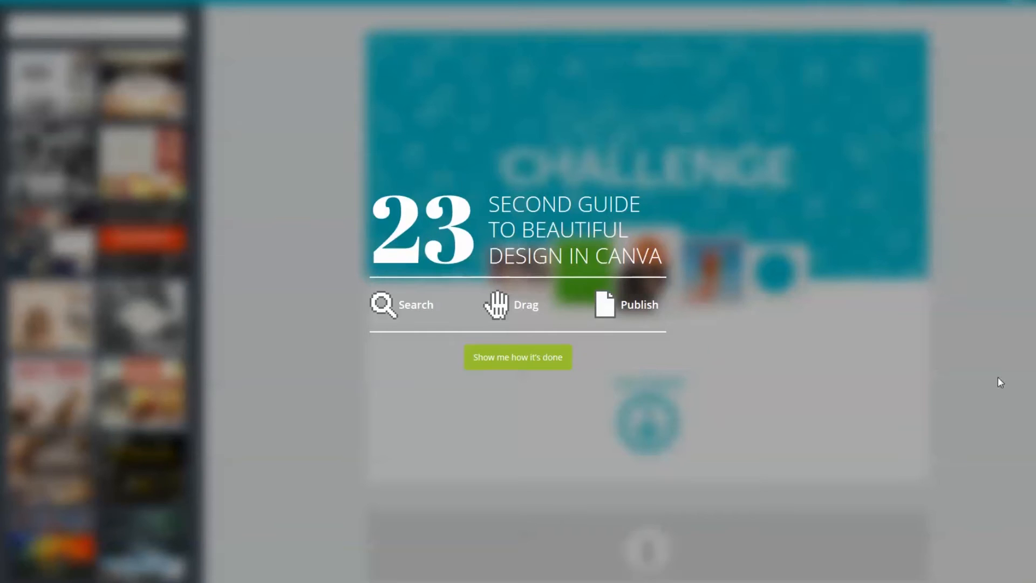
{"action": "mouse_move", "coordinate": [509, 368]}
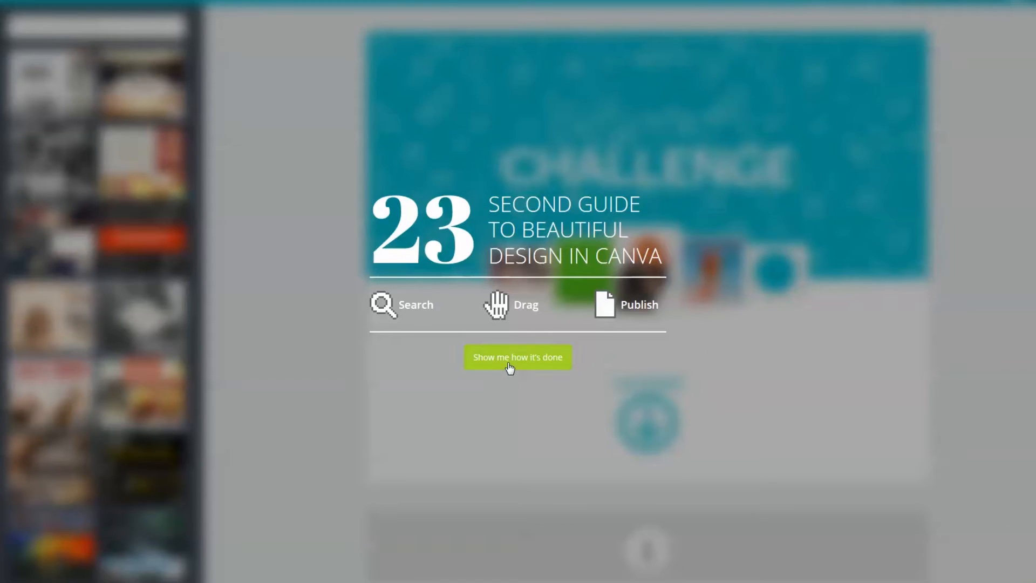
{"action": "mouse_move", "coordinate": [509, 365]}
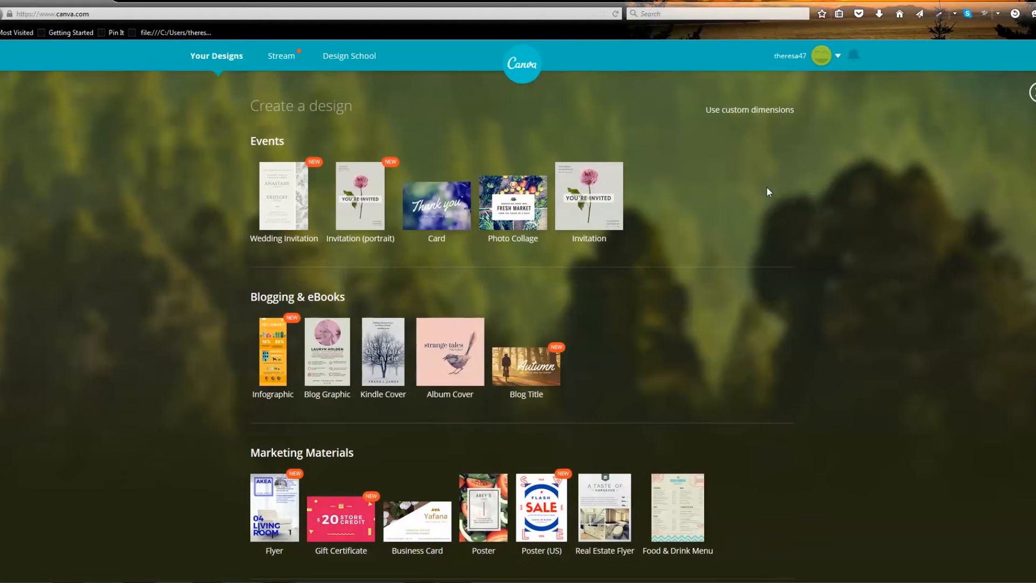
{"action": "scroll", "scroll_direction": "down", "scroll_amount": 3}
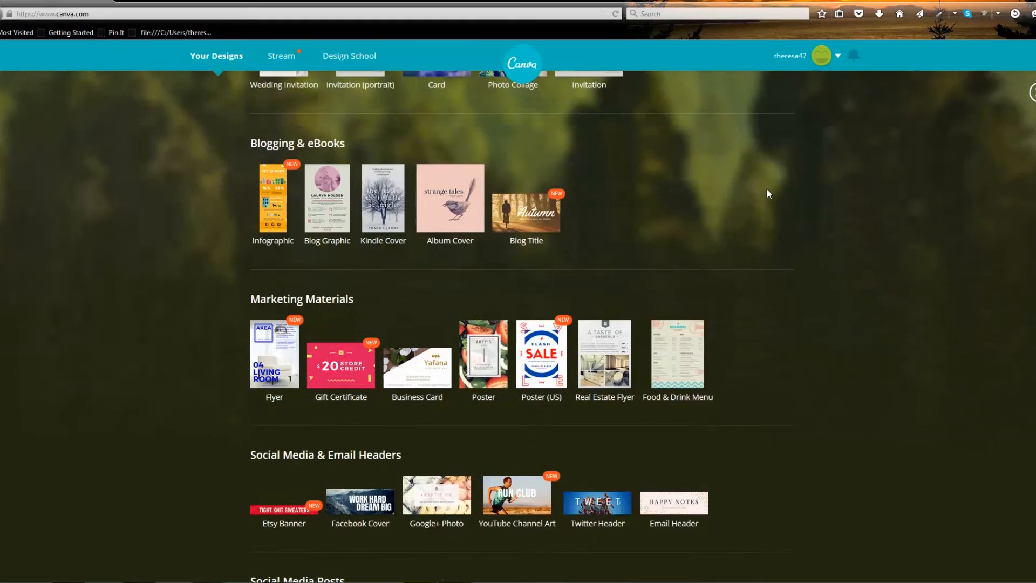
{"action": "scroll", "scroll_direction": "down", "scroll_amount": 3}
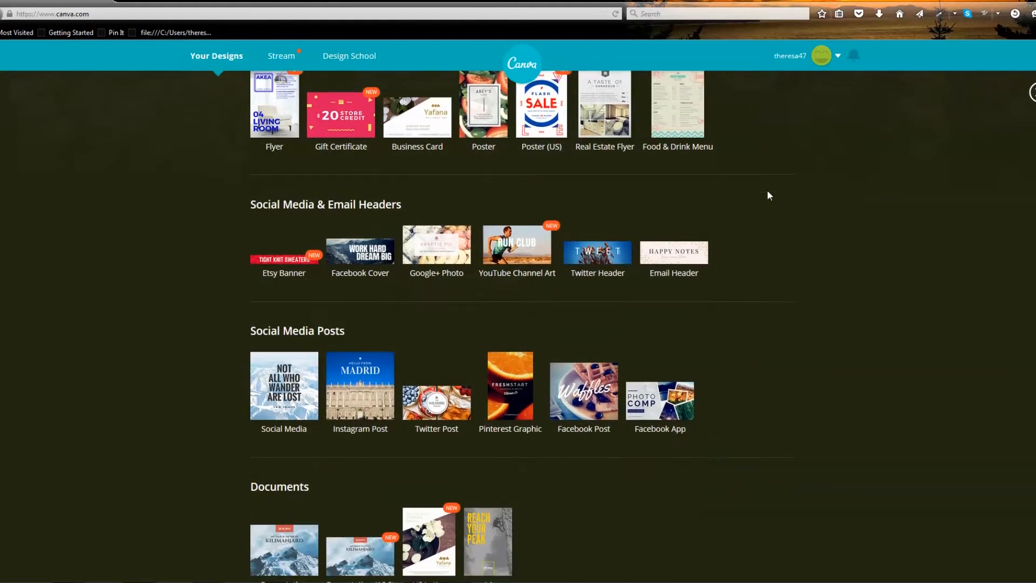
{"action": "scroll", "scroll_direction": "down", "scroll_amount": 3}
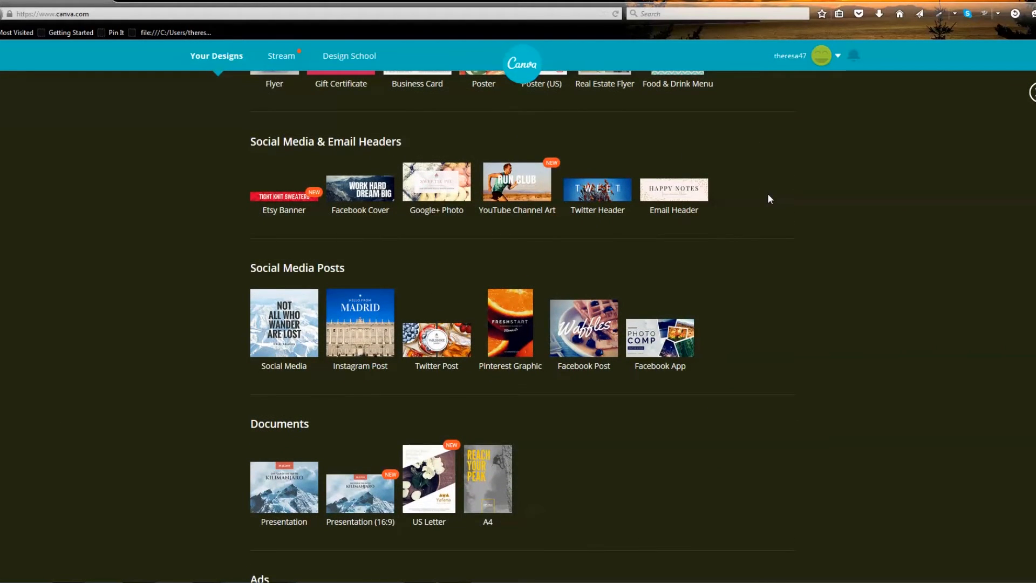
{"action": "scroll", "scroll_direction": "down", "scroll_amount": 3}
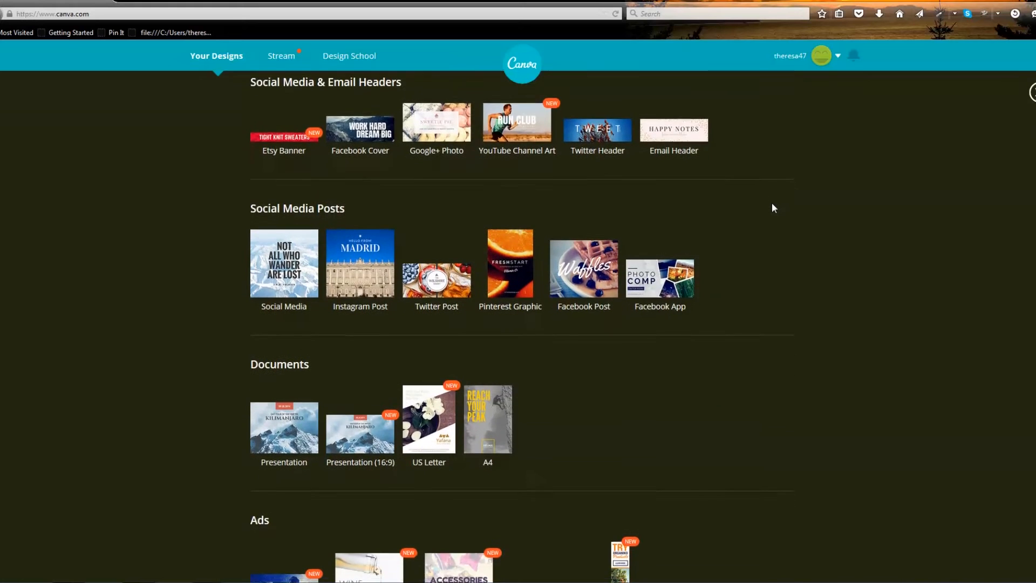
{"action": "scroll", "scroll_direction": "down", "scroll_amount": 3}
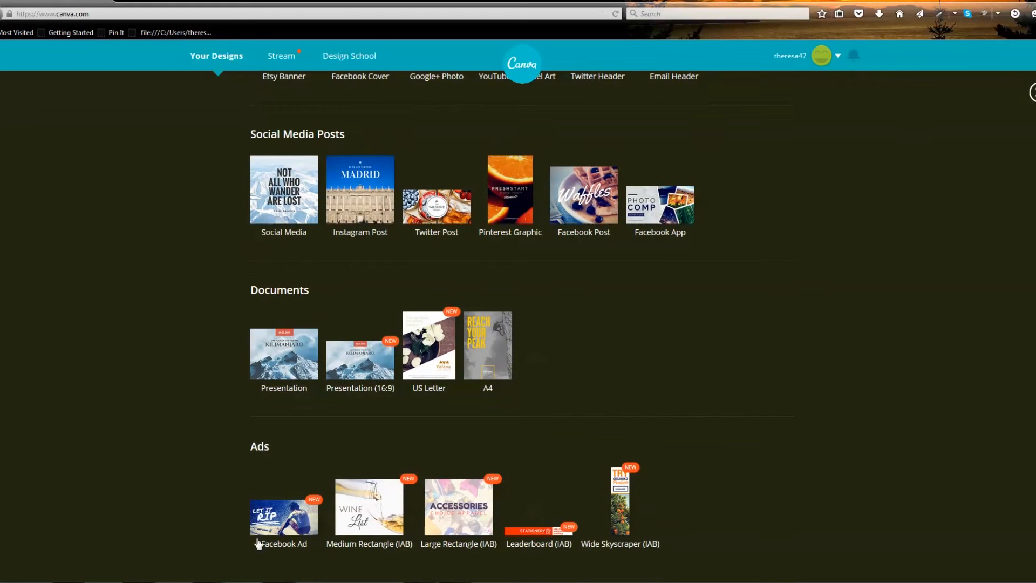
{"action": "mouse_move", "coordinate": [277, 457]}
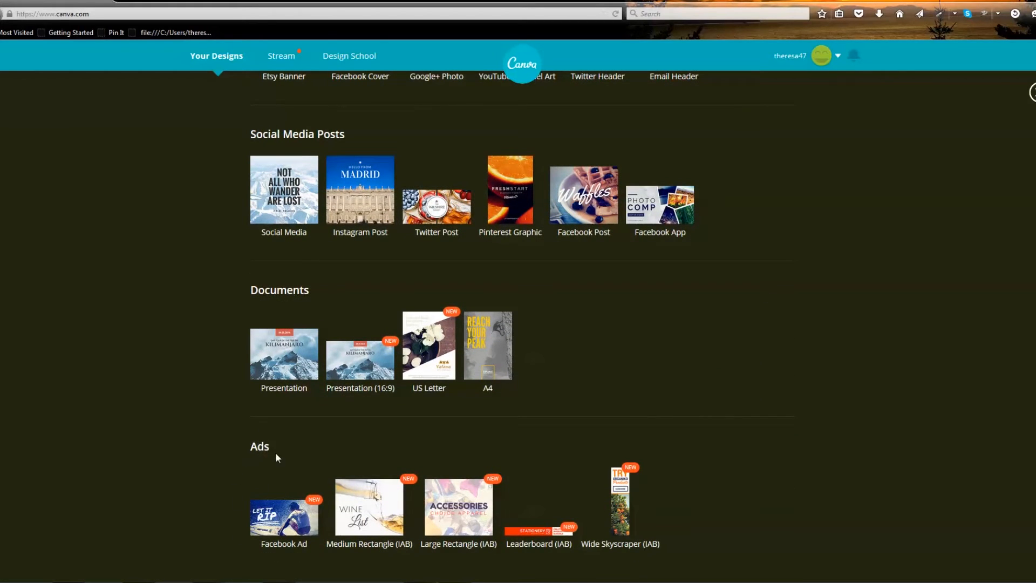
{"action": "mouse_move", "coordinate": [283, 522]}
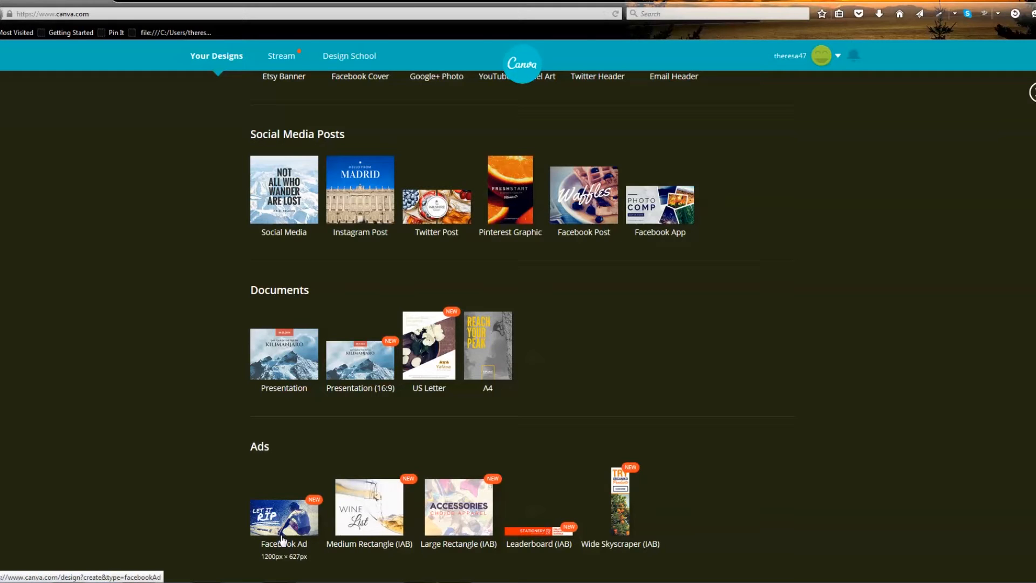
{"action": "mouse_move", "coordinate": [407, 455]}
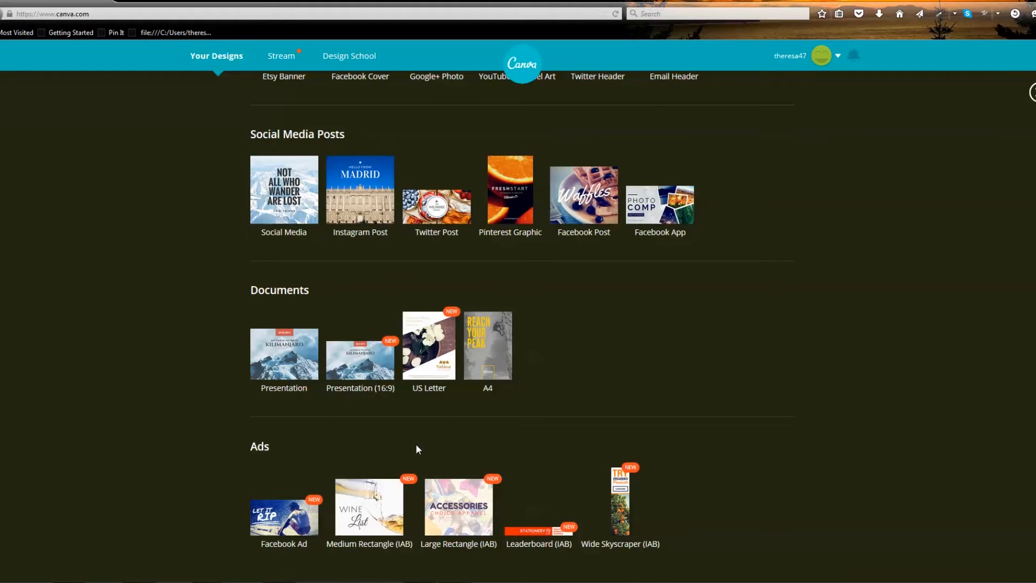
{"action": "scroll", "scroll_direction": "up", "scroll_amount": 3}
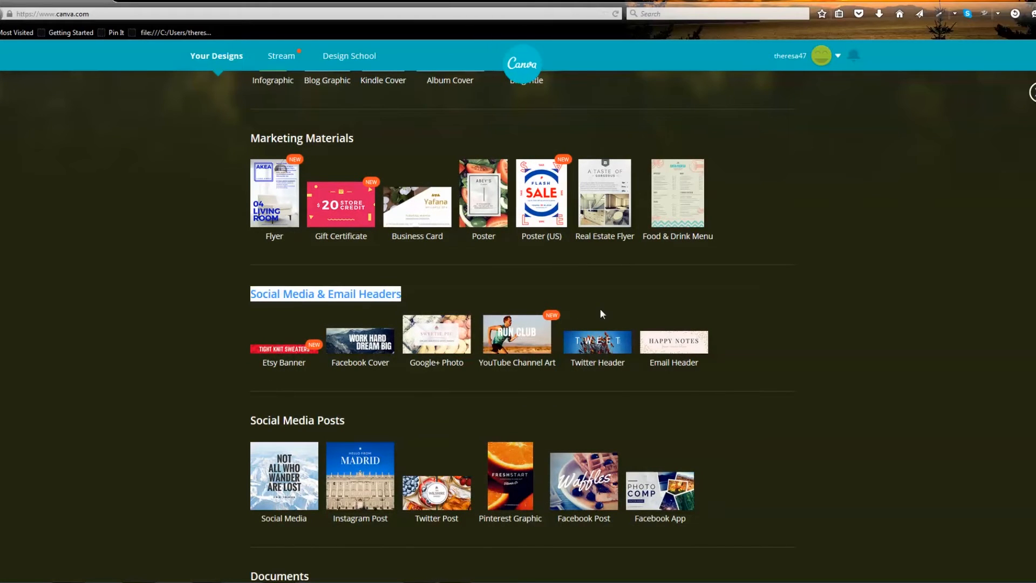
{"action": "mouse_move", "coordinate": [597, 341]}
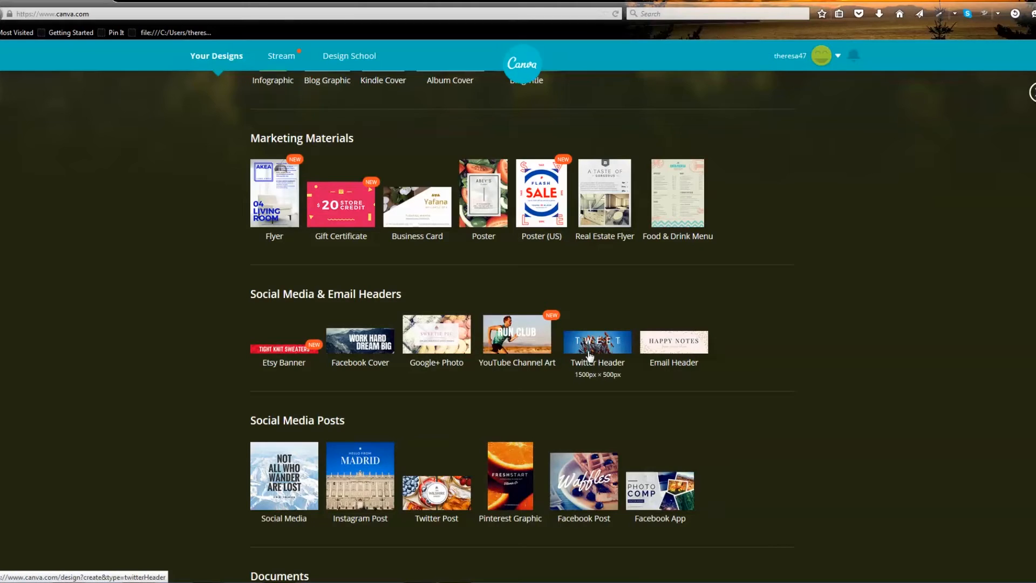
Start a Twitter Header design and browse the free header layouts.
{"action": "left_click", "coordinate": [597, 341]}
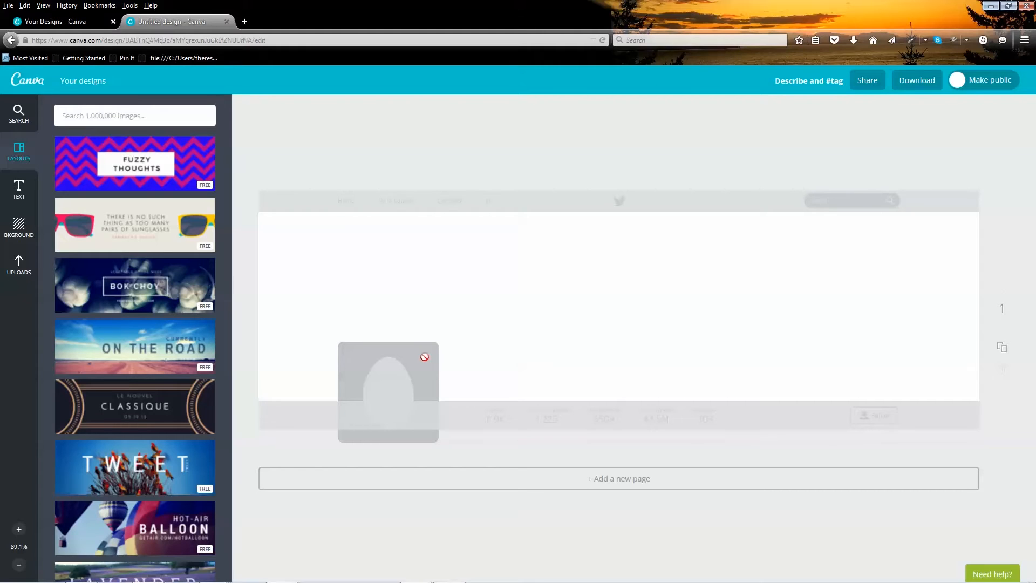
{"action": "mouse_move", "coordinate": [368, 399]}
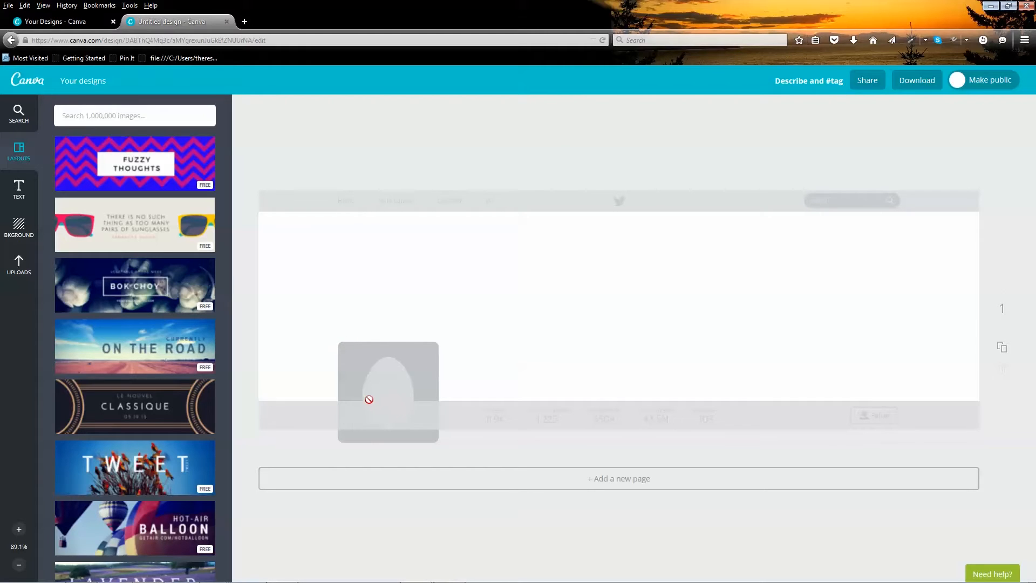
{"action": "mouse_move", "coordinate": [514, 397]}
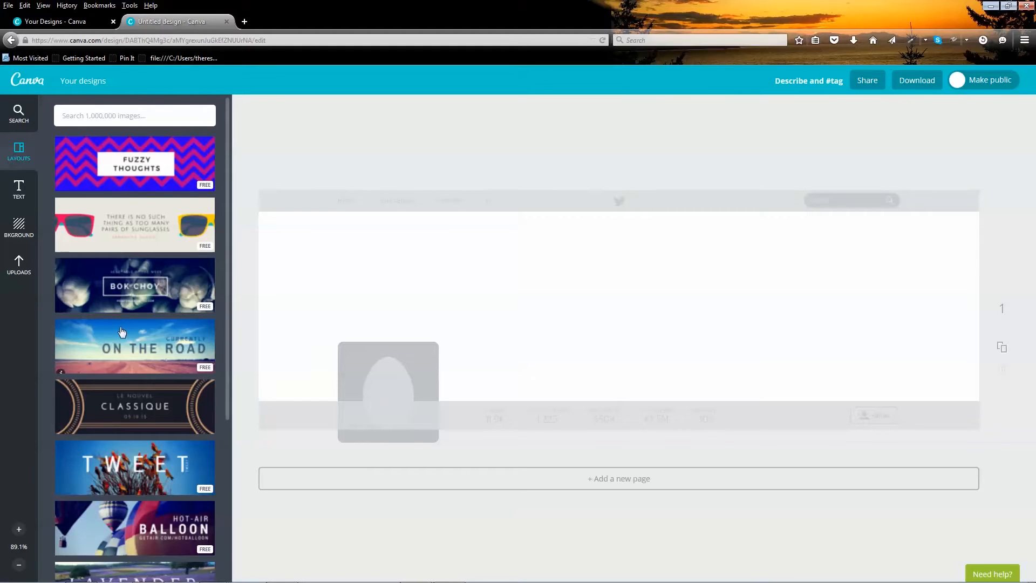
{"action": "scroll", "scroll_direction": "down", "scroll_amount": 3}
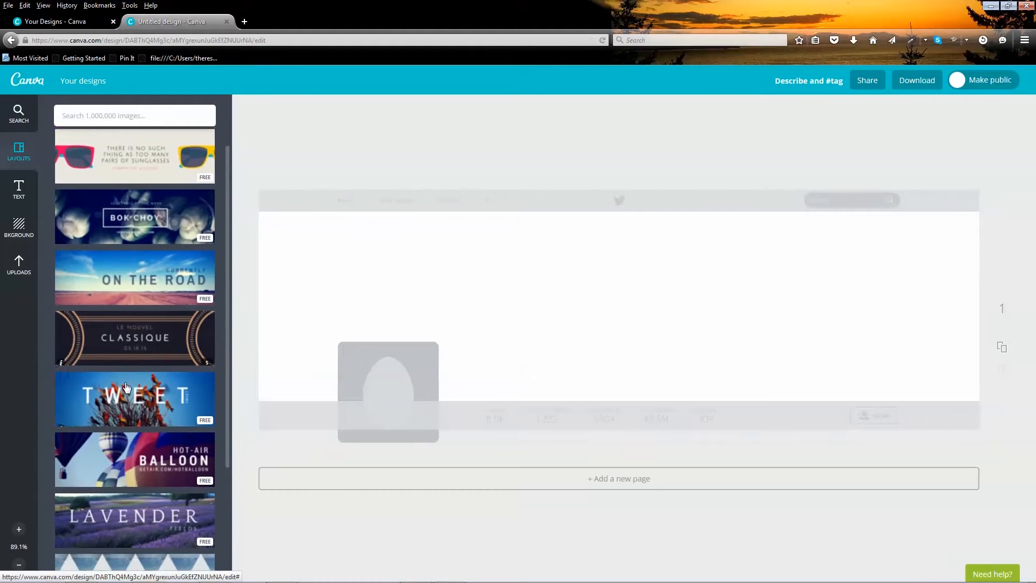
{"action": "scroll", "scroll_direction": "down", "scroll_amount": 3}
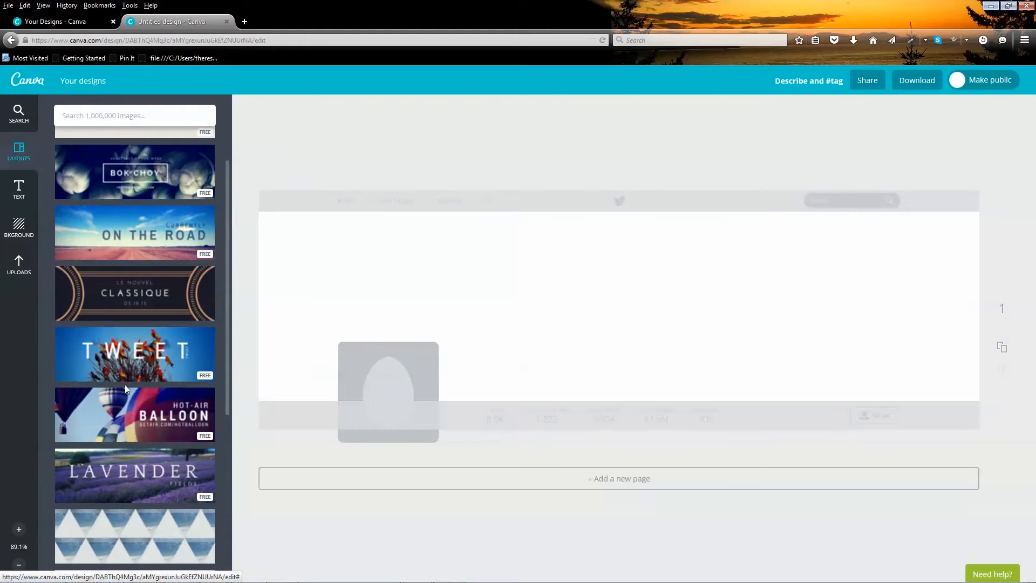
{"action": "scroll", "scroll_direction": "down", "scroll_amount": 3}
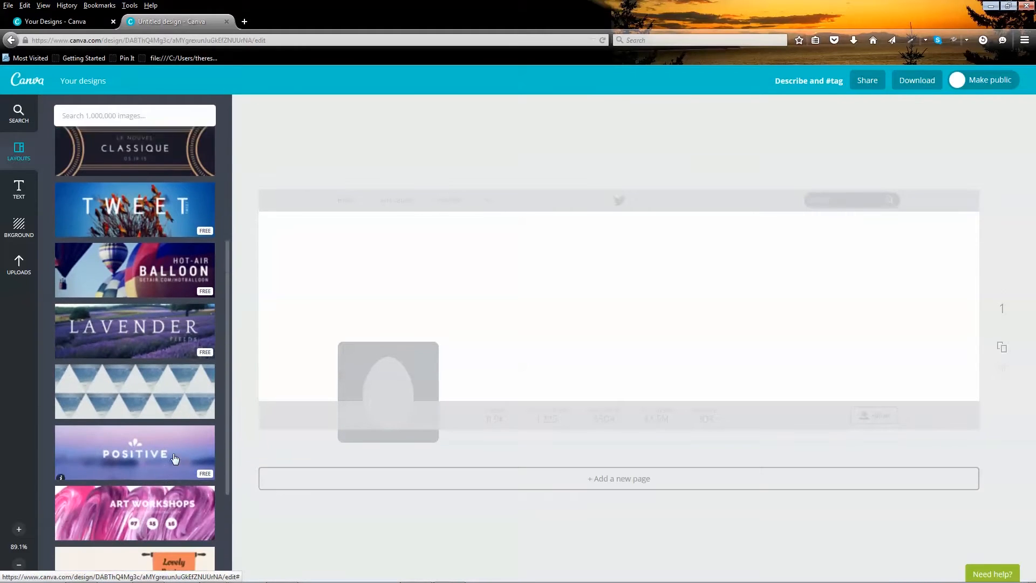
{"action": "scroll", "scroll_direction": "down", "scroll_amount": 3}
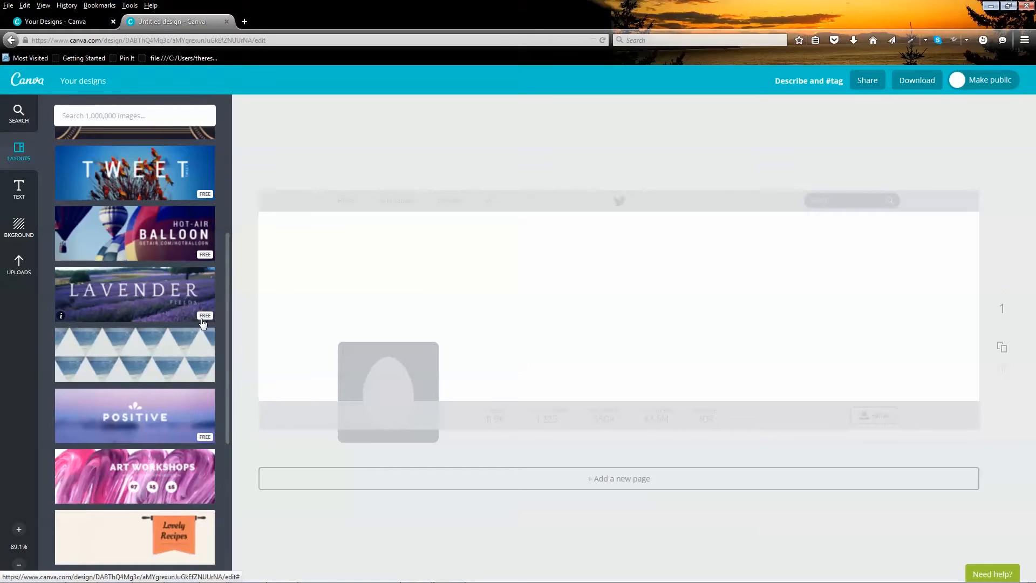
{"action": "mouse_move", "coordinate": [207, 379]}
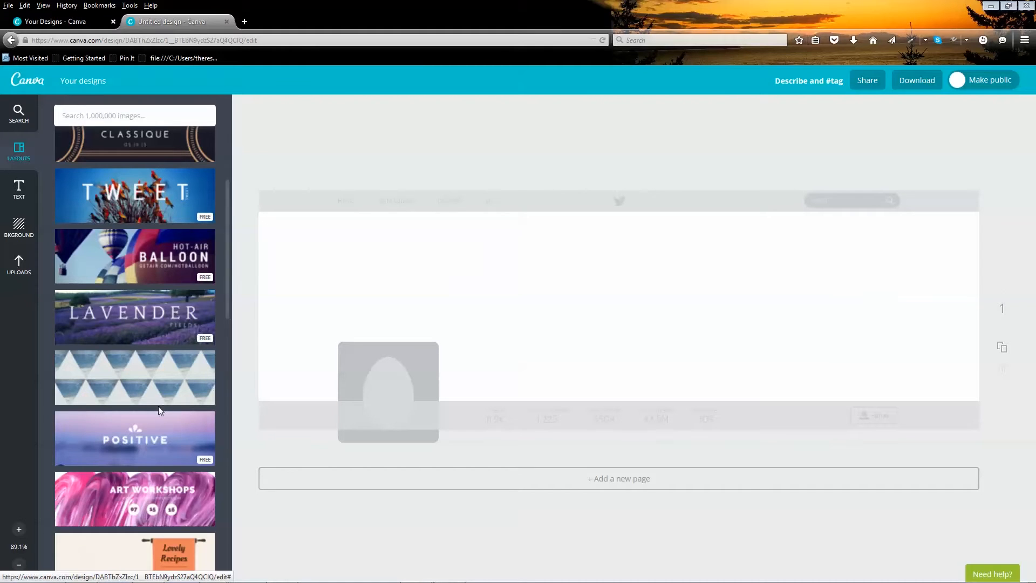
{"action": "mouse_move", "coordinate": [172, 327]}
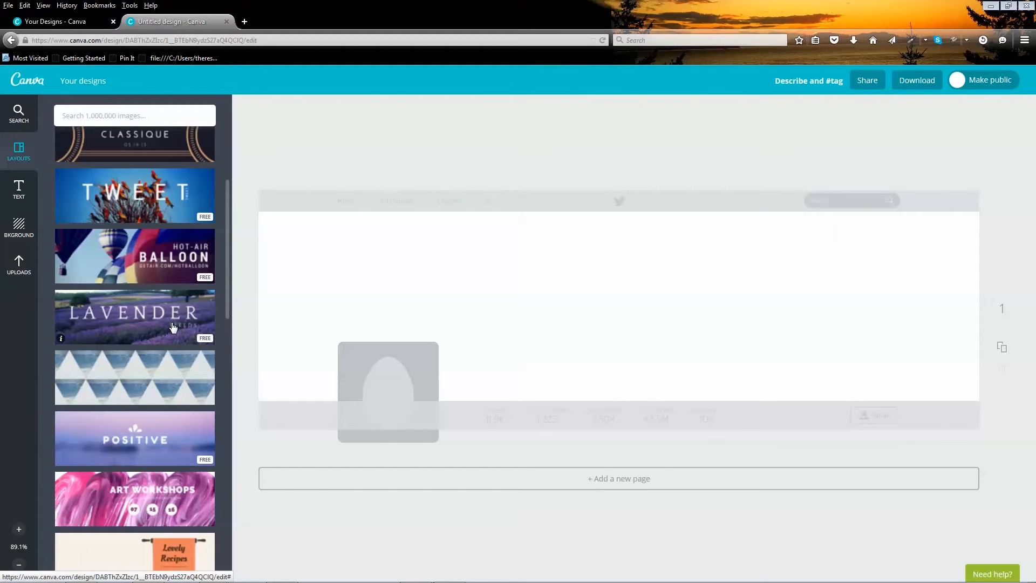
Apply the LAVENDER FIELDS layout and select its LAVENDER heading.
{"action": "left_click", "coordinate": [135, 316]}
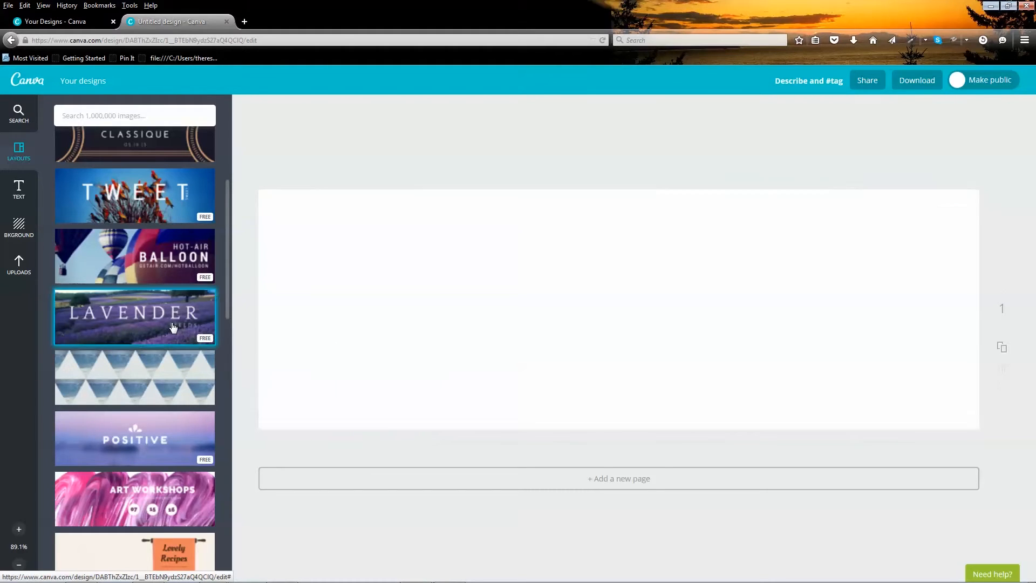
{"action": "left_click", "coordinate": [135, 317]}
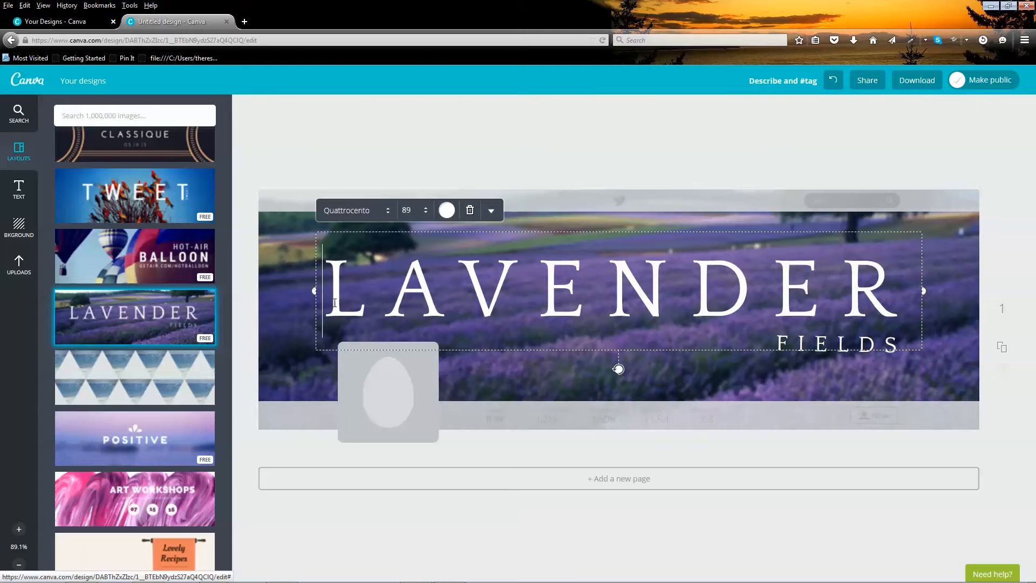
{"action": "mouse_move", "coordinate": [282, 151]}
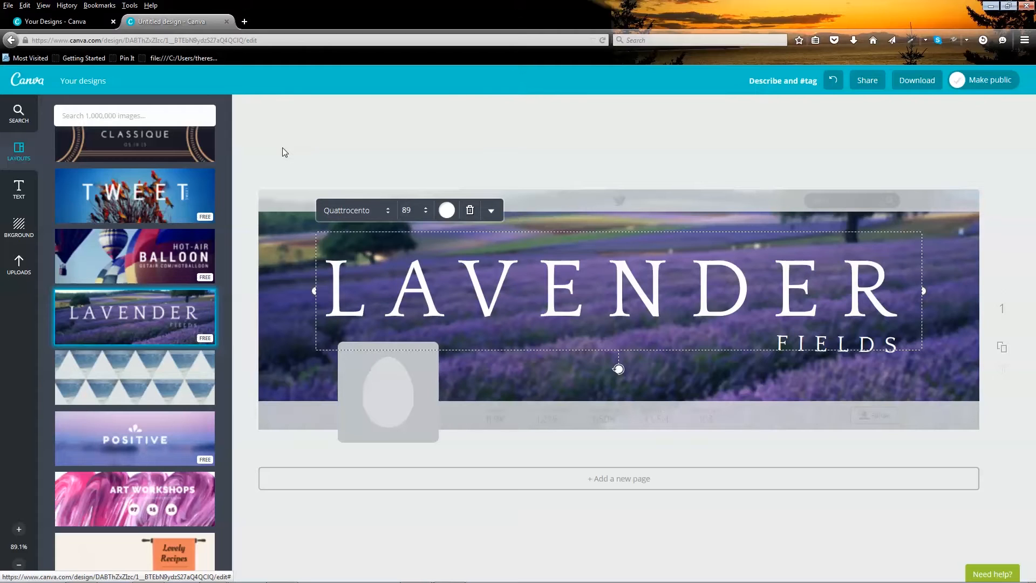
{"action": "mouse_move", "coordinate": [314, 174]}
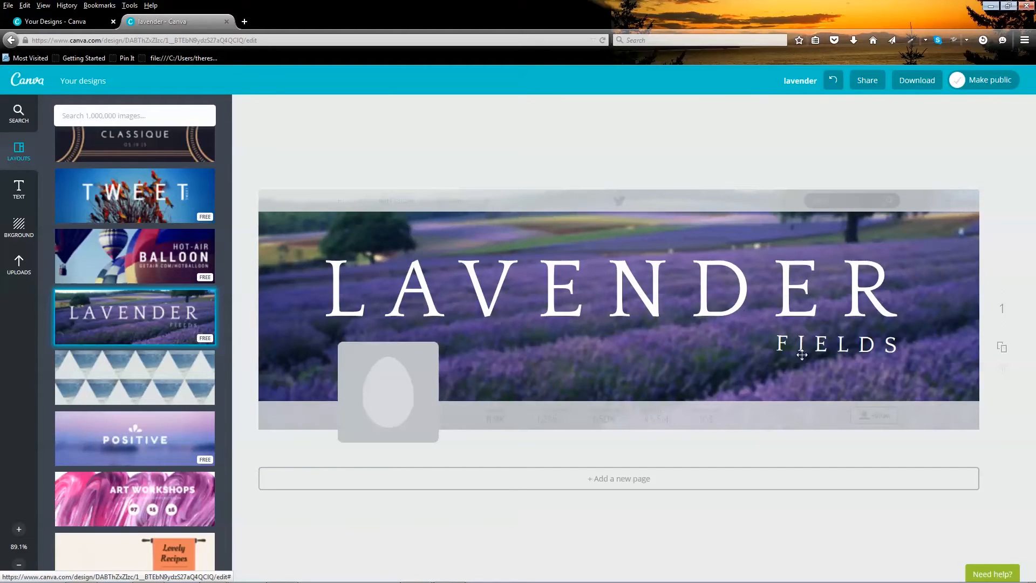
Select and delete the FIELDS subtitle.
{"action": "left_click", "coordinate": [836, 344]}
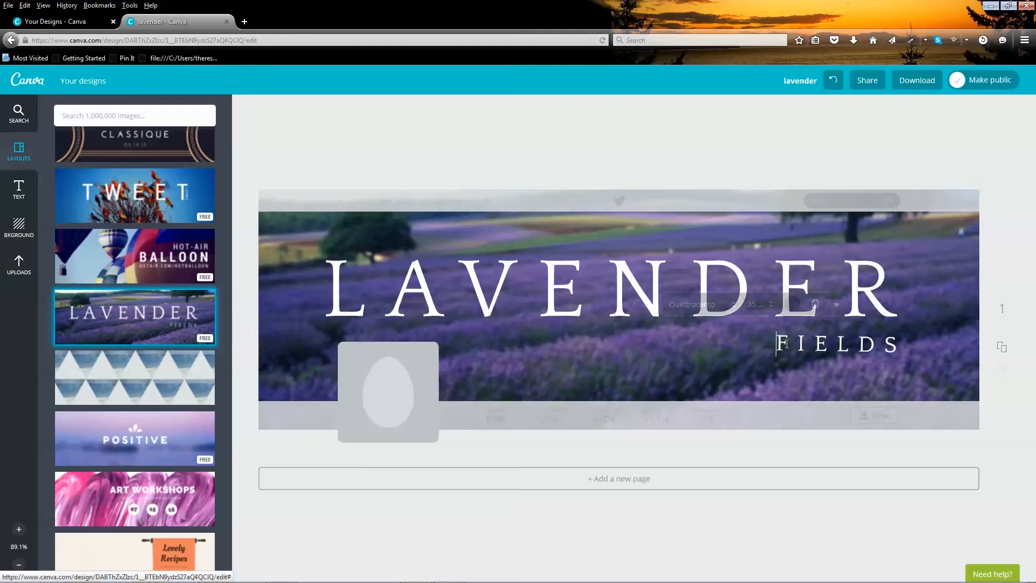
{"action": "left_click", "coordinate": [836, 344]}
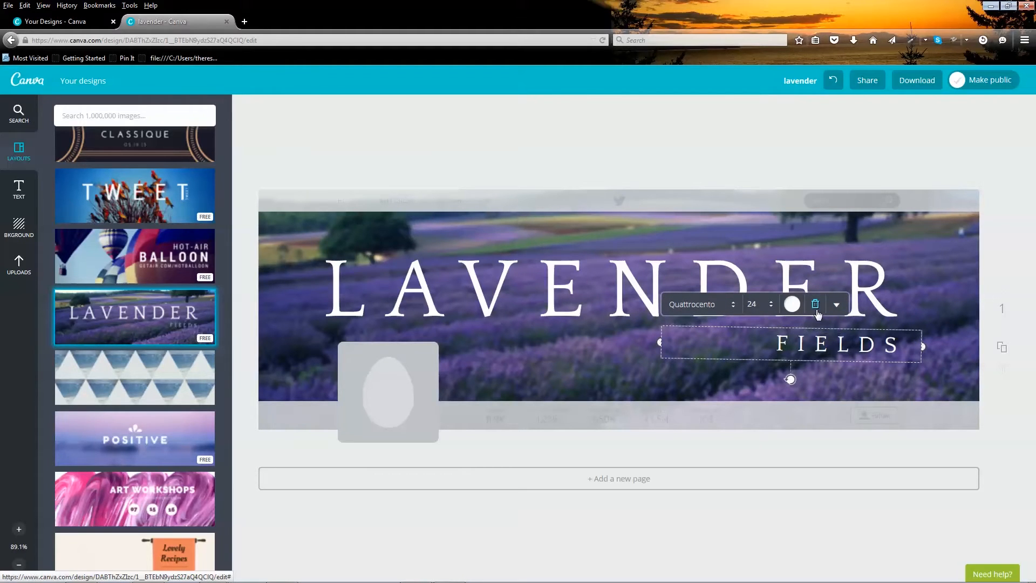
{"action": "left_click", "coordinate": [814, 303]}
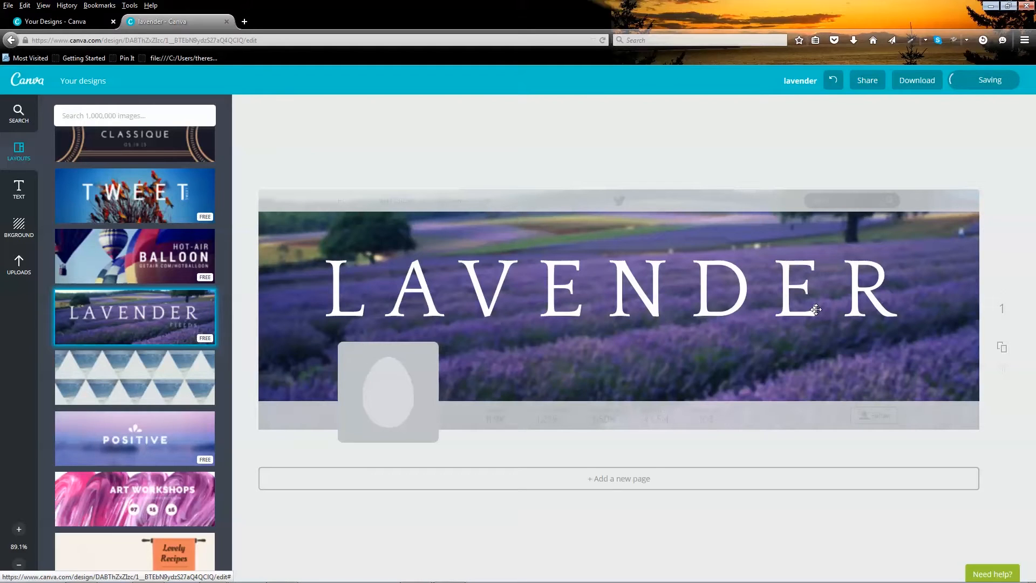
{"action": "mouse_move", "coordinate": [558, 294]}
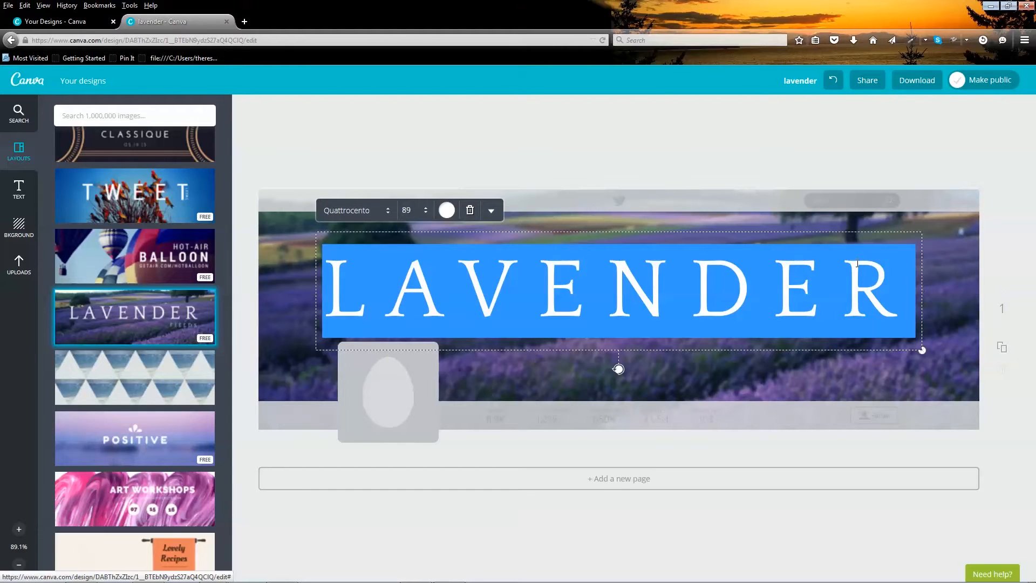
Retype the heading as 'YOUR COMPANY' and set it in Raleway.
{"action": "type", "text": "YOUR COM"}
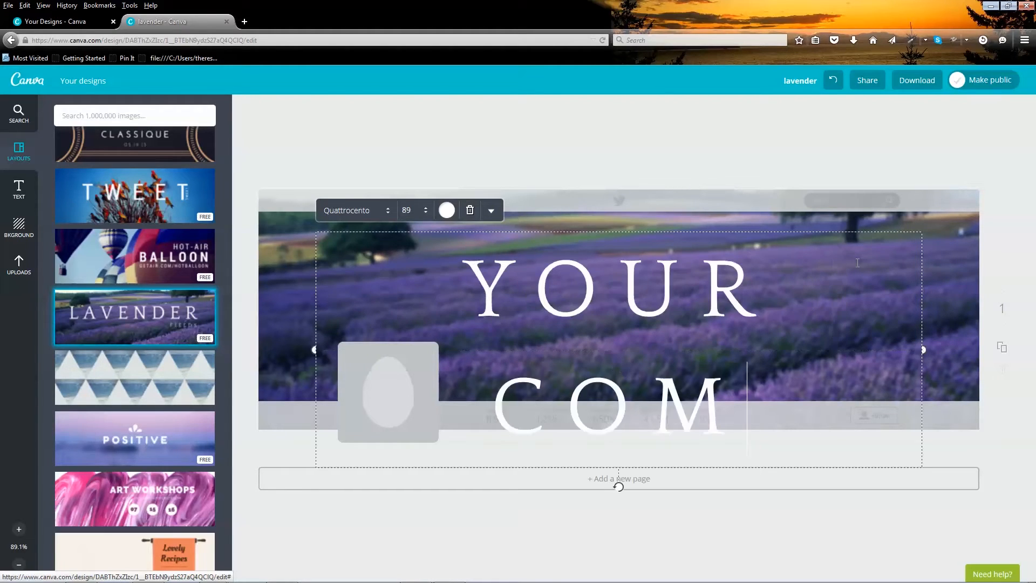
{"action": "left_click", "coordinate": [424, 209]}
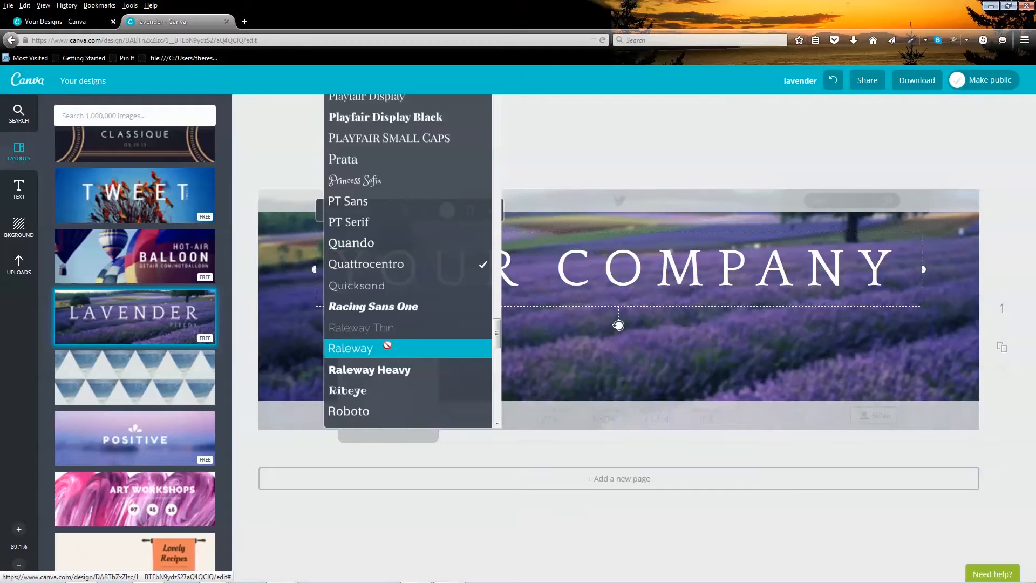
{"action": "left_click", "coordinate": [350, 347]}
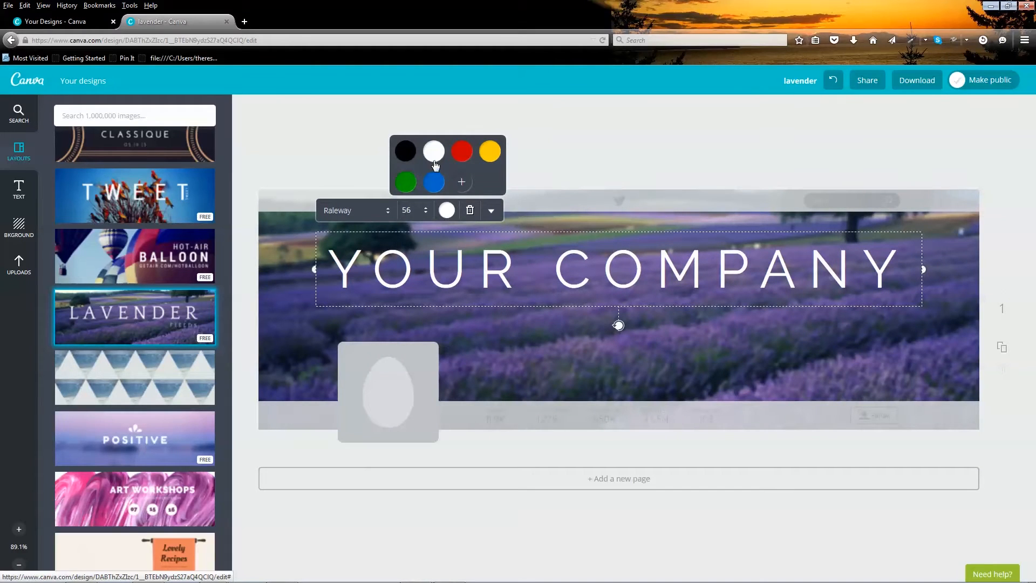
{"action": "left_click", "coordinate": [461, 182]}
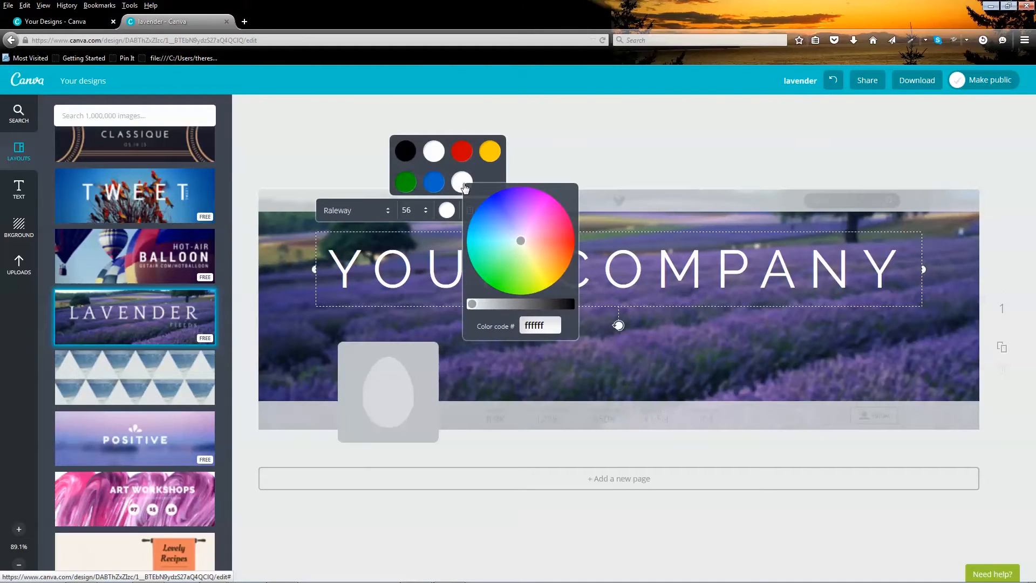
{"action": "left_click", "coordinate": [501, 274]}
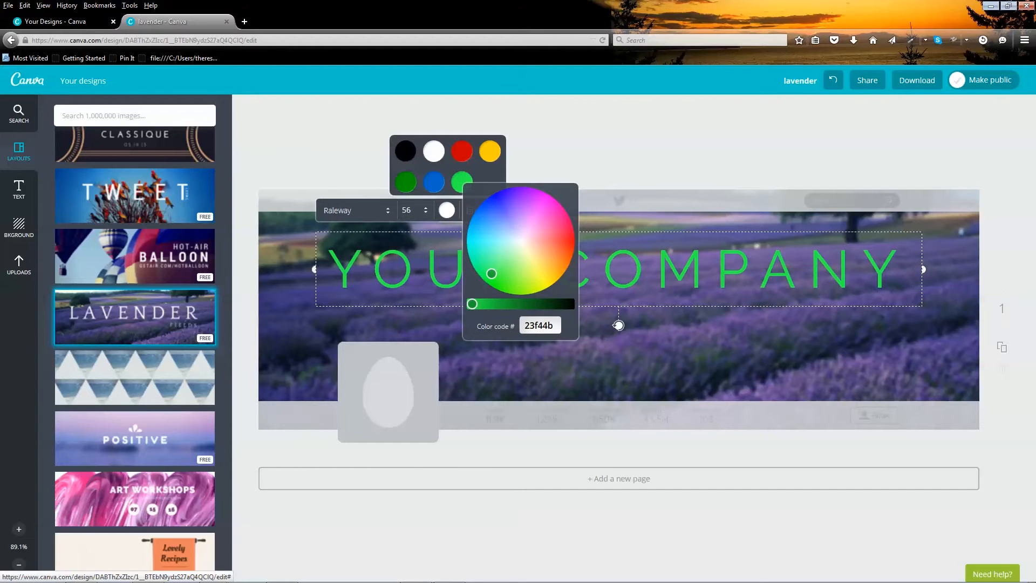
{"action": "left_click", "coordinate": [521, 243]}
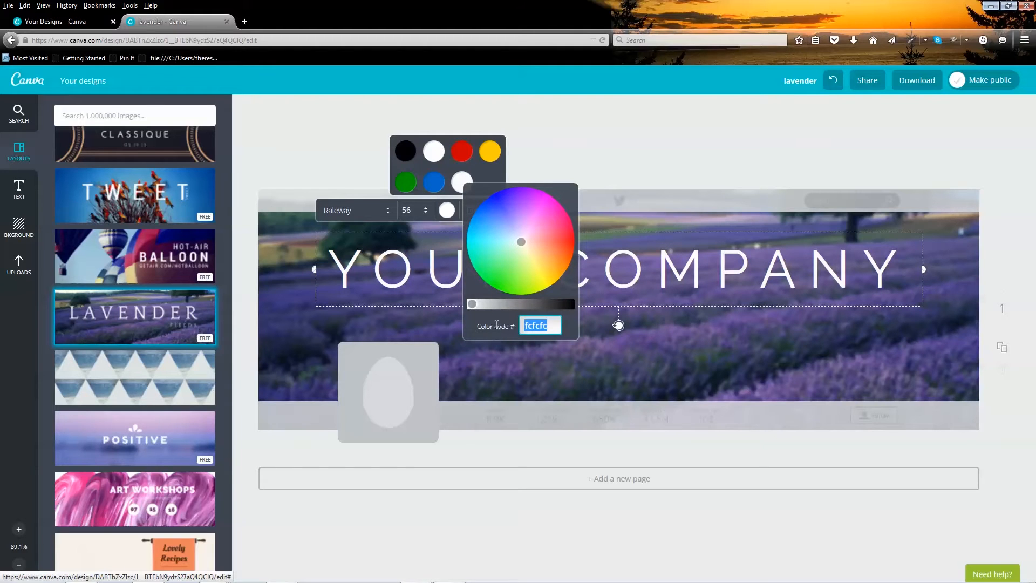
{"action": "type", "text": "ffff"}
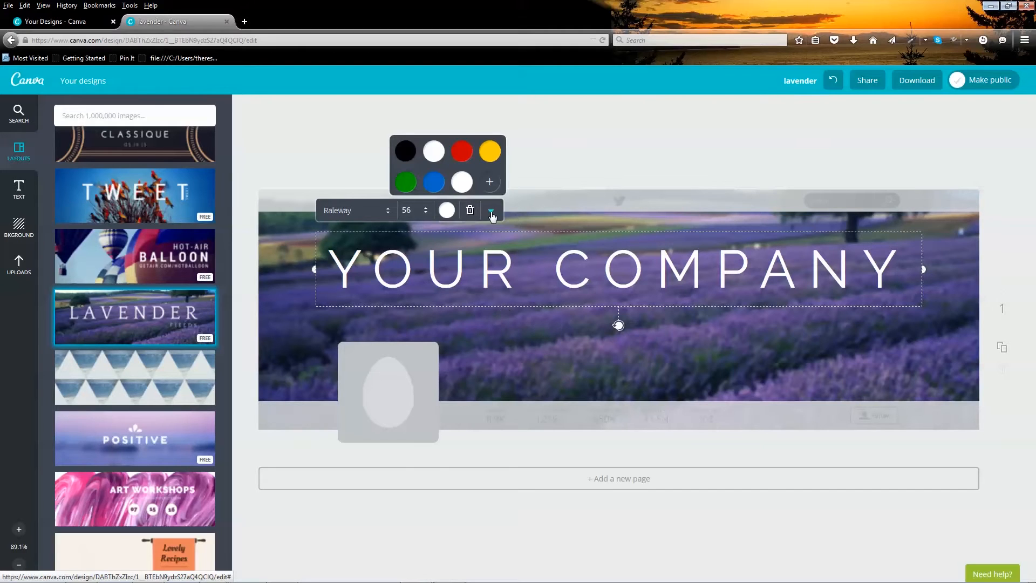
Reduce the letter spacing of the YOUR COMPANY heading.
{"action": "left_click", "coordinate": [491, 210]}
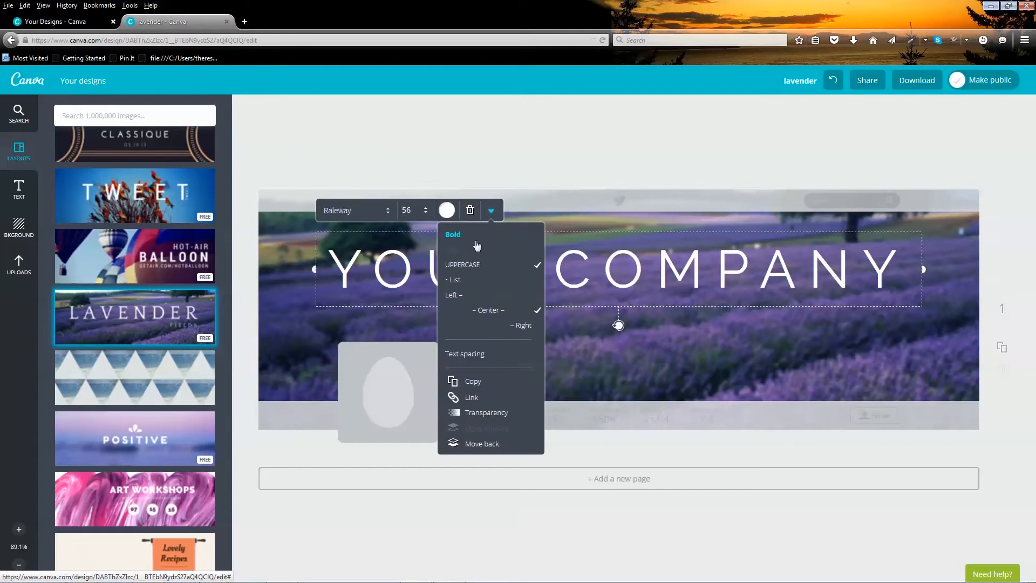
{"action": "left_click", "coordinate": [464, 354]}
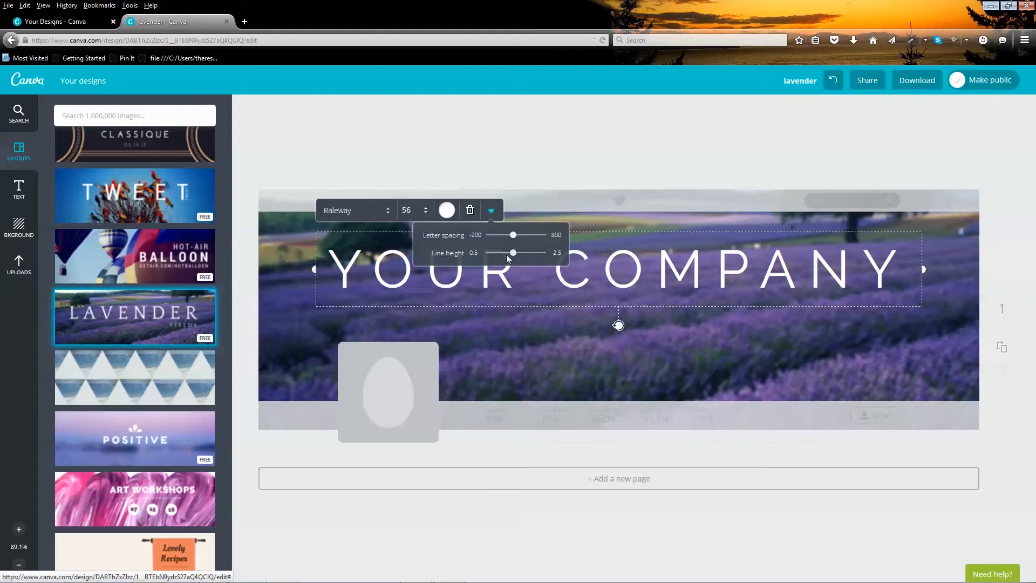
{"action": "left_click_drag", "start_coordinate": [514, 235], "coordinate": [507, 235]}
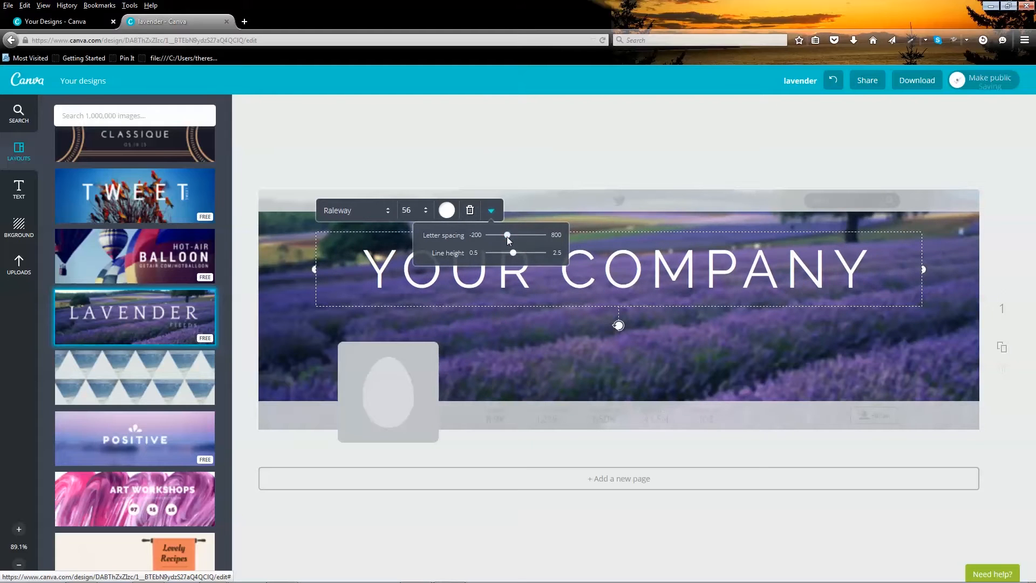
Try 50 transparency on the heading, then restore it to 100.
{"action": "left_click", "coordinate": [492, 209]}
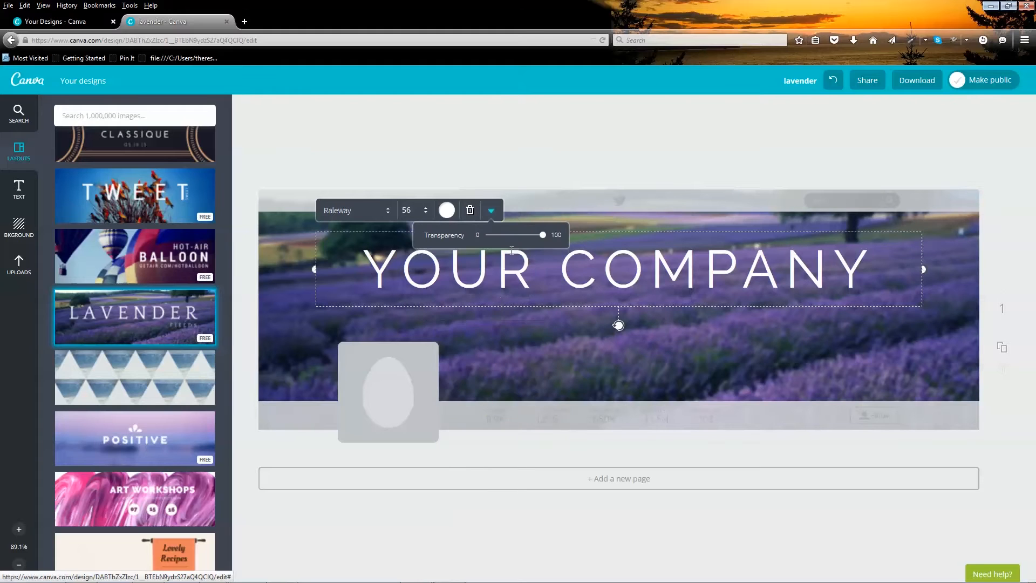
{"action": "left_click_drag", "start_coordinate": [535, 234], "coordinate": [517, 234]}
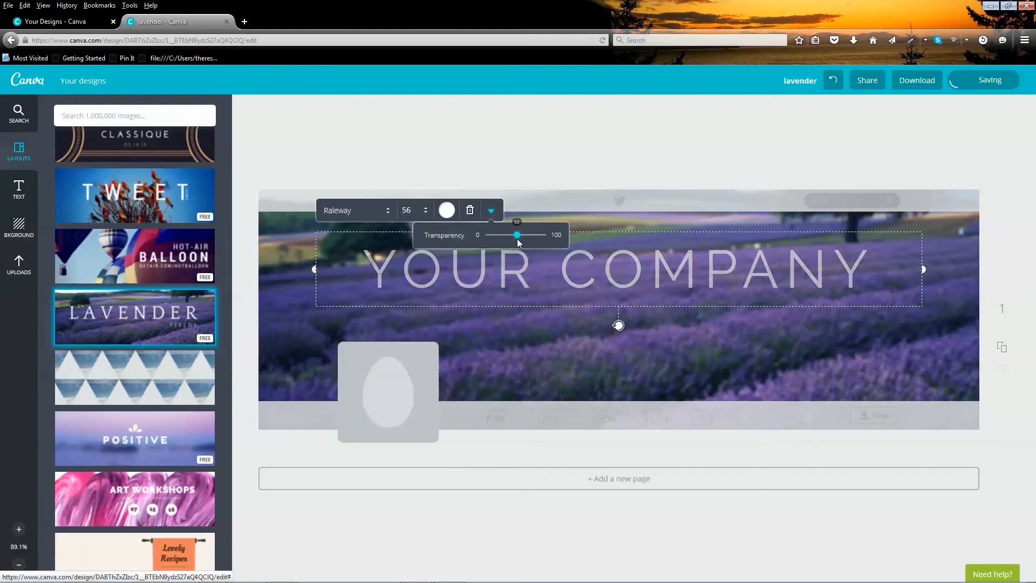
{"action": "left_click_drag", "start_coordinate": [516, 235], "coordinate": [542, 235]}
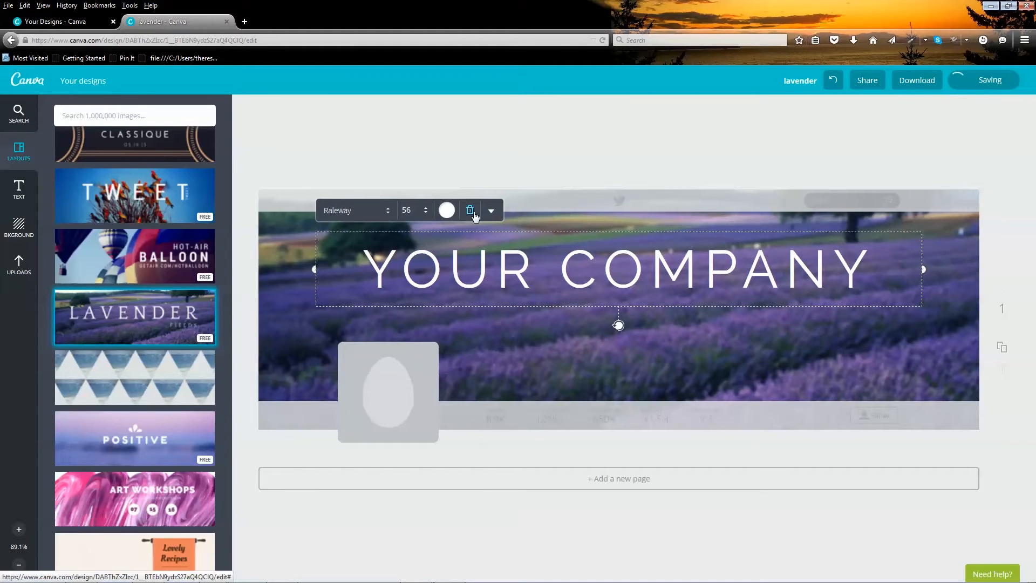
{"action": "left_click", "coordinate": [470, 210]}
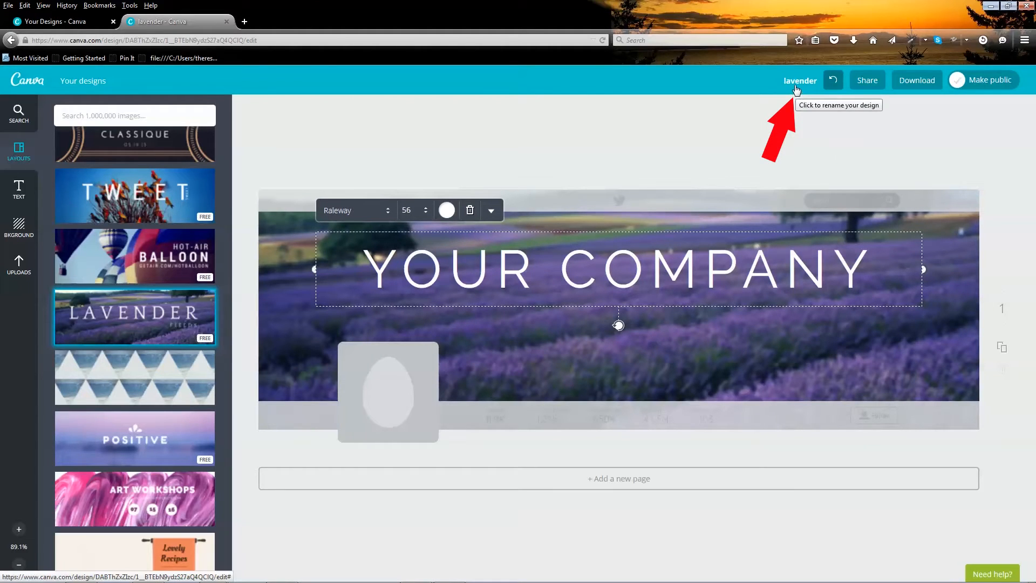
Change the design title from 'lavender' to 'TwitterHeader'.
{"action": "left_click", "coordinate": [800, 80]}
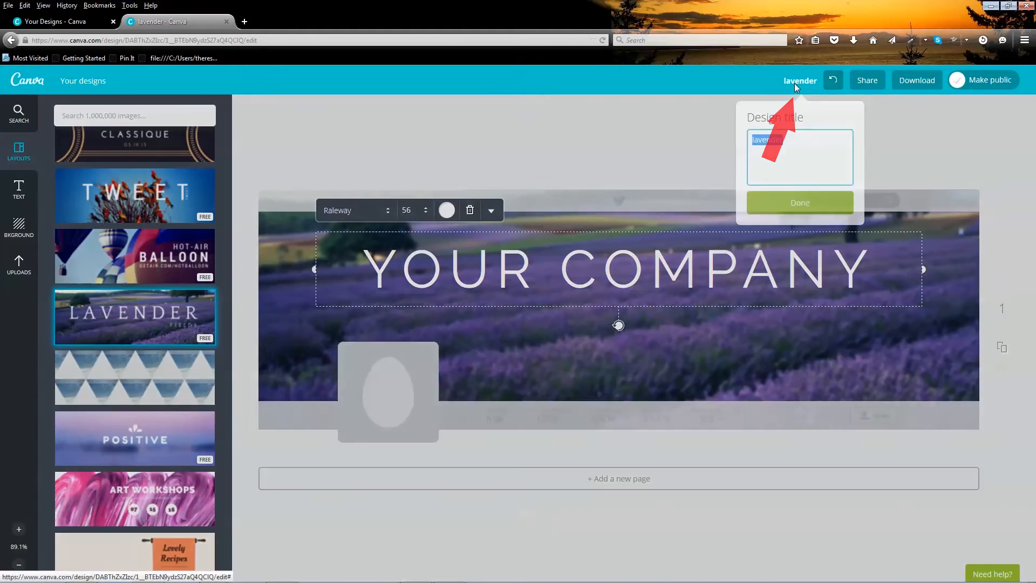
{"action": "type", "text": "TwitterHe"}
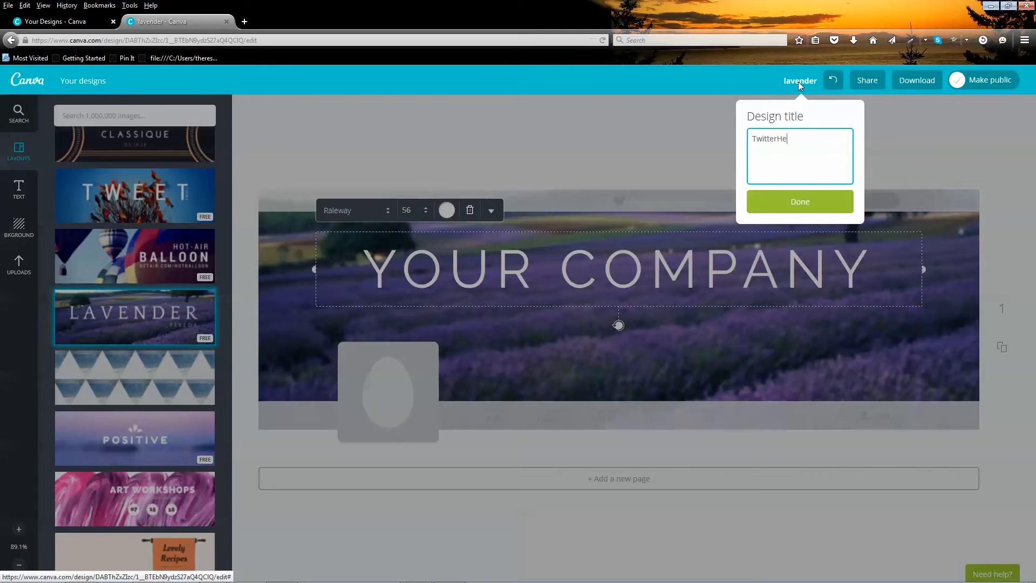
{"action": "type", "text": "ader"}
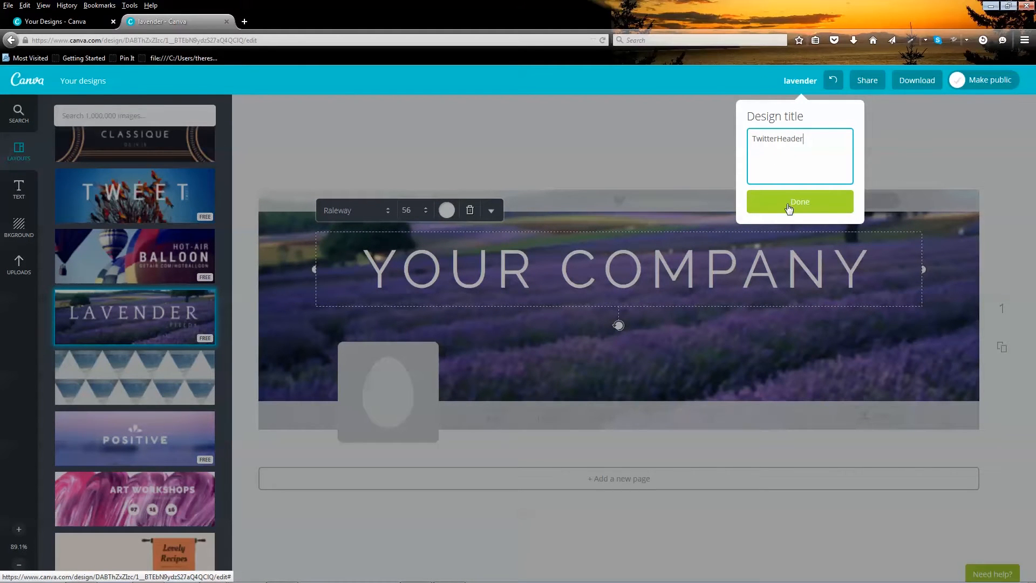
{"action": "left_click", "coordinate": [798, 201]}
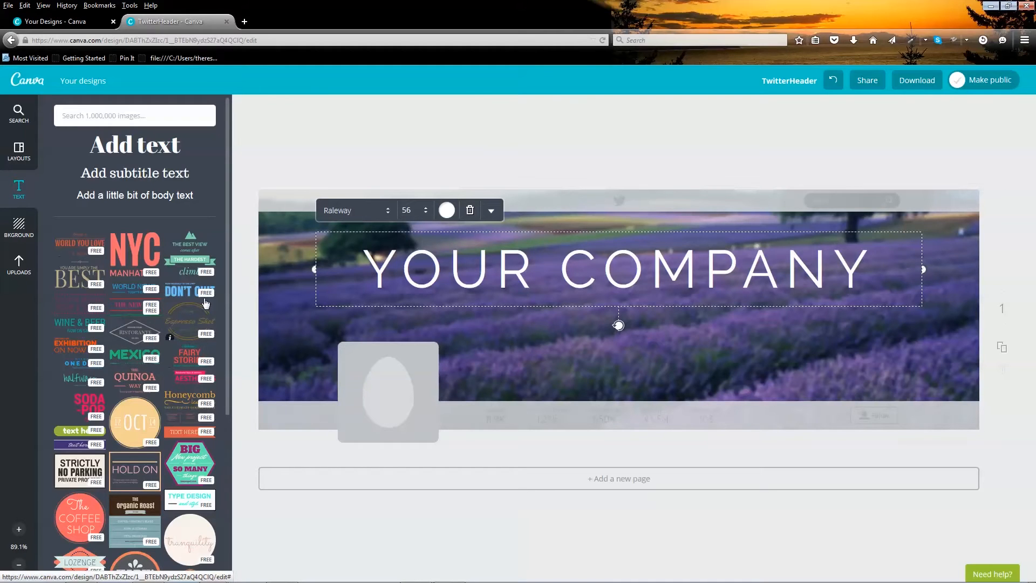
{"action": "mouse_move", "coordinate": [373, 170]}
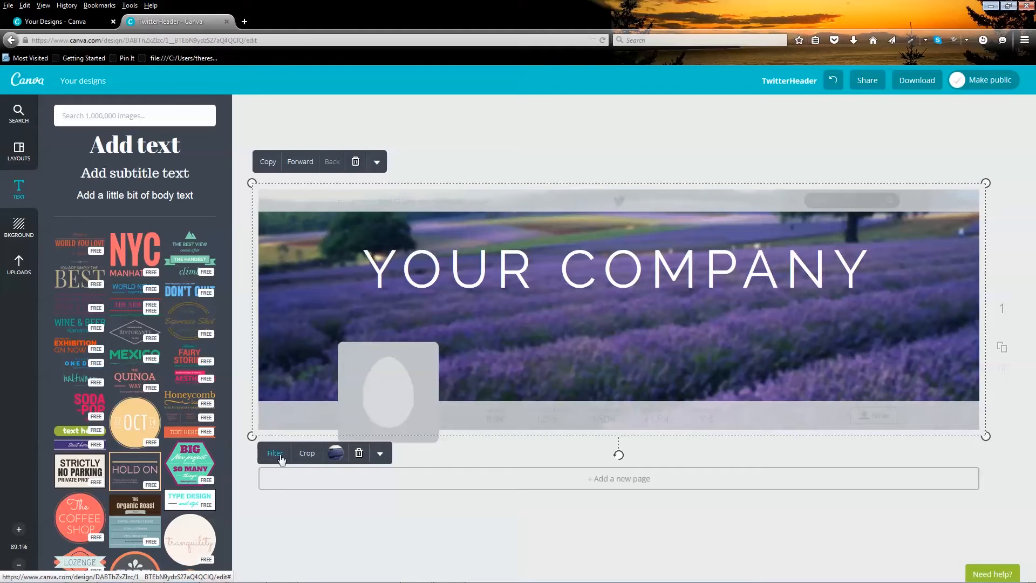
Apply the black-and-white Street filter to the background photo, slightly darker with more contrast.
{"action": "left_click", "coordinate": [274, 453]}
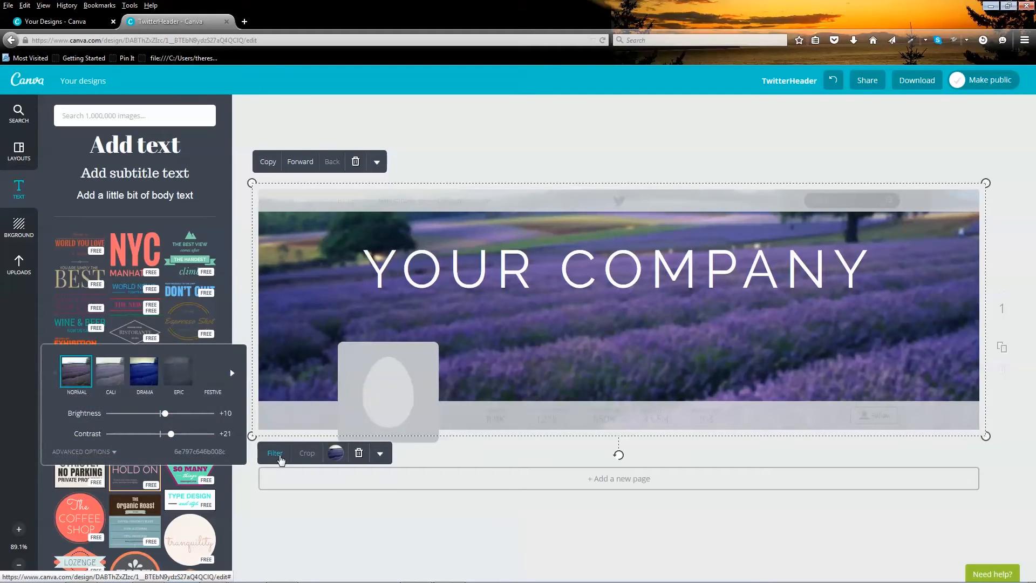
{"action": "left_click", "coordinate": [212, 370]}
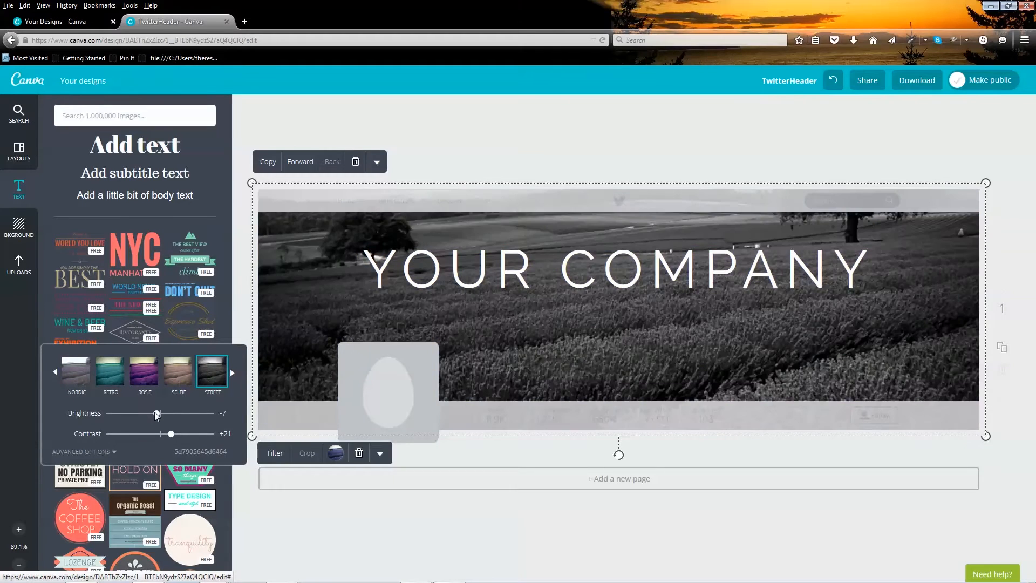
{"action": "left_click_drag", "start_coordinate": [157, 413], "coordinate": [157, 412]}
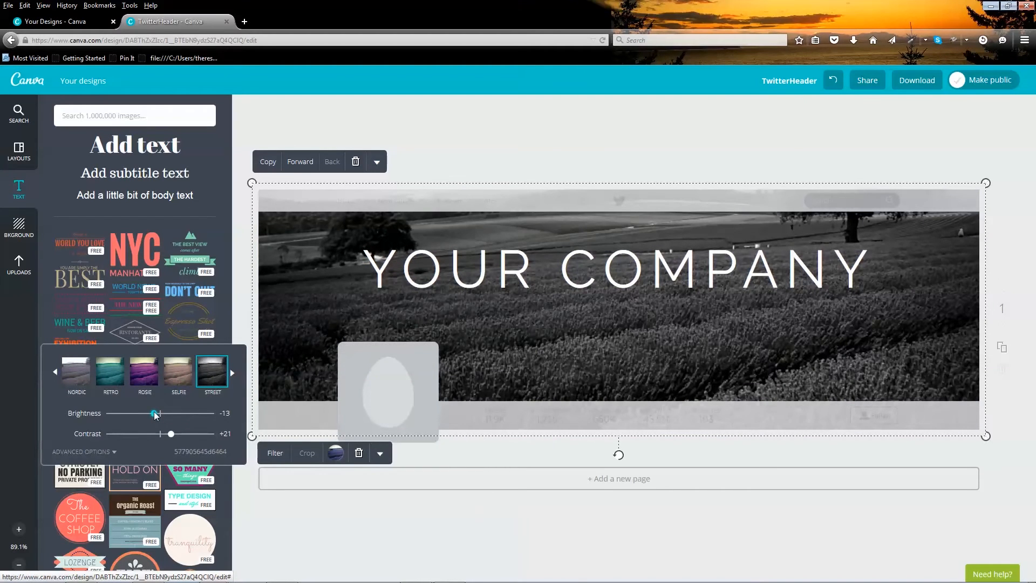
{"action": "left_click_drag", "start_coordinate": [171, 433], "coordinate": [183, 433]}
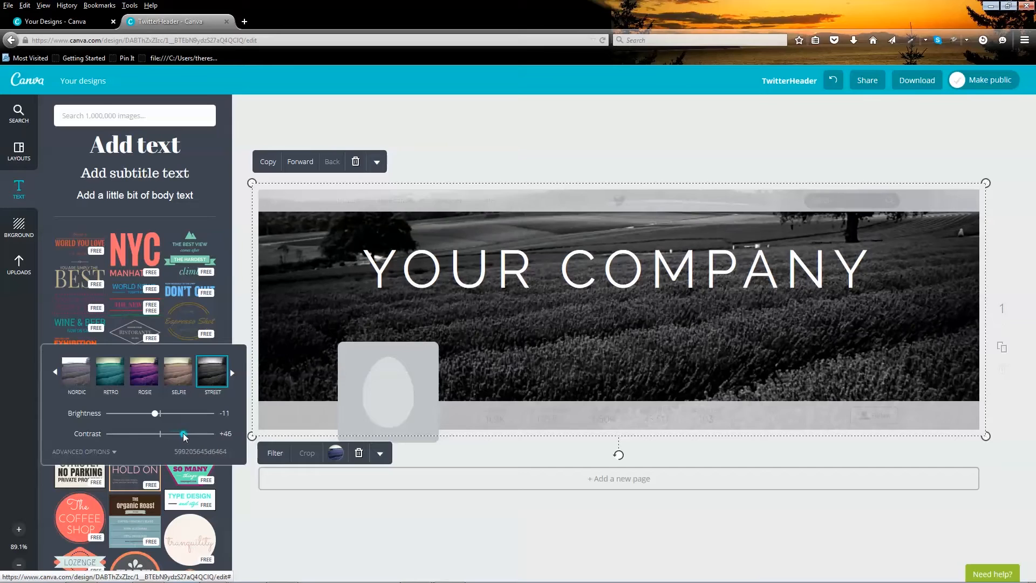
Set the photo's blur to about -3 in the advanced filter adjustments.
{"action": "left_click", "coordinate": [80, 451]}
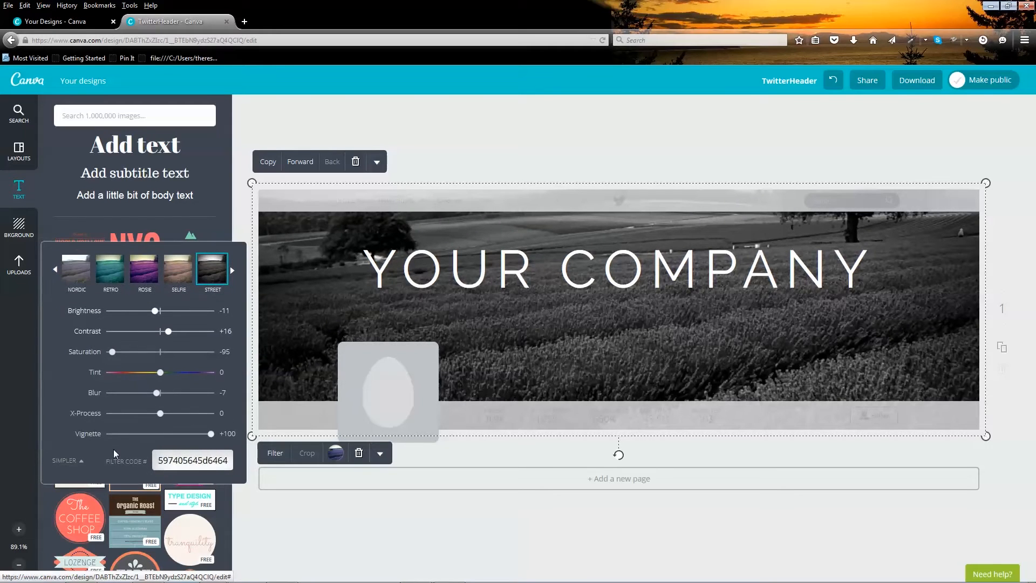
{"action": "left_click_drag", "start_coordinate": [156, 392], "coordinate": [171, 393]}
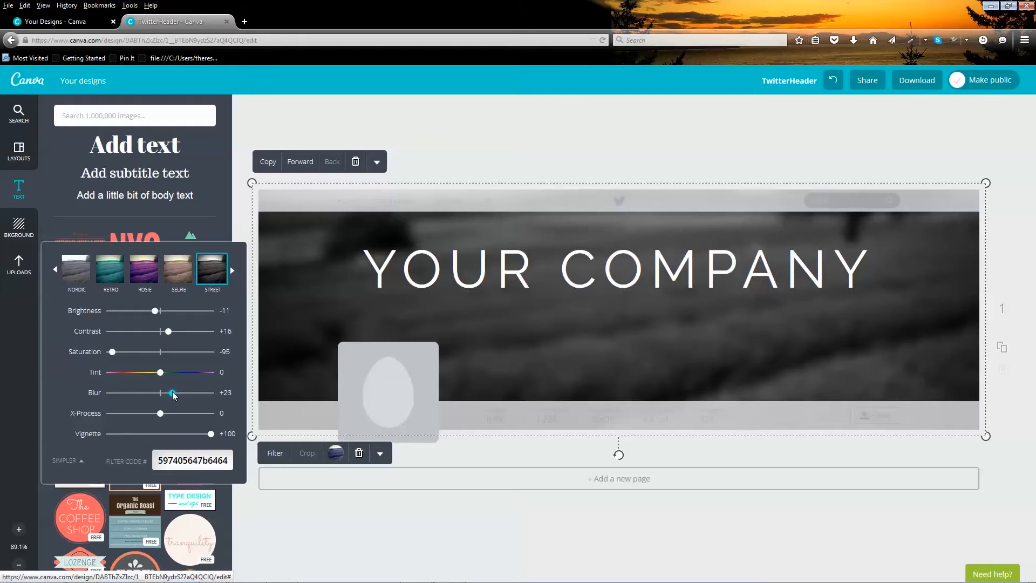
{"action": "left_click_drag", "start_coordinate": [173, 392], "coordinate": [159, 392]}
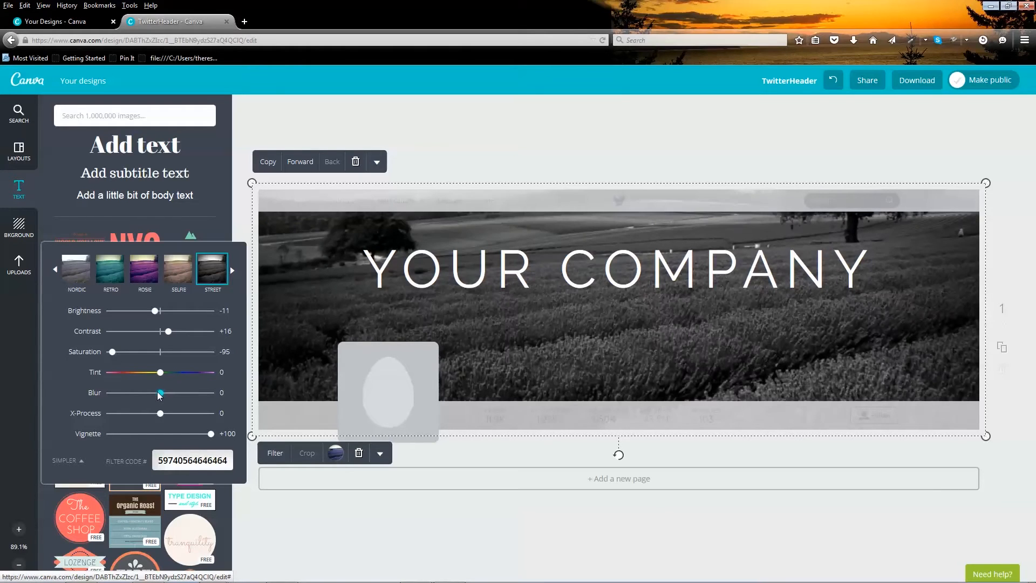
{"action": "left_click_drag", "start_coordinate": [159, 392], "coordinate": [159, 393]}
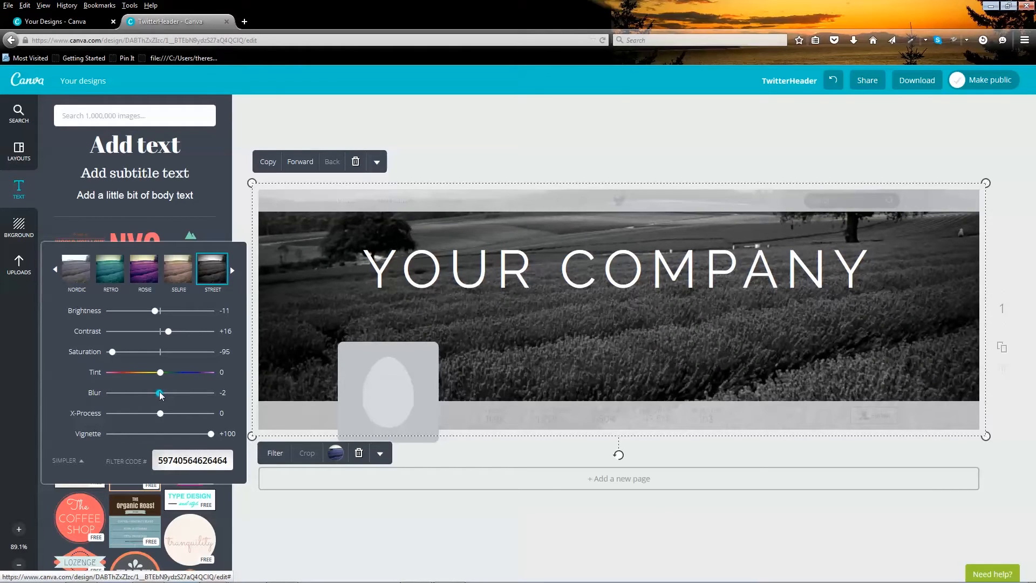
{"action": "left_click_drag", "start_coordinate": [161, 392], "coordinate": [158, 393]}
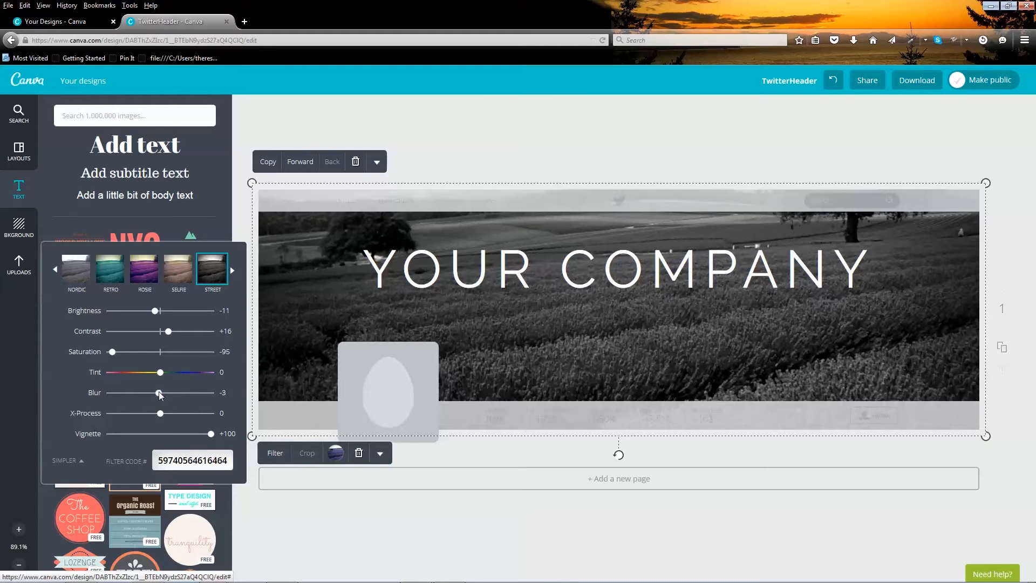
{"action": "mouse_move", "coordinate": [153, 409]}
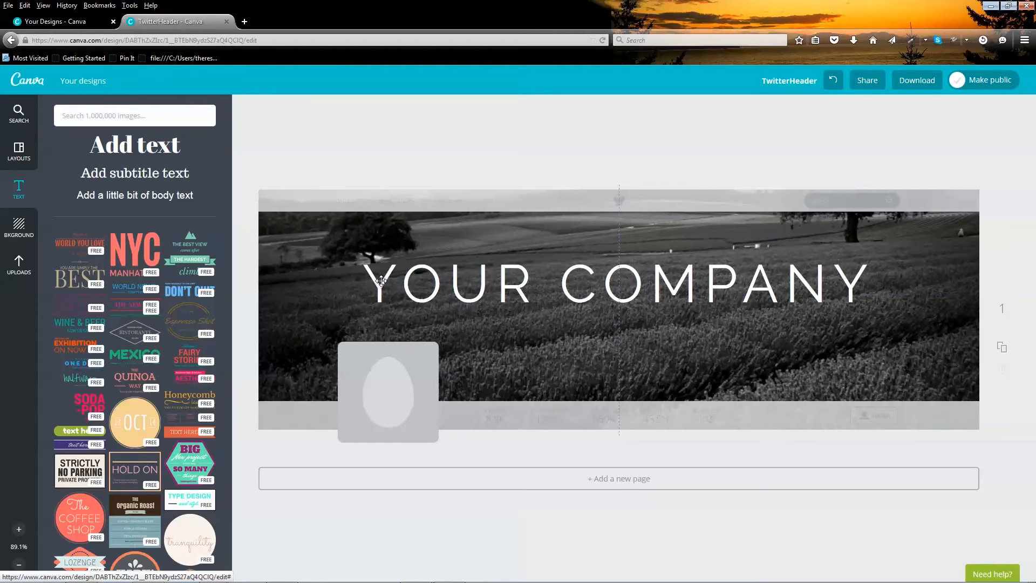
Close the photo filter settings, leaving the element library showing.
{"action": "left_click", "coordinate": [986, 79]}
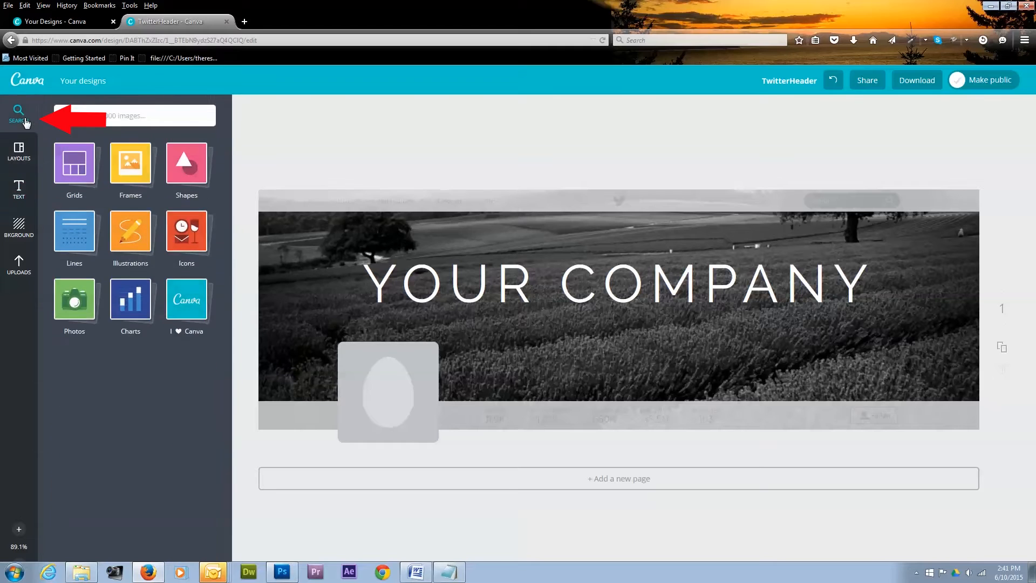
Search 'facebook icon' and place a small blue Facebook icon at the header's right edge.
{"action": "type", "text": "fa"}
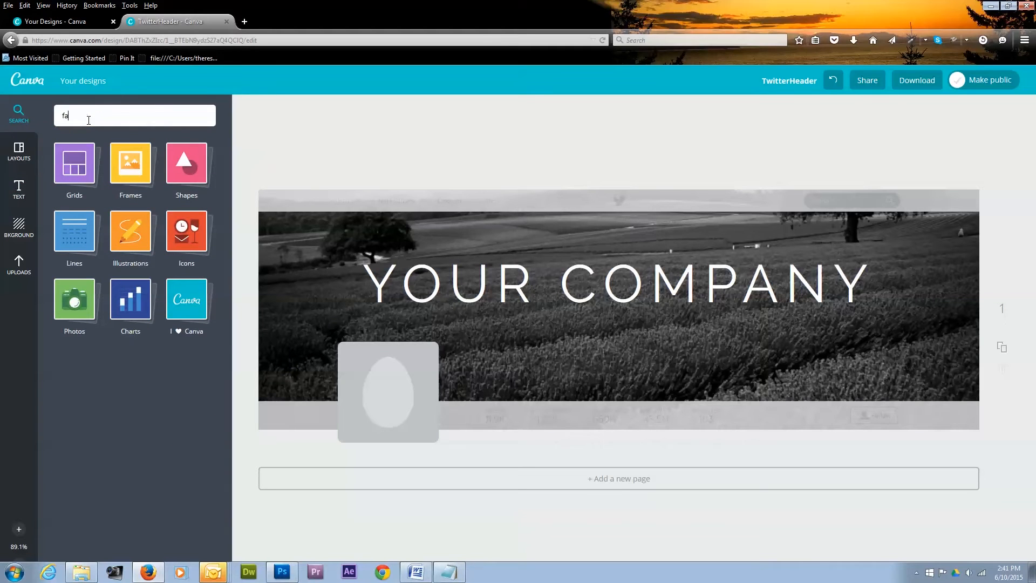
{"action": "type", "text": "facebook icon"}
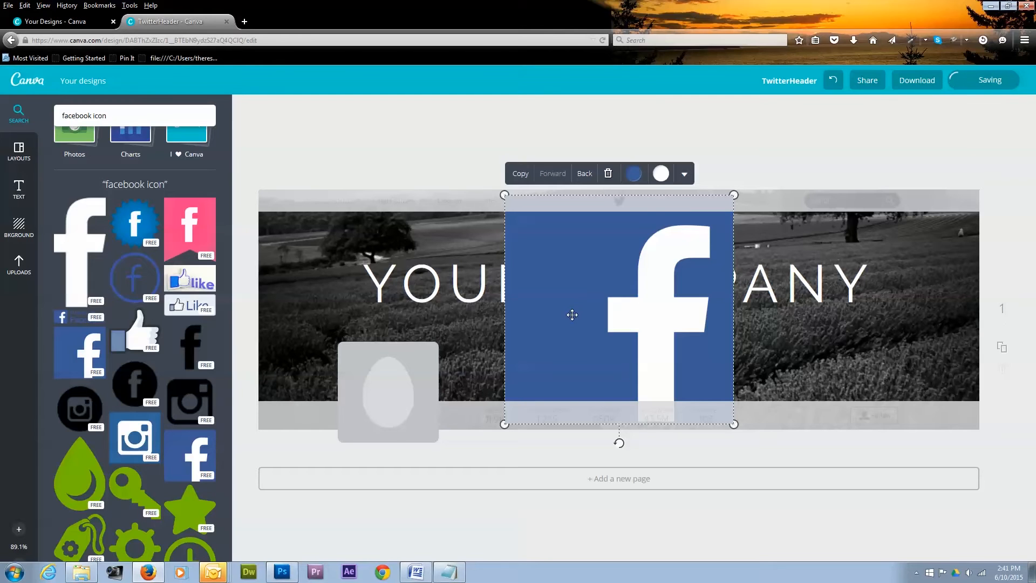
{"action": "left_click_drag", "start_coordinate": [571, 315], "coordinate": [713, 312]}
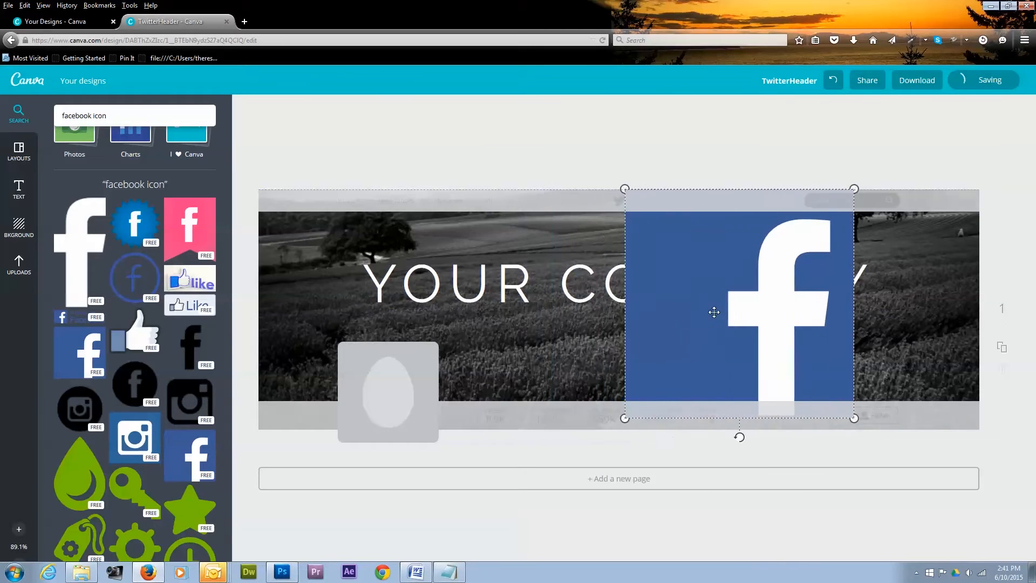
{"action": "left_click_drag", "start_coordinate": [713, 312], "coordinate": [813, 313]}
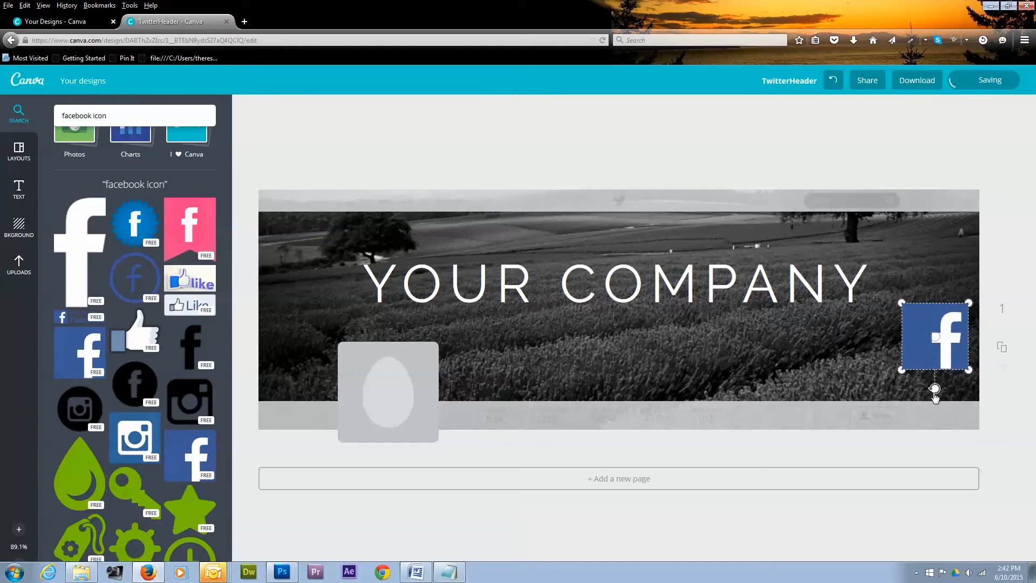
Shrink the Facebook icon to a tiny size and move it lower on the header's right.
{"action": "left_click", "coordinate": [933, 336]}
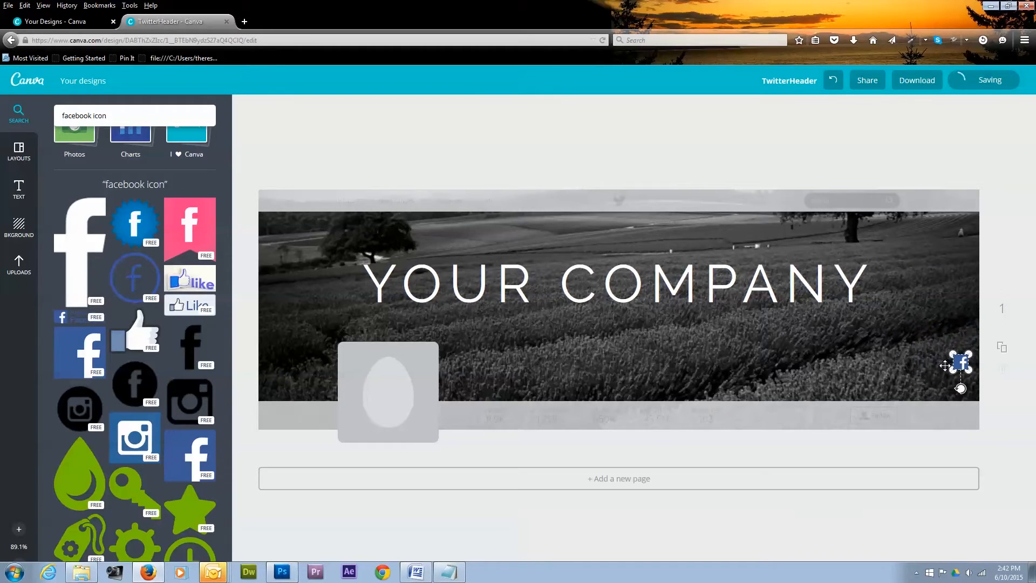
{"action": "left_click", "coordinate": [960, 362]}
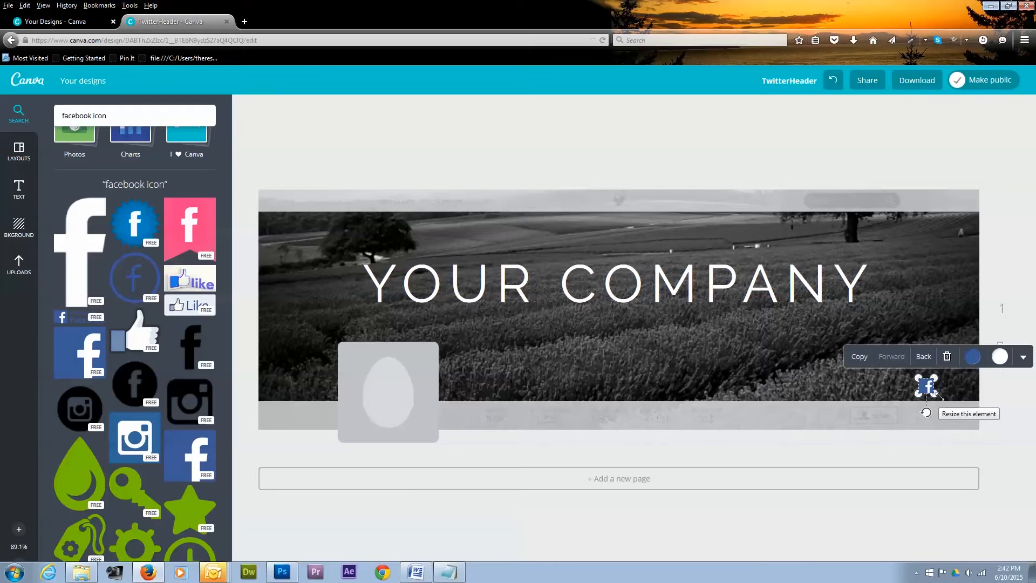
Colour the Facebook icon black and line up Instagram and YouTube icons beside it.
{"action": "left_click", "coordinate": [971, 356]}
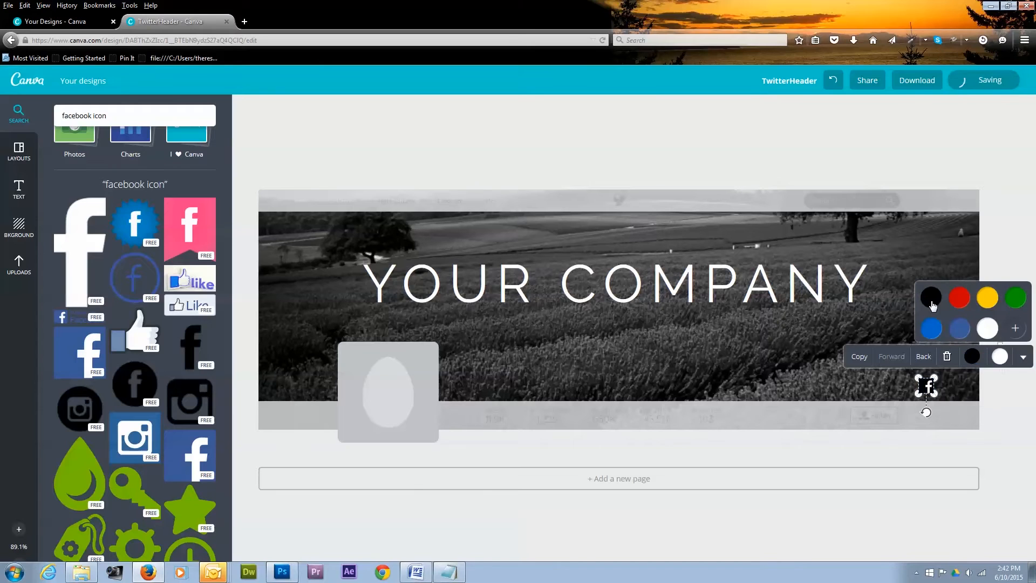
{"action": "left_click", "coordinate": [930, 297]}
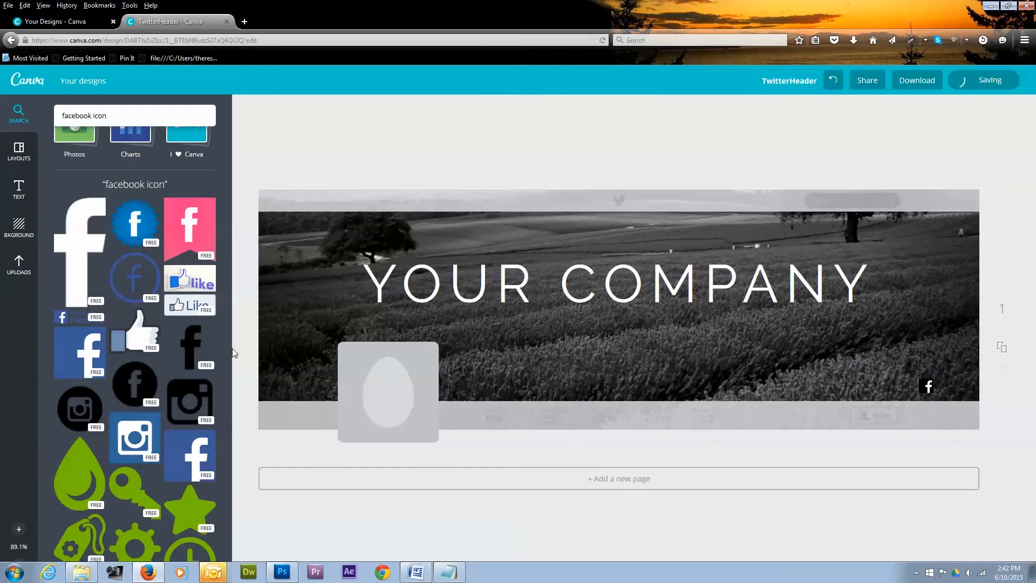
{"action": "type", "text": "Youtube icon"}
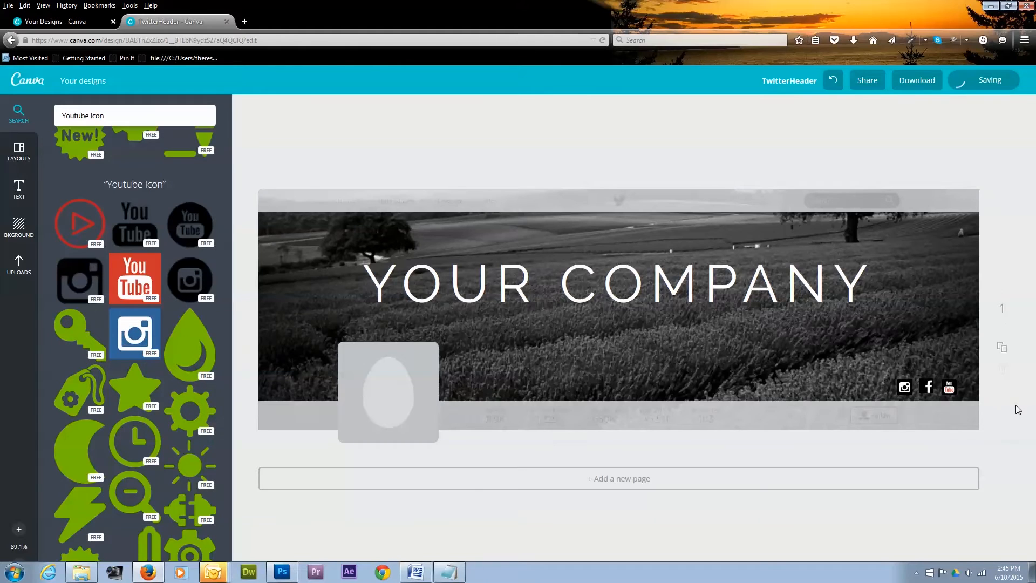
{"action": "mouse_move", "coordinate": [1021, 388]}
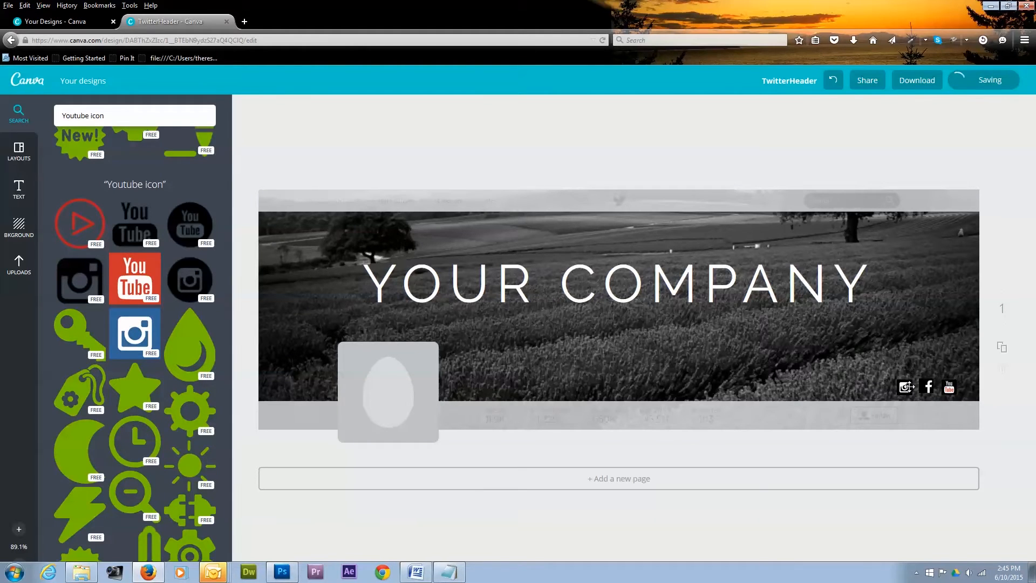
{"action": "left_click", "coordinate": [905, 387]}
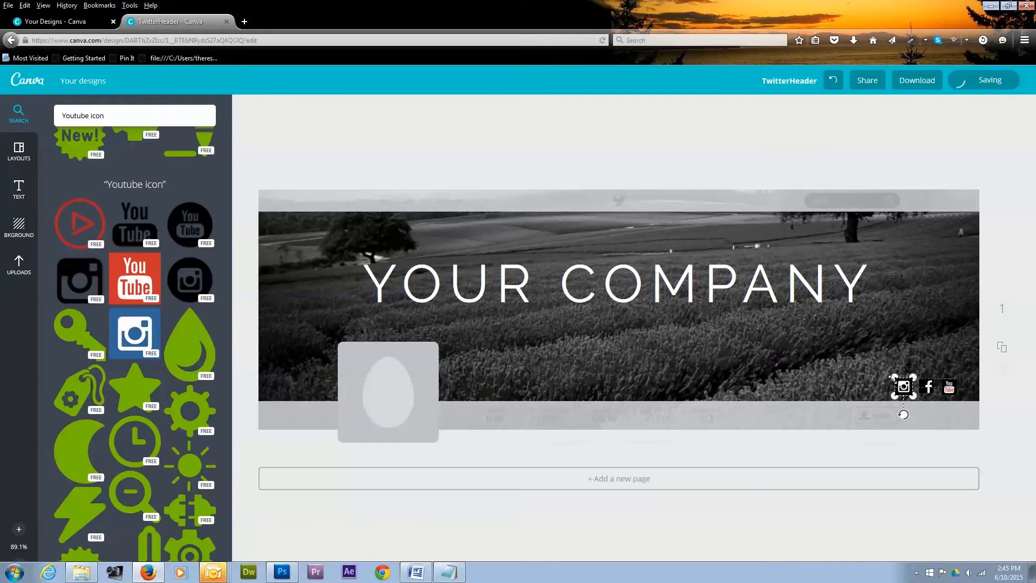
{"action": "left_click", "coordinate": [926, 386]}
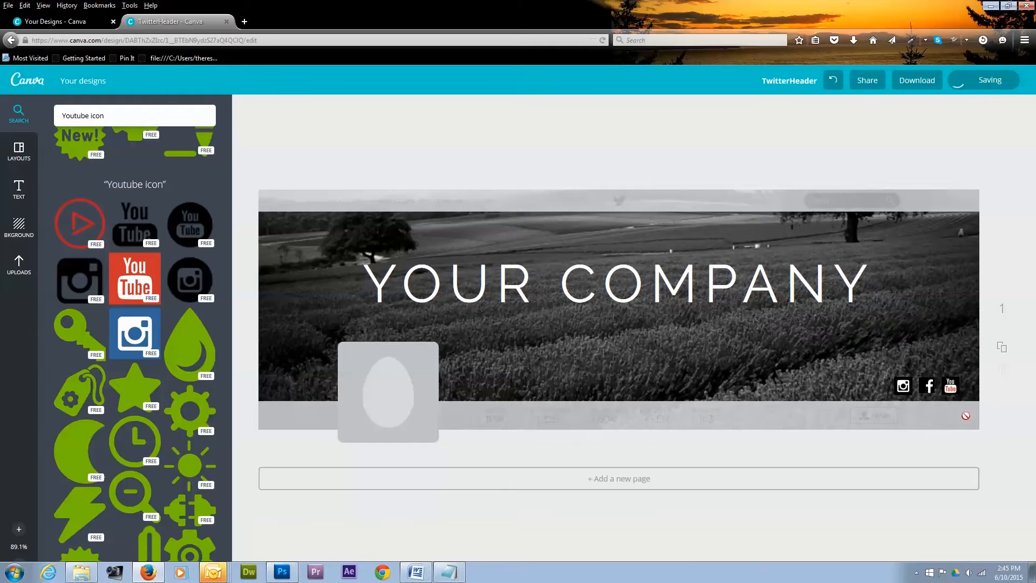
{"action": "mouse_move", "coordinate": [1002, 348]}
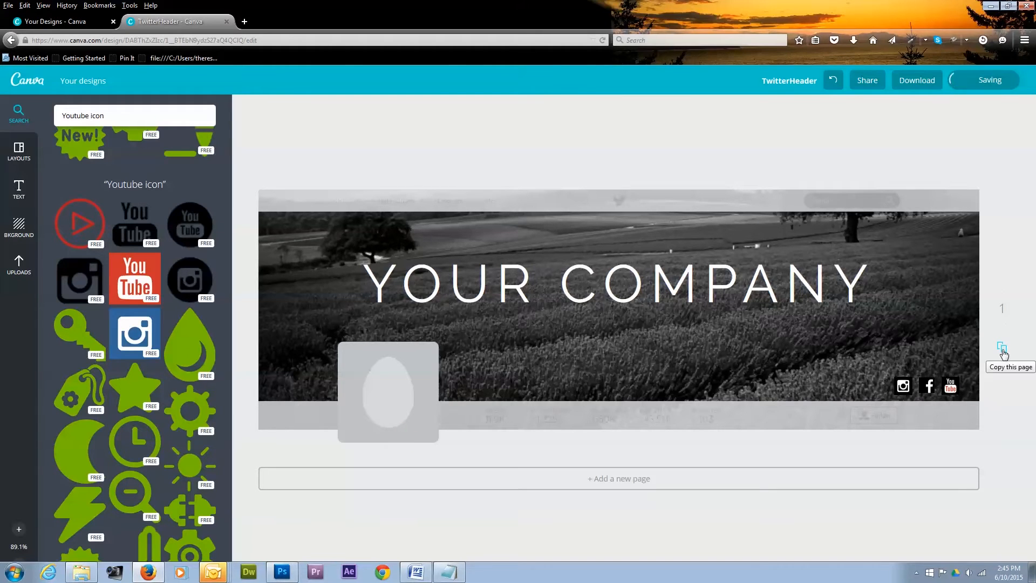
Toggle Make public to bring up the 'TwitterHeader' design title popup.
{"action": "left_click", "coordinate": [1001, 348]}
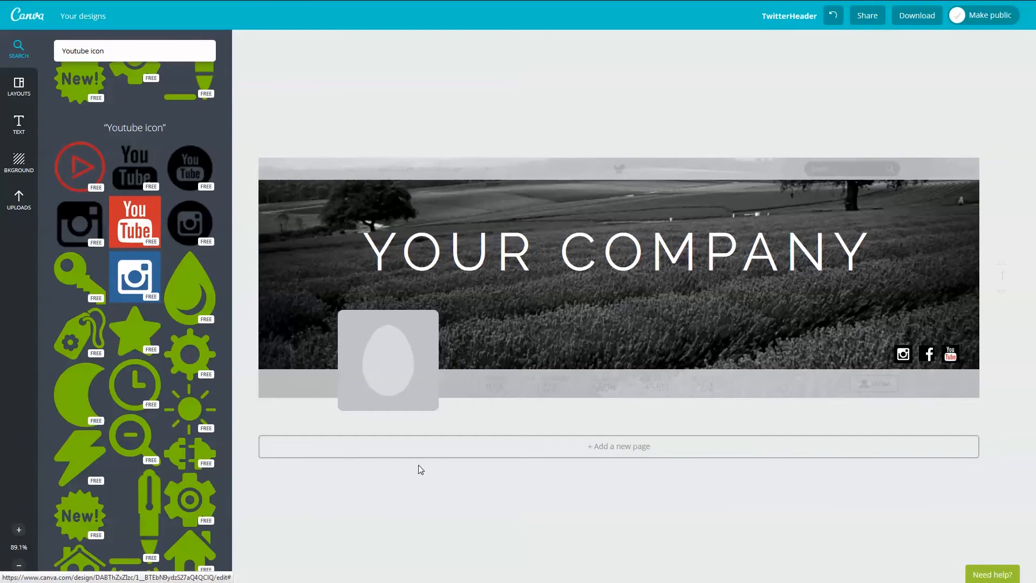
{"action": "left_click", "coordinate": [982, 14]}
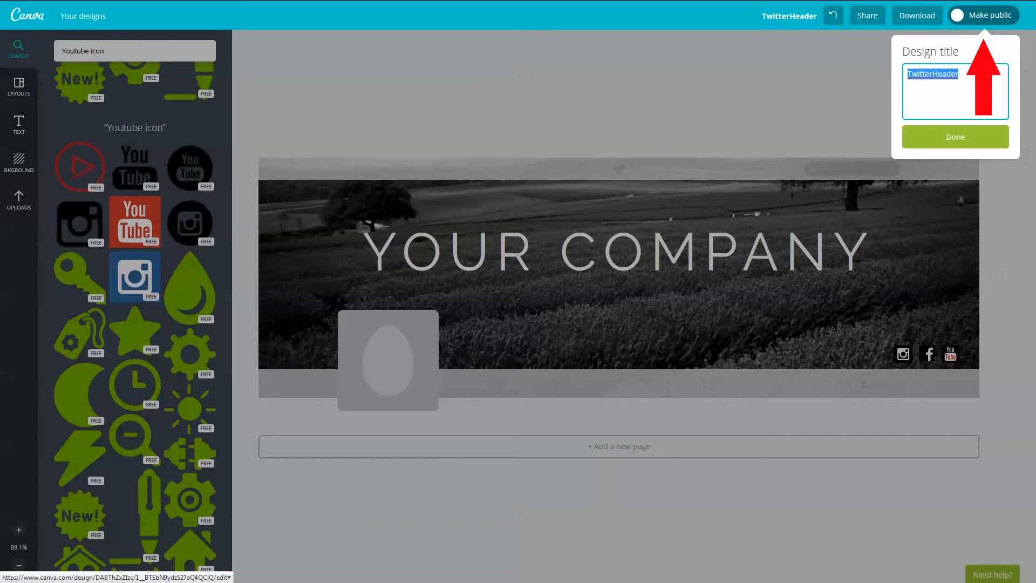
Confirm the title with Done, then switch the design back to private.
{"action": "left_click", "coordinate": [989, 15]}
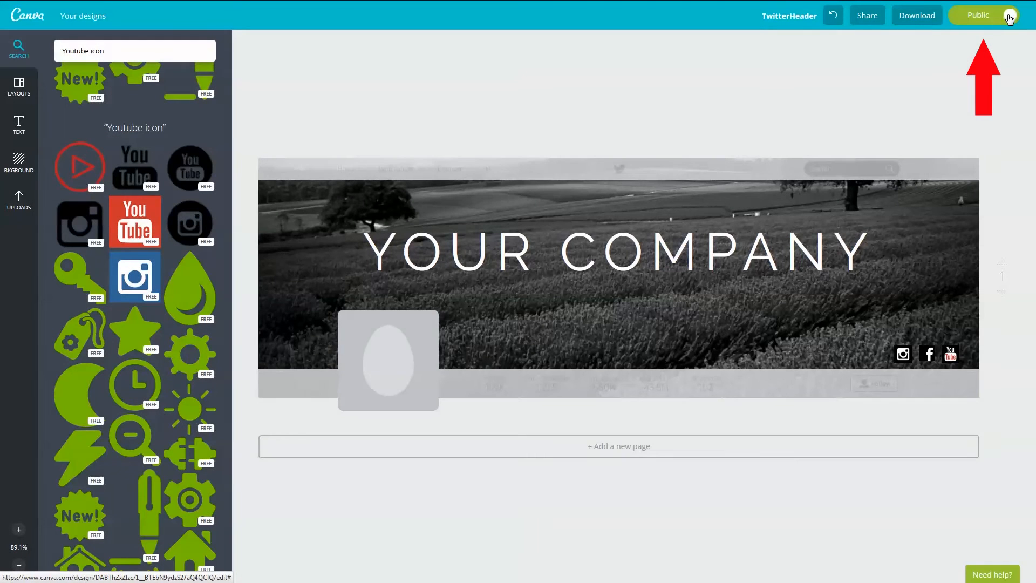
{"action": "left_click", "coordinate": [982, 15]}
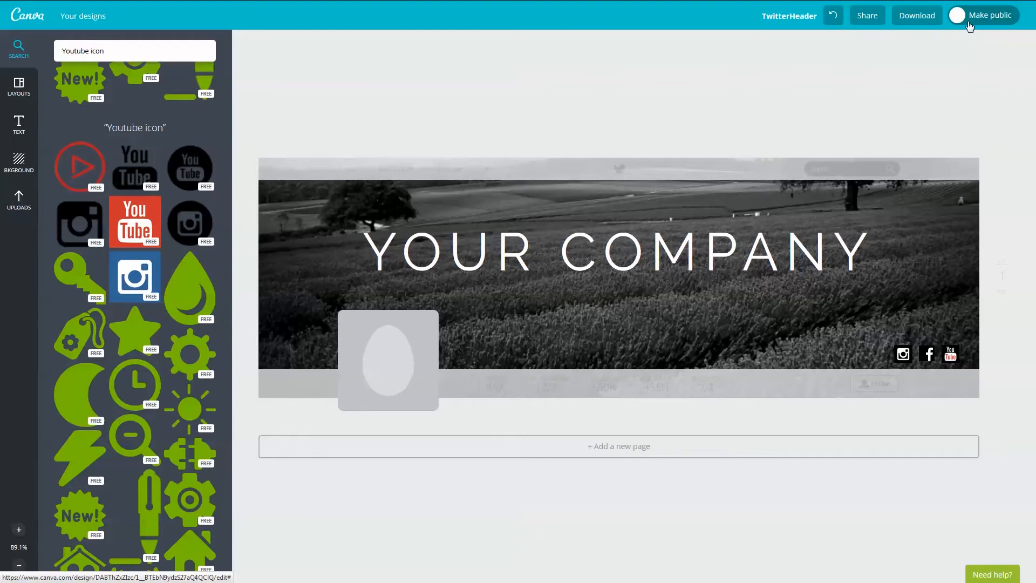
{"action": "mouse_move", "coordinate": [962, 20]}
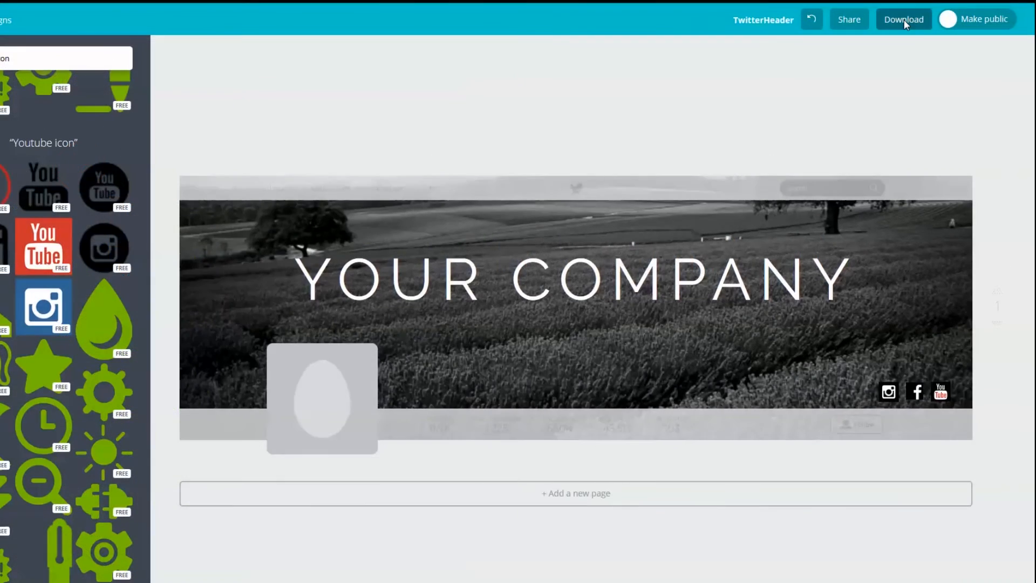
Download the TwitterHeader design as an image.
{"action": "left_click", "coordinate": [902, 19]}
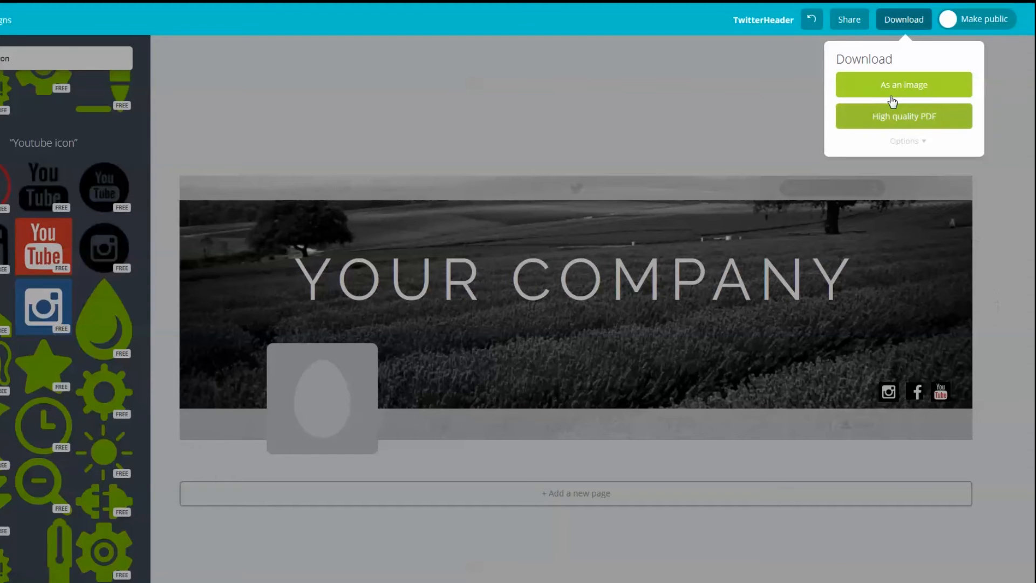
{"action": "mouse_move", "coordinate": [891, 120]}
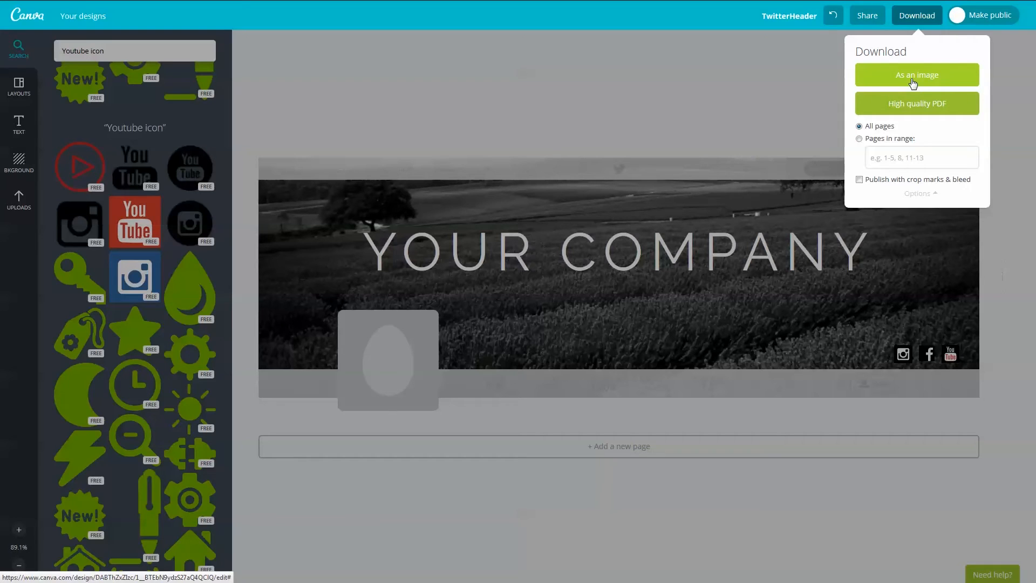
{"action": "left_click", "coordinate": [916, 74]}
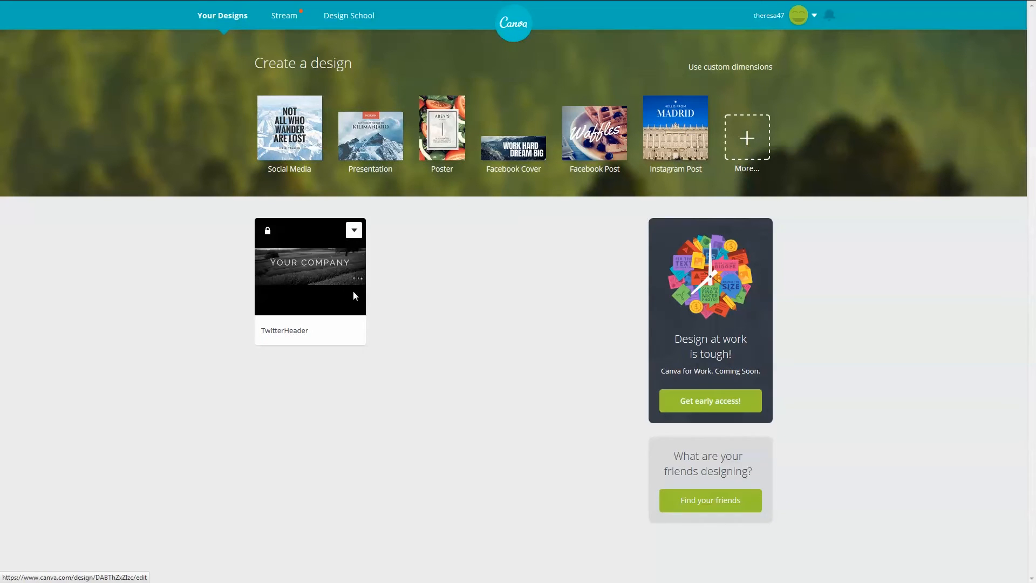
{"action": "mouse_move", "coordinate": [353, 231]}
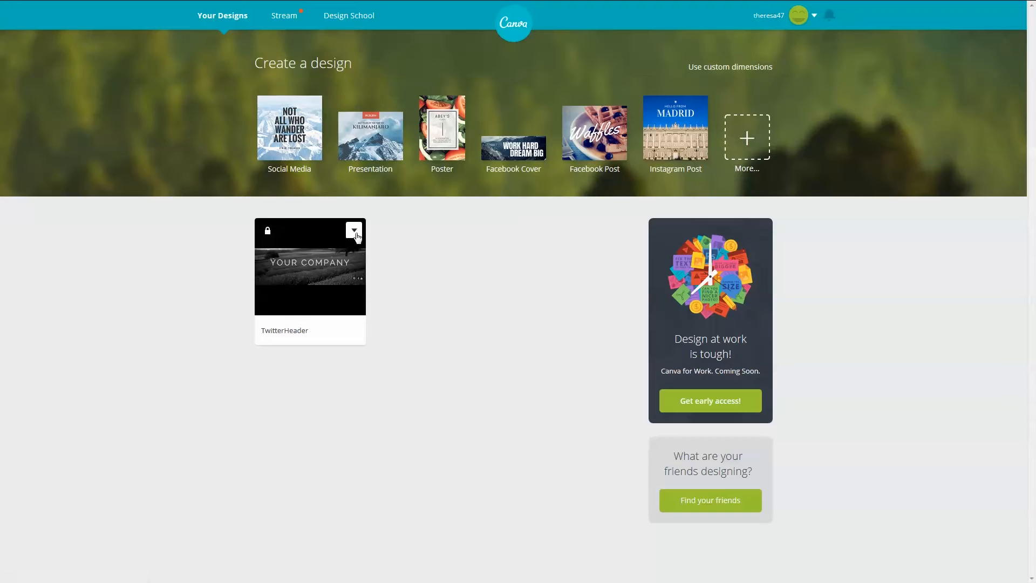
Reopen the TwitterHeader design card from Your Designs.
{"action": "left_click", "coordinate": [354, 230]}
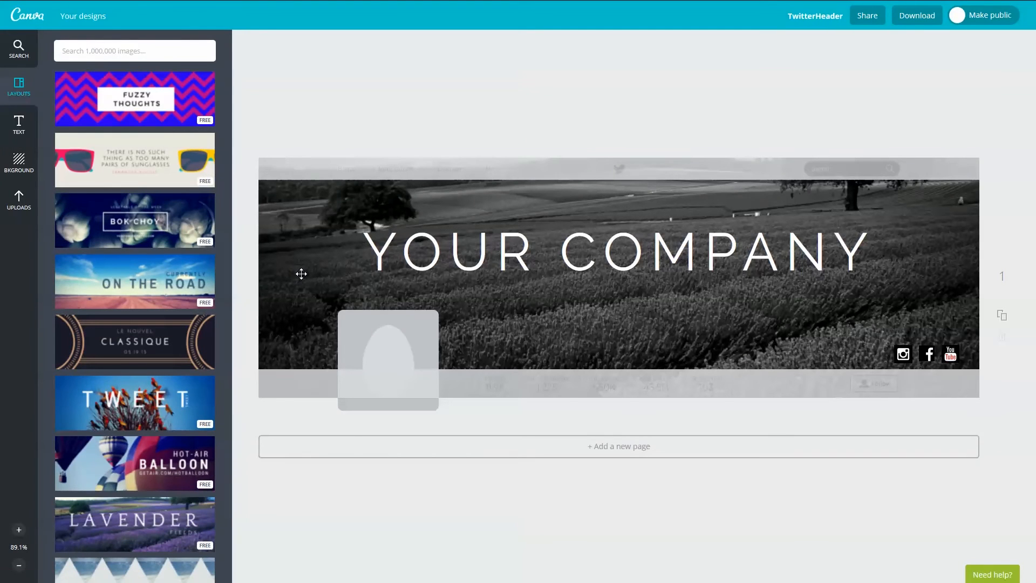
{"action": "mouse_move", "coordinate": [301, 277]}
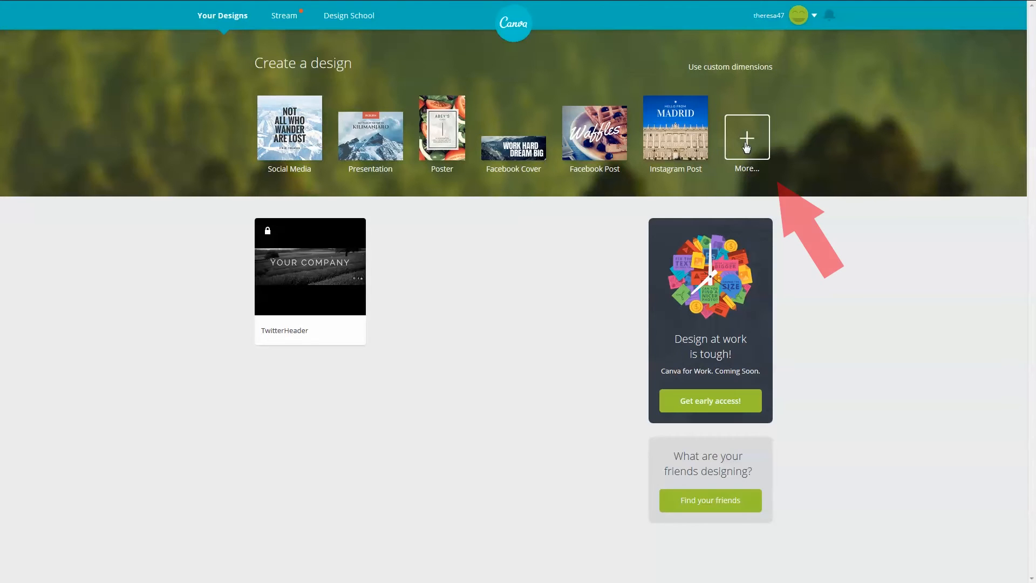
Start a new Twitter header design and show the background colours and textures panel.
{"action": "left_click", "coordinate": [745, 137]}
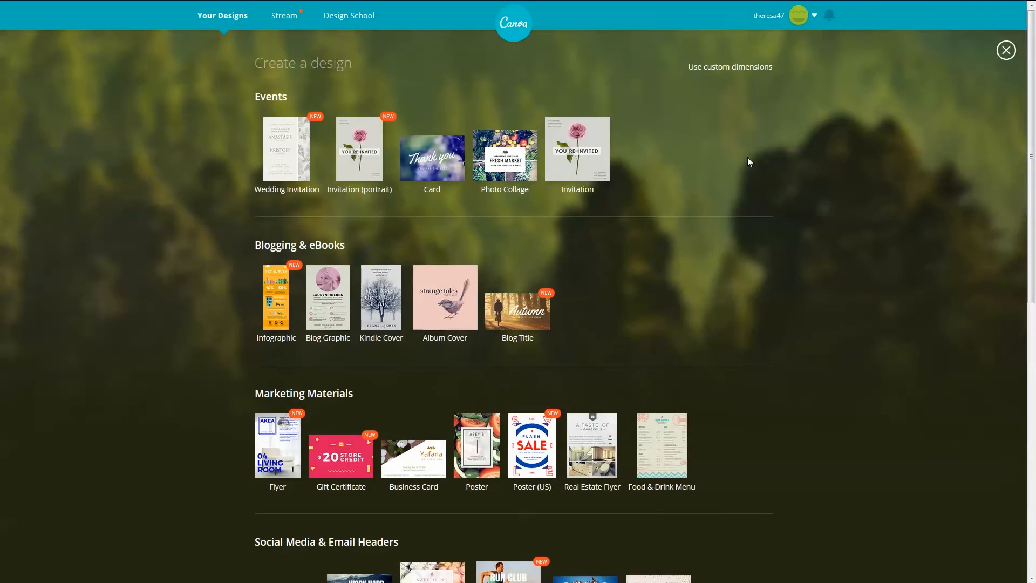
{"action": "scroll", "scroll_direction": "down", "scroll_amount": 3}
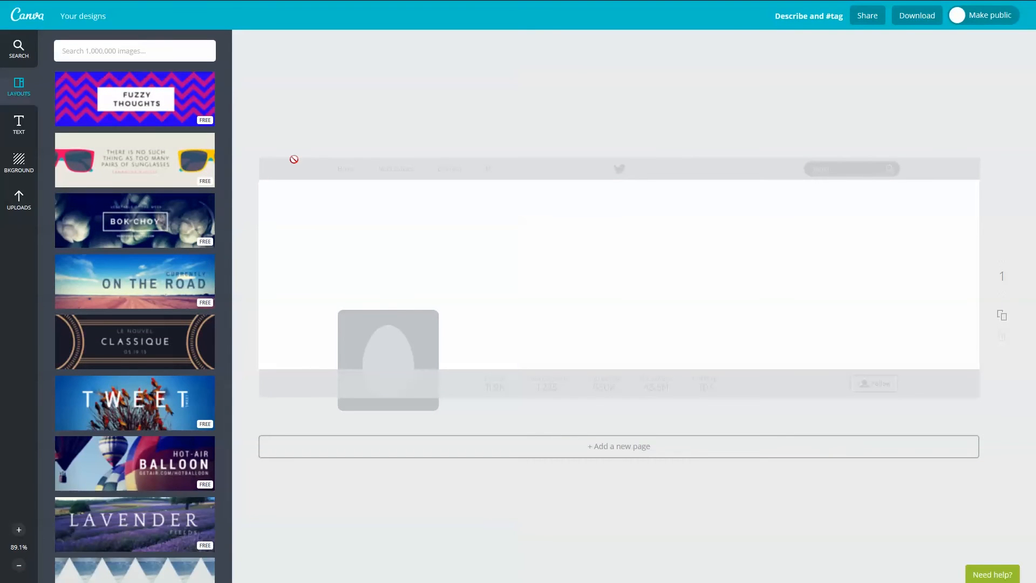
{"action": "left_click", "coordinate": [18, 161]}
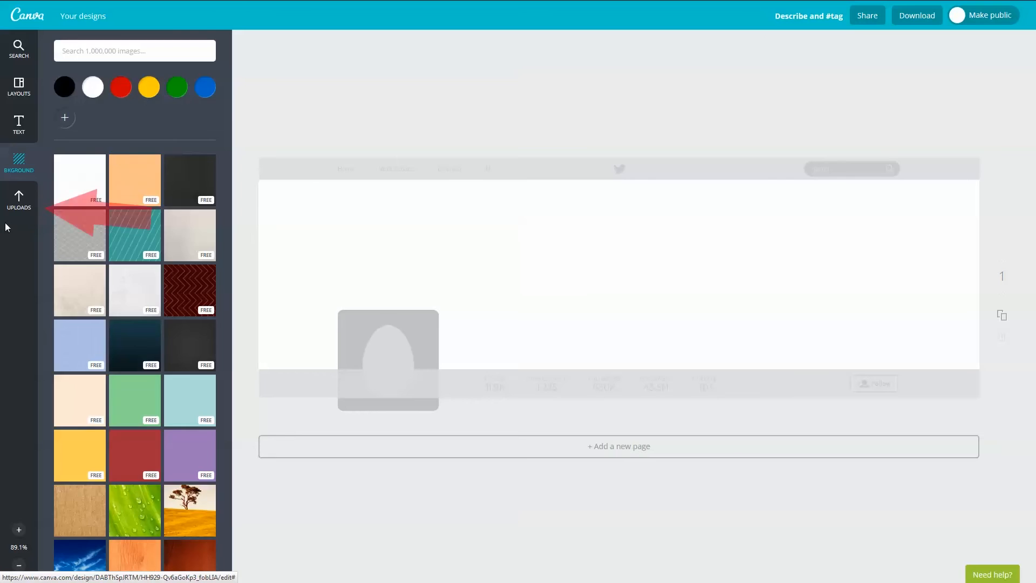
Upload the Background picture and place it across the header.
{"action": "left_click", "coordinate": [19, 198]}
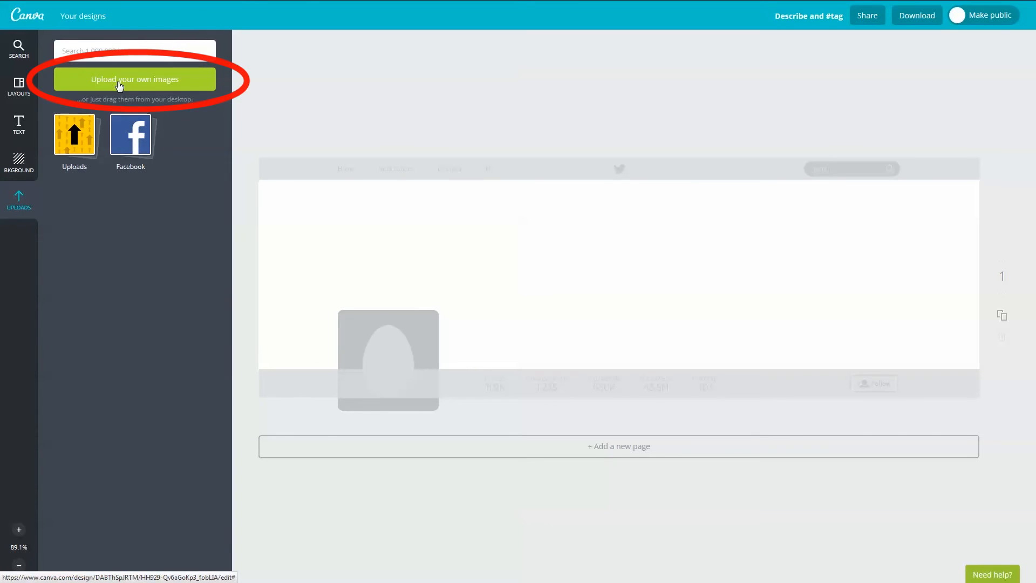
{"action": "left_click", "coordinate": [134, 79]}
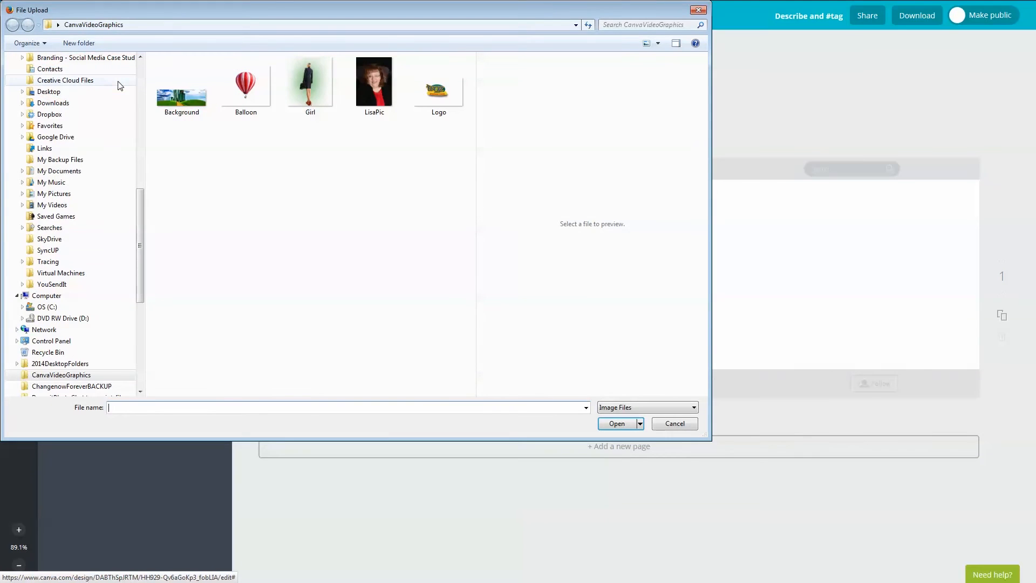
{"action": "left_click", "coordinate": [182, 85]}
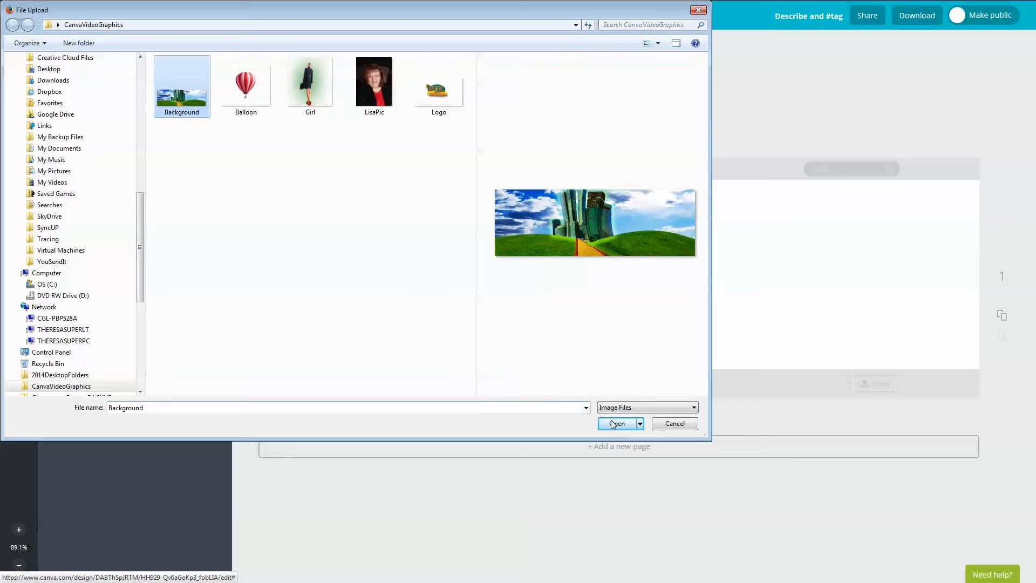
{"action": "left_click", "coordinate": [616, 423]}
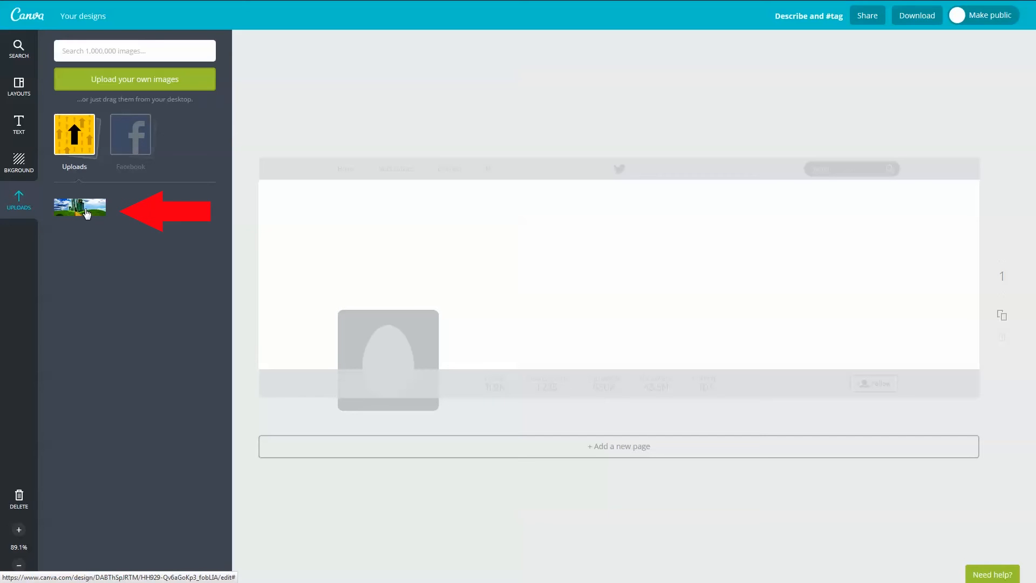
{"action": "left_click", "coordinate": [79, 207]}
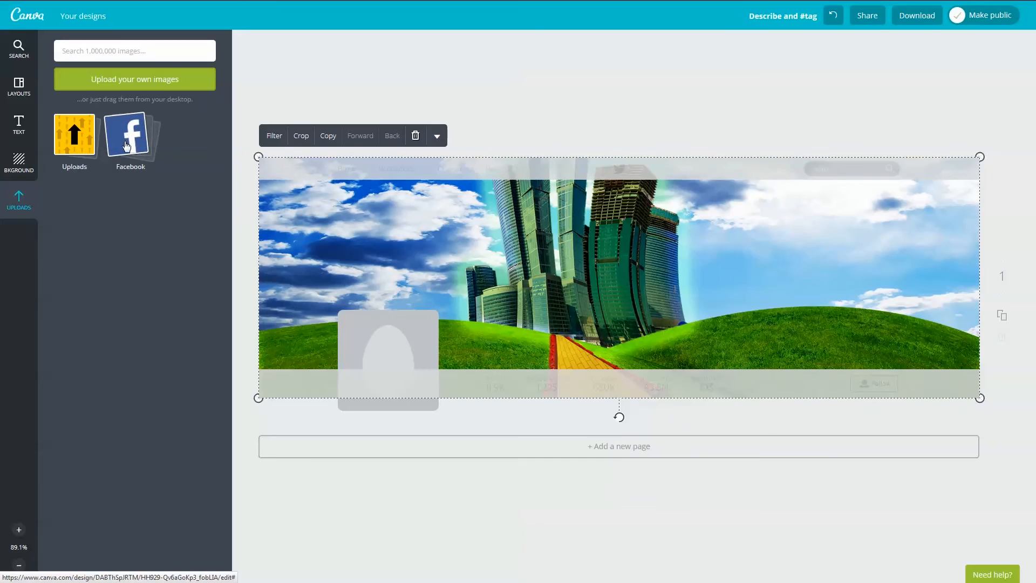
{"action": "mouse_move", "coordinate": [102, 340]}
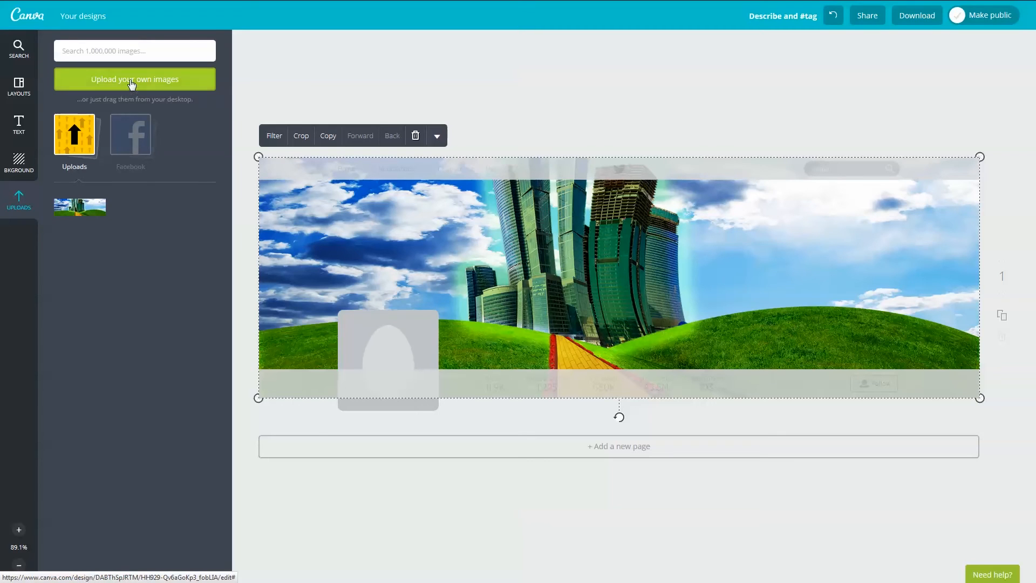
Upload the WOZ Marketing logo, move it near the towers' tops and tilt it.
{"action": "left_click", "coordinate": [134, 79]}
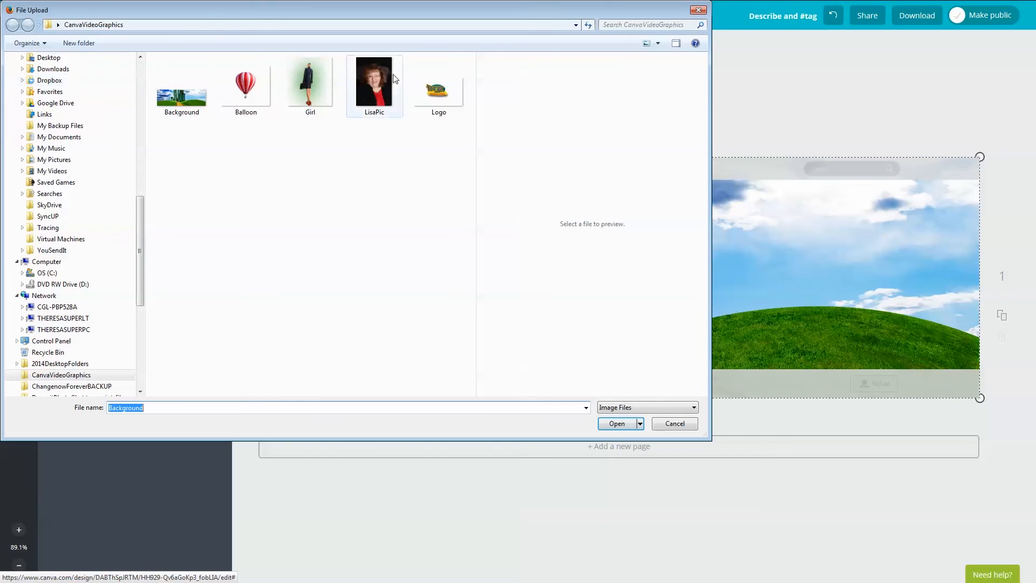
{"action": "left_click", "coordinate": [615, 423]}
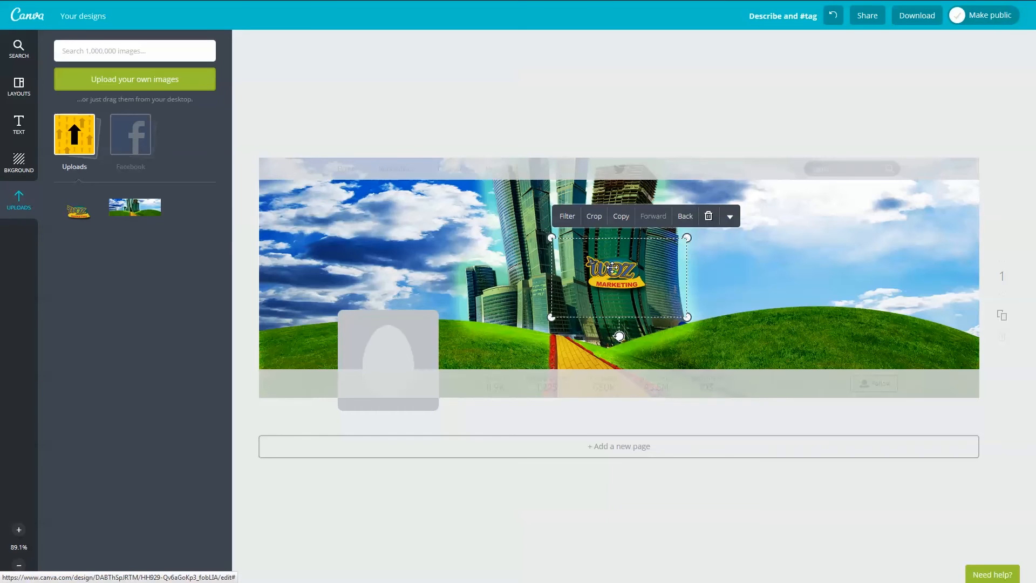
{"action": "left_click_drag", "start_coordinate": [614, 267], "coordinate": [622, 208]}
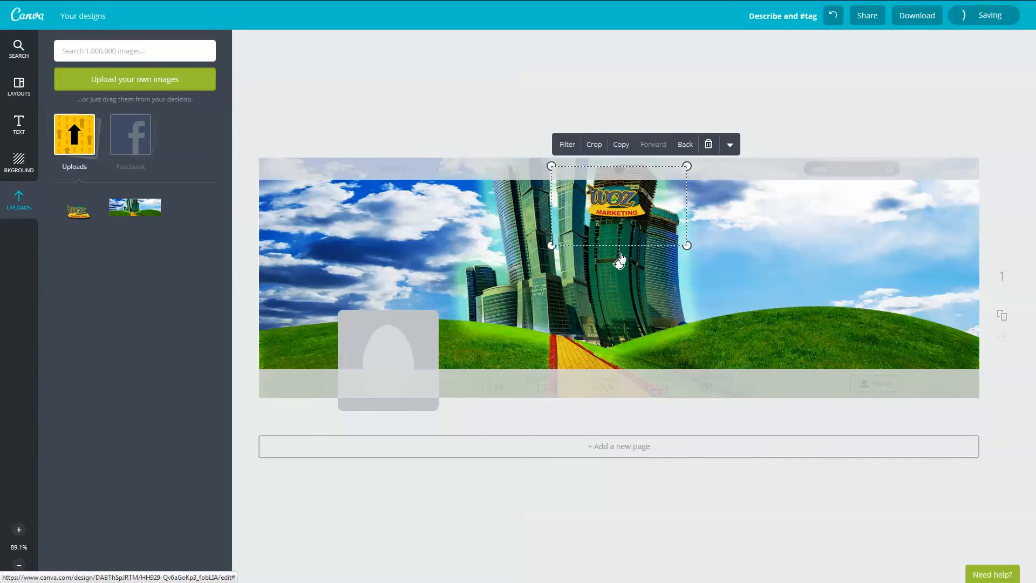
{"action": "mouse_move", "coordinate": [620, 264]}
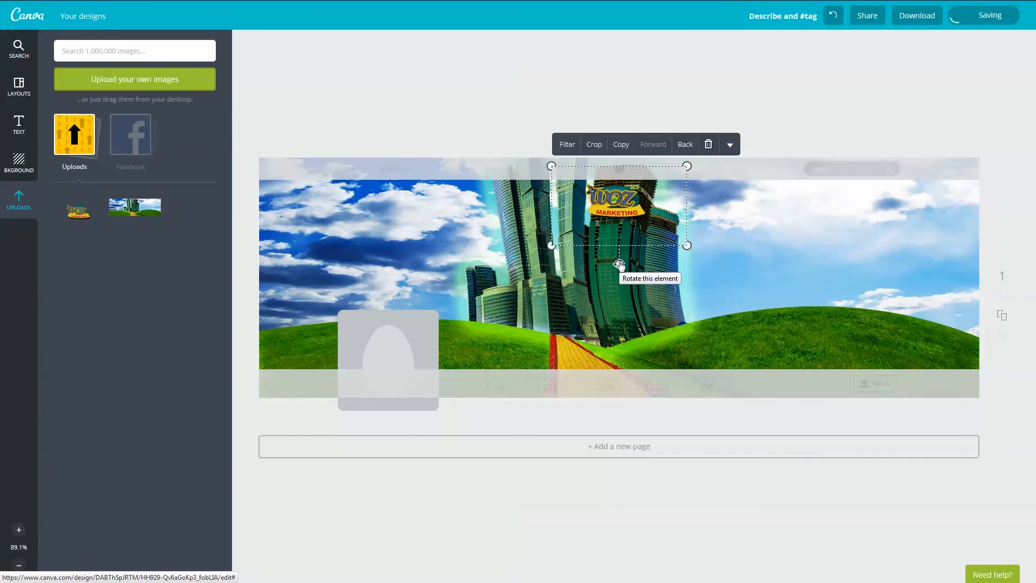
{"action": "left_click_drag", "start_coordinate": [619, 261], "coordinate": [614, 264]}
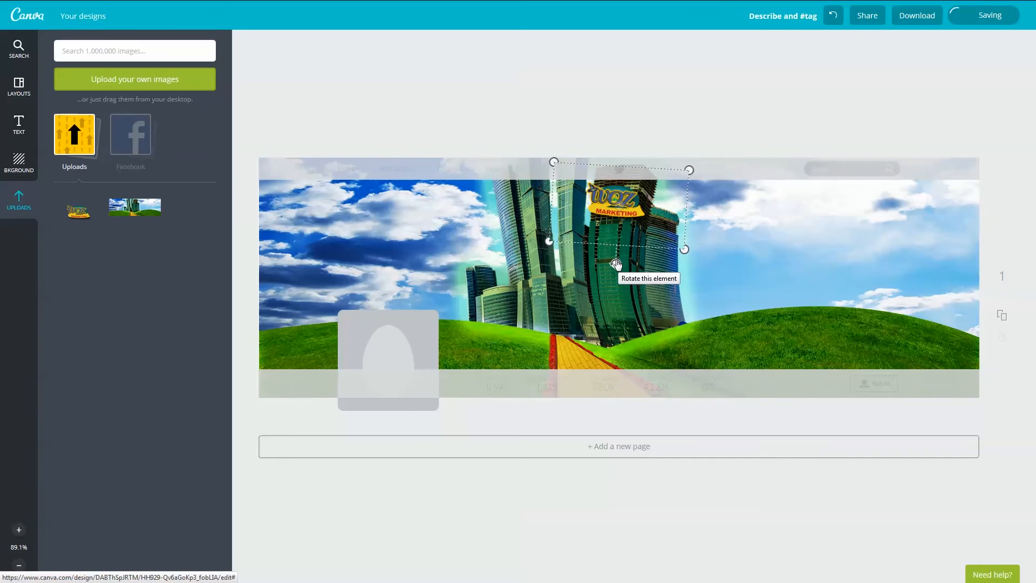
{"action": "left_click_drag", "start_coordinate": [616, 264], "coordinate": [625, 251]}
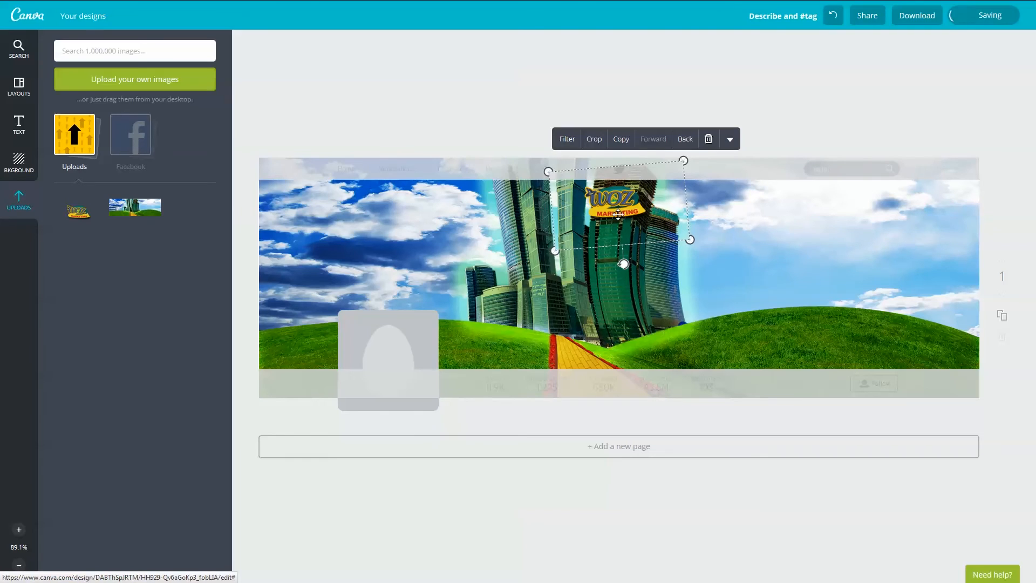
{"action": "left_click", "coordinate": [518, 138]}
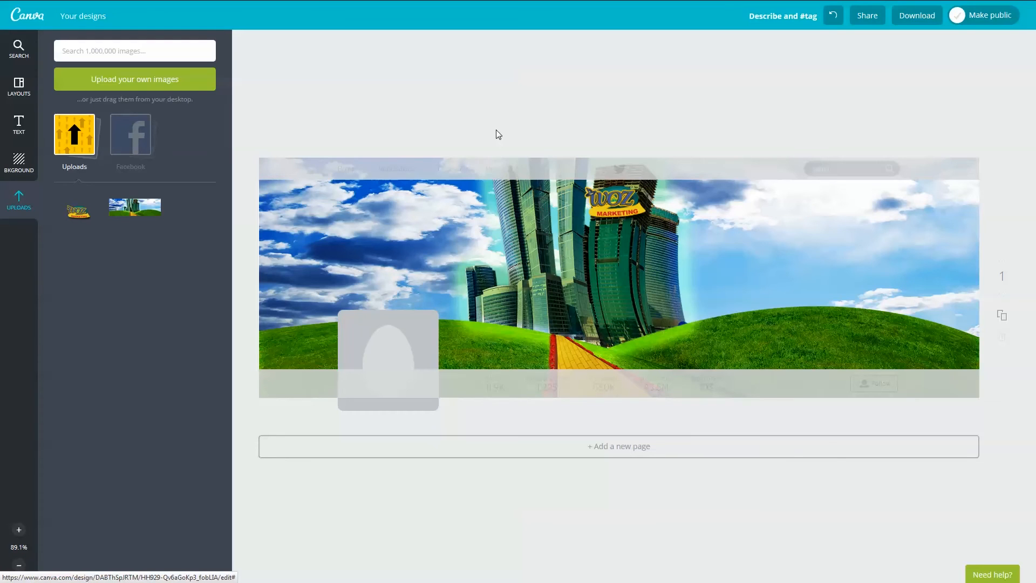
{"action": "mouse_move", "coordinate": [477, 134]}
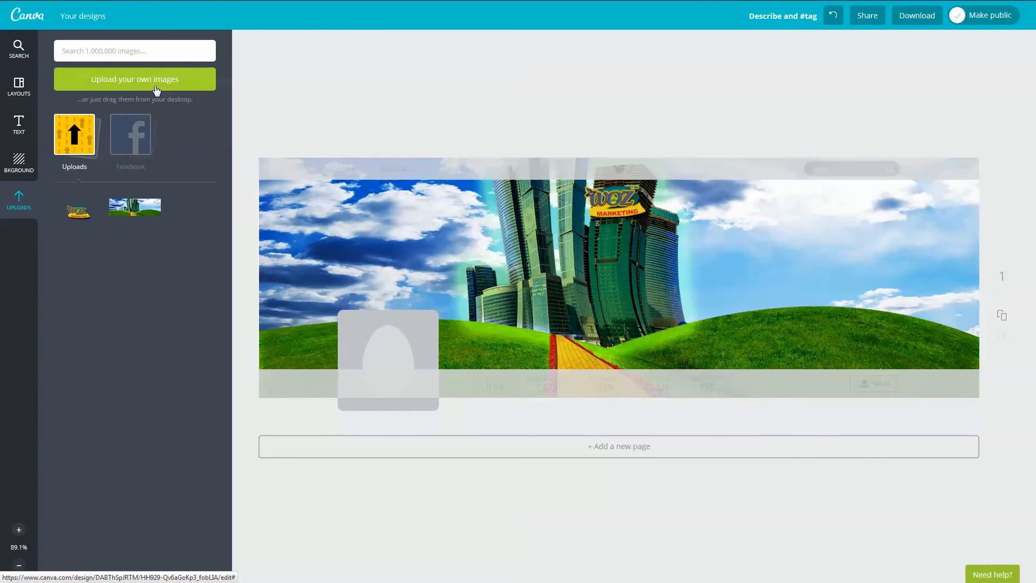
Upload the Girl picture from the computer.
{"action": "left_click", "coordinate": [135, 79]}
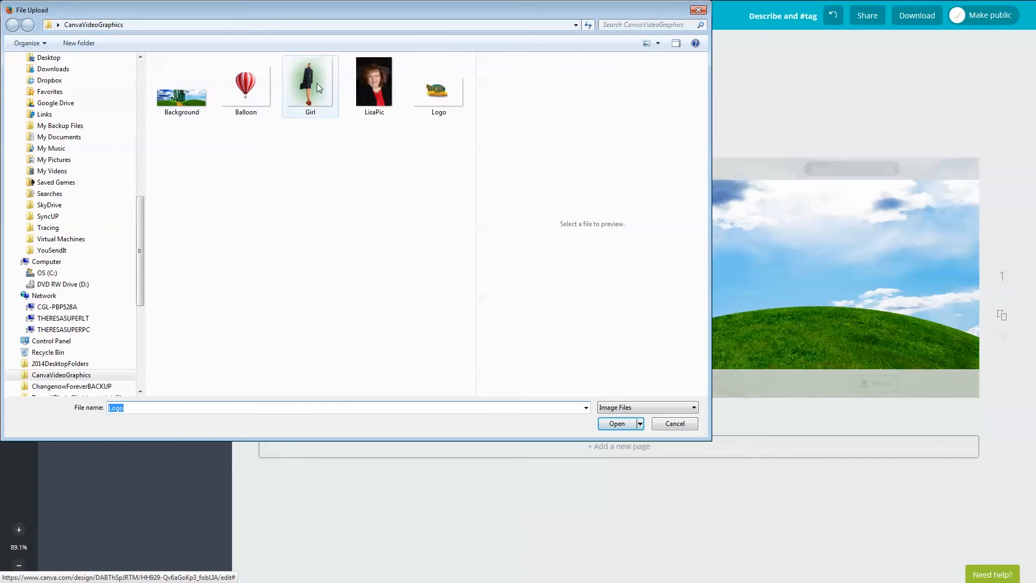
{"action": "left_click", "coordinate": [309, 85]}
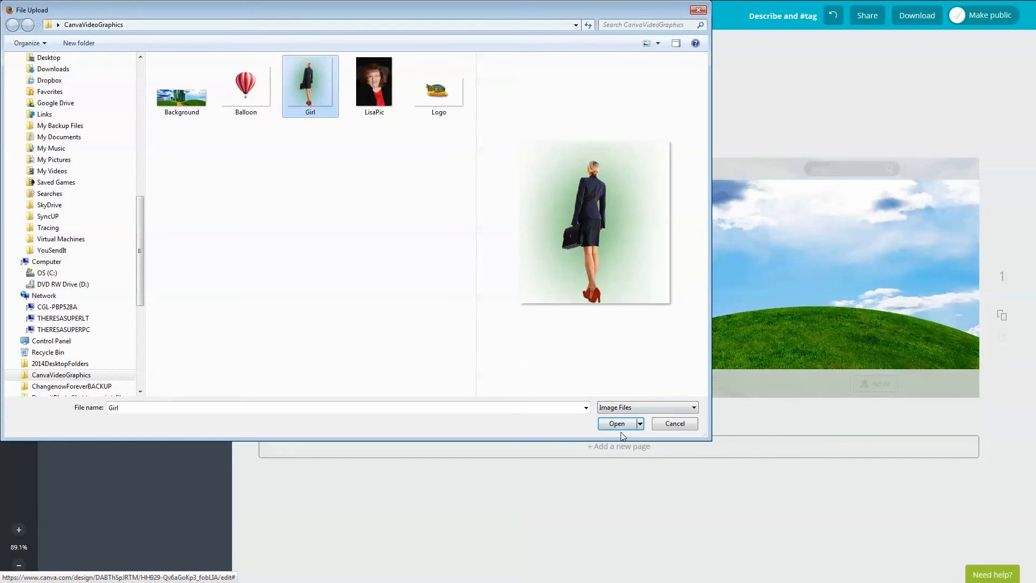
{"action": "left_click", "coordinate": [615, 423]}
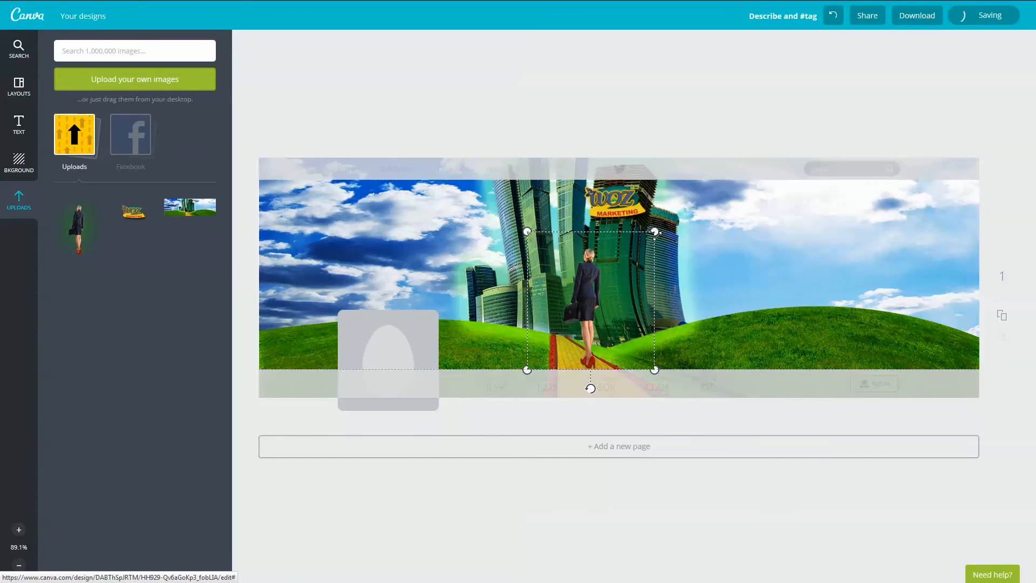
Add the uploaded balloon image and position it in the header's upper-left sky.
{"action": "left_click", "coordinate": [588, 291]}
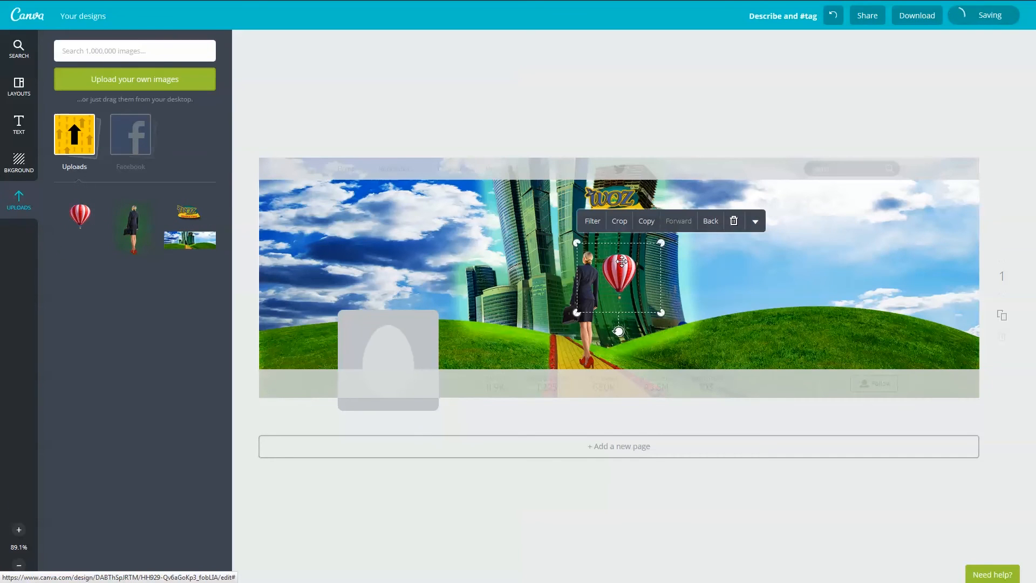
{"action": "left_click_drag", "start_coordinate": [621, 271], "coordinate": [396, 211]}
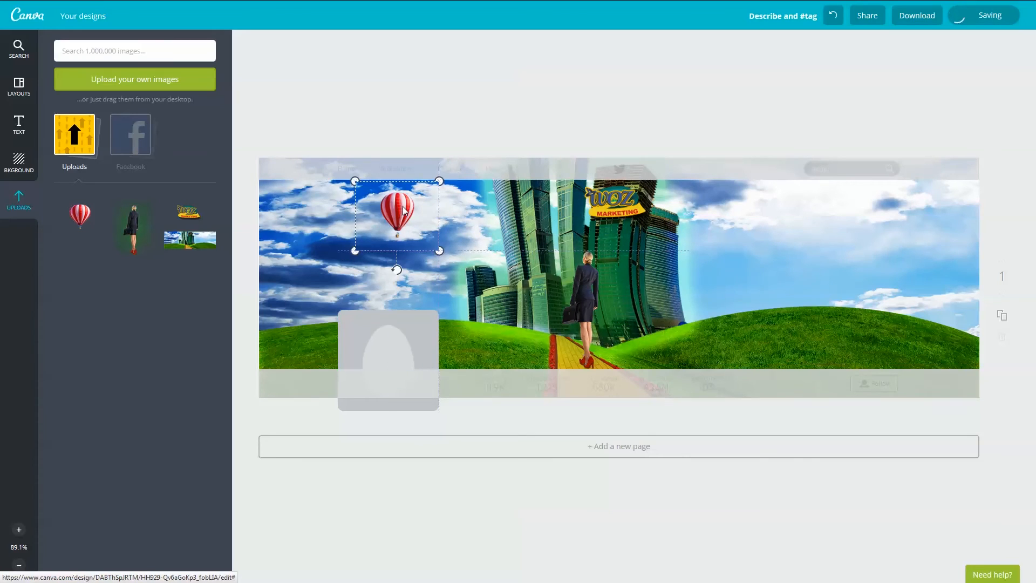
{"action": "left_click_drag", "start_coordinate": [396, 212], "coordinate": [389, 212]}
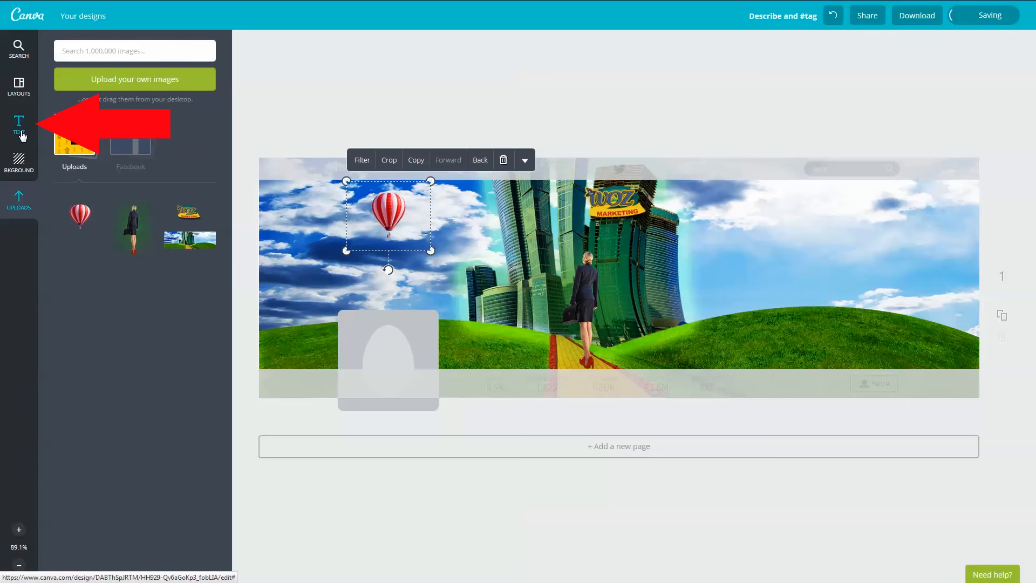
{"action": "left_click", "coordinate": [19, 123]}
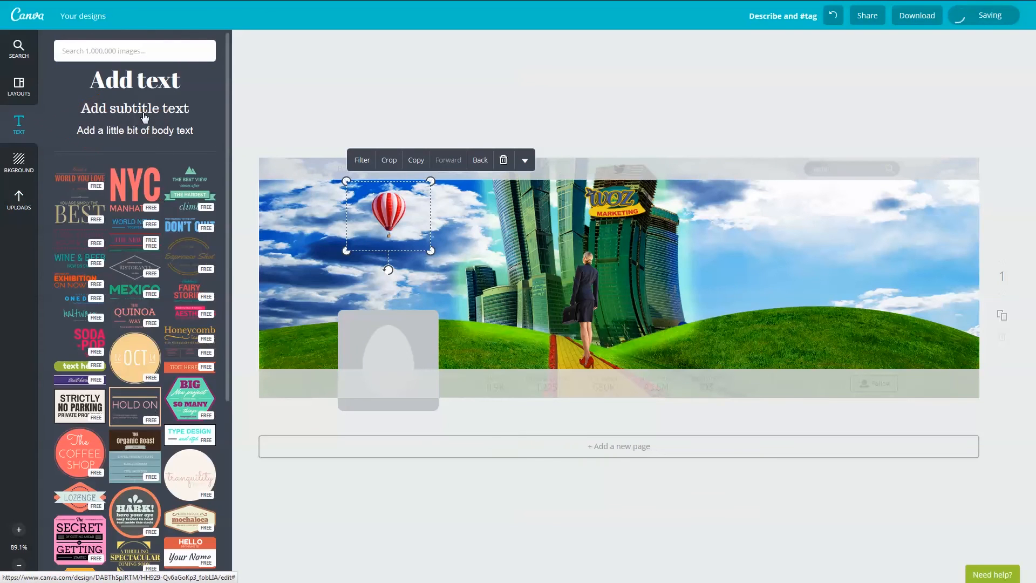
Add a subtitle text box reading 'Helping You Navigate Your Yellow Brick Road'.
{"action": "left_click", "coordinate": [134, 109]}
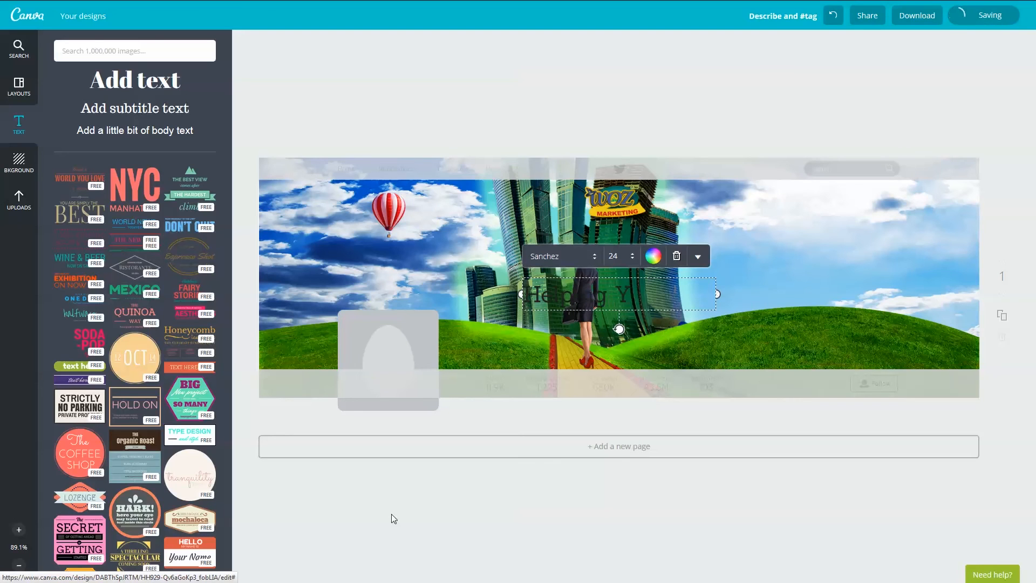
{"action": "type", "text": "Helping You Navigate Your Yellow Brick Road"}
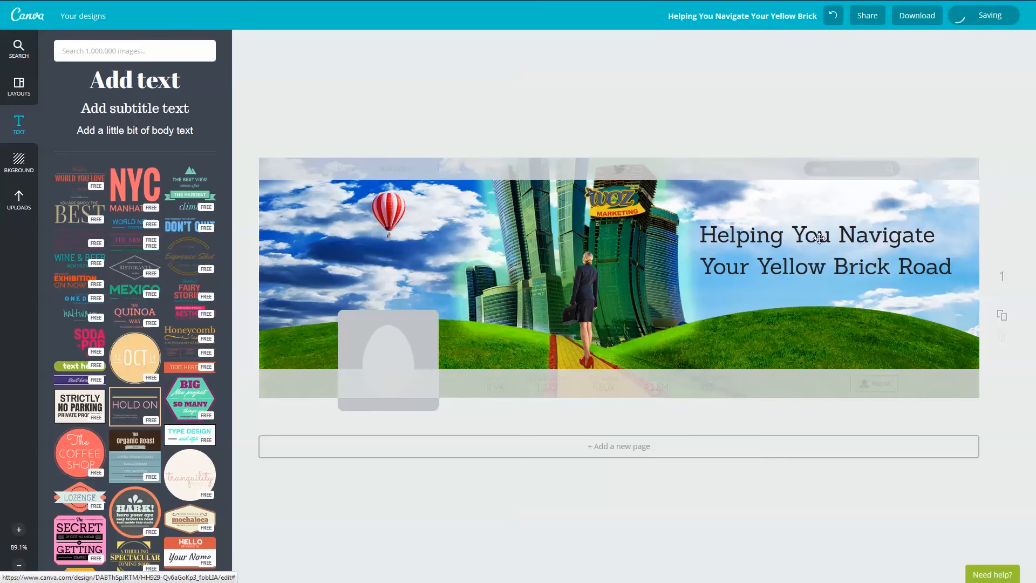
{"action": "left_click", "coordinate": [823, 249]}
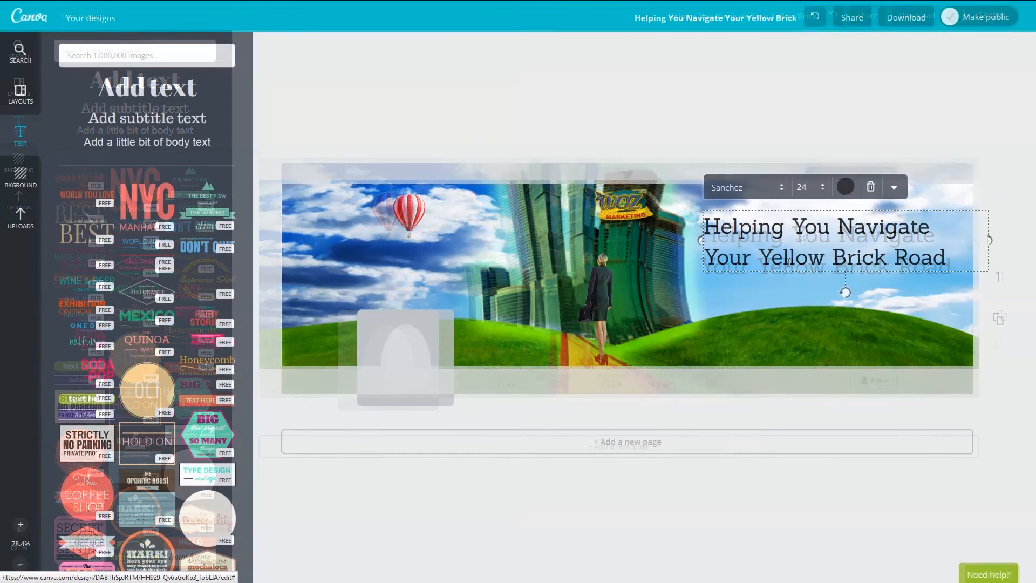
Turn the tagline text red, keeping the Sanchez font at size 24.
{"action": "left_click", "coordinate": [743, 187]}
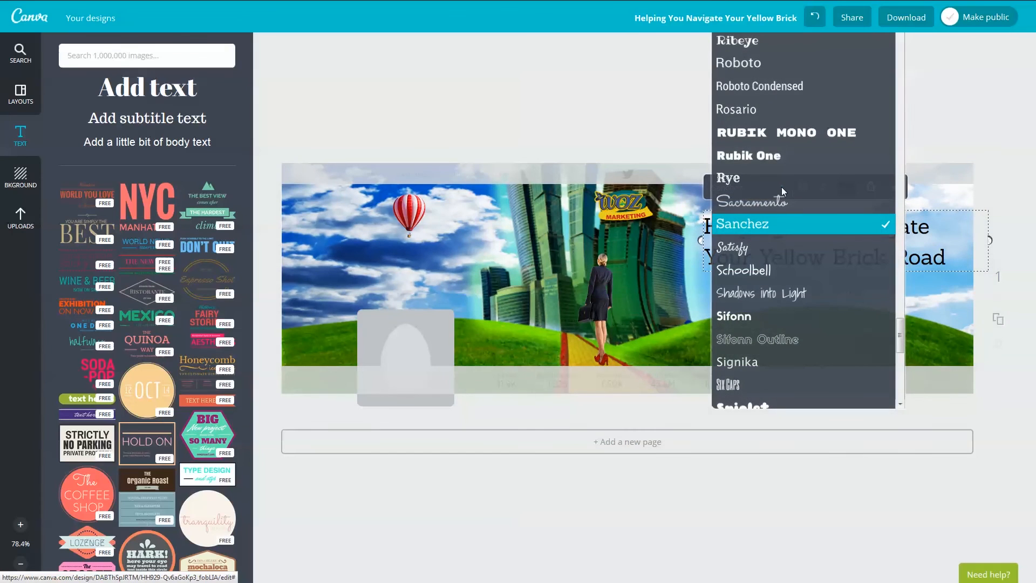
{"action": "left_click", "coordinate": [741, 223]}
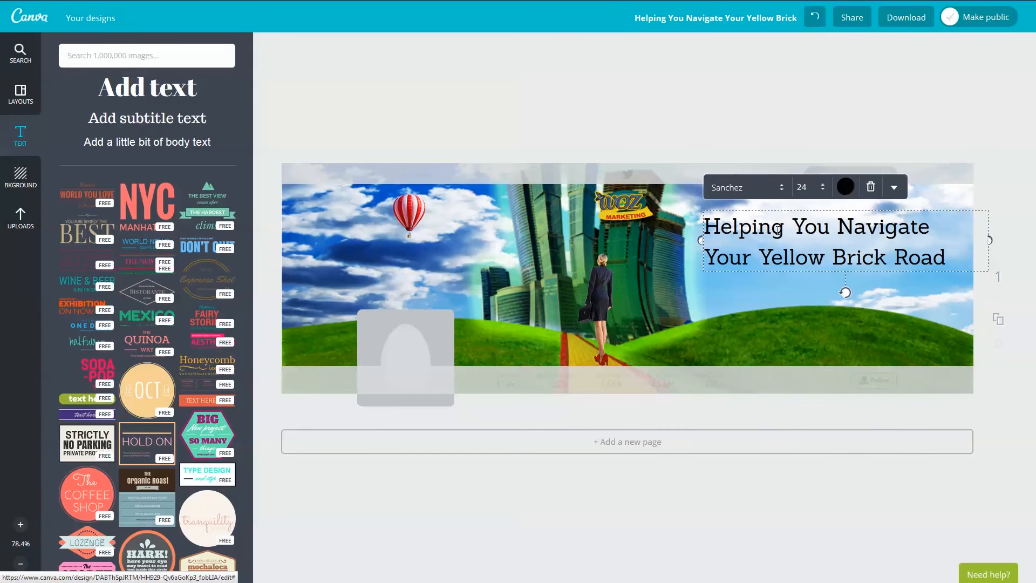
{"action": "left_click", "coordinate": [845, 187]}
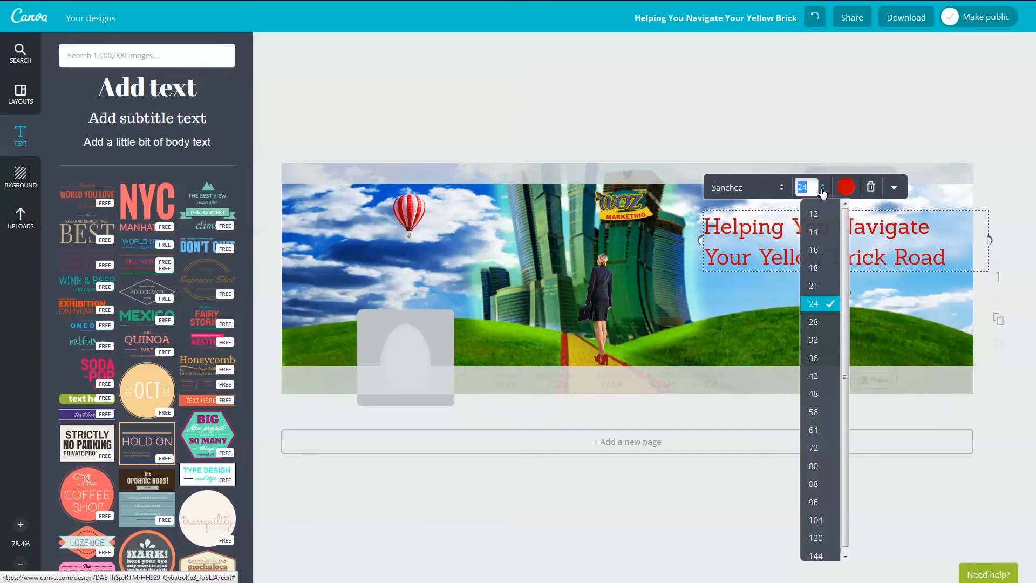
{"action": "left_click", "coordinate": [813, 303]}
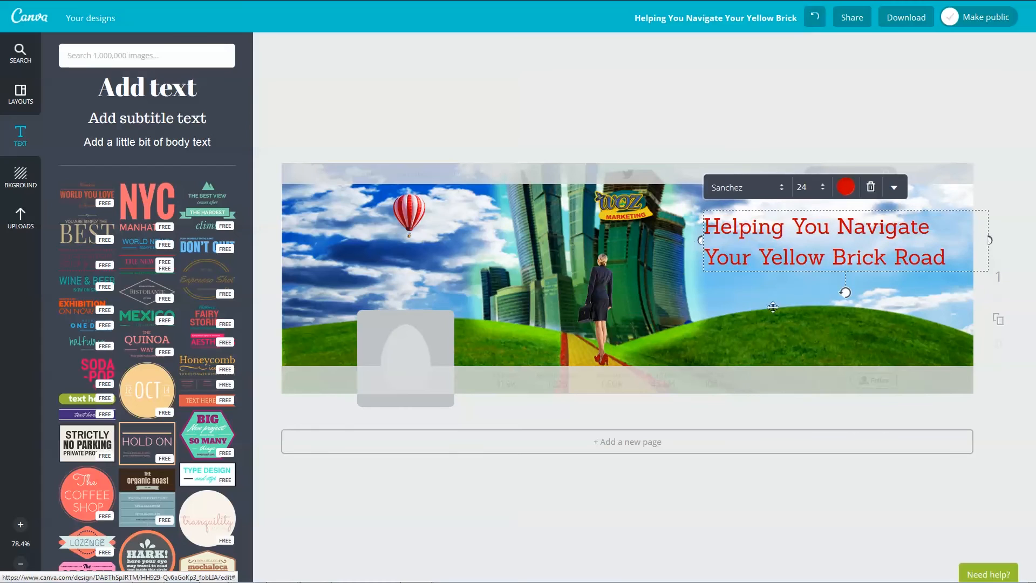
{"action": "left_click", "coordinate": [893, 186]}
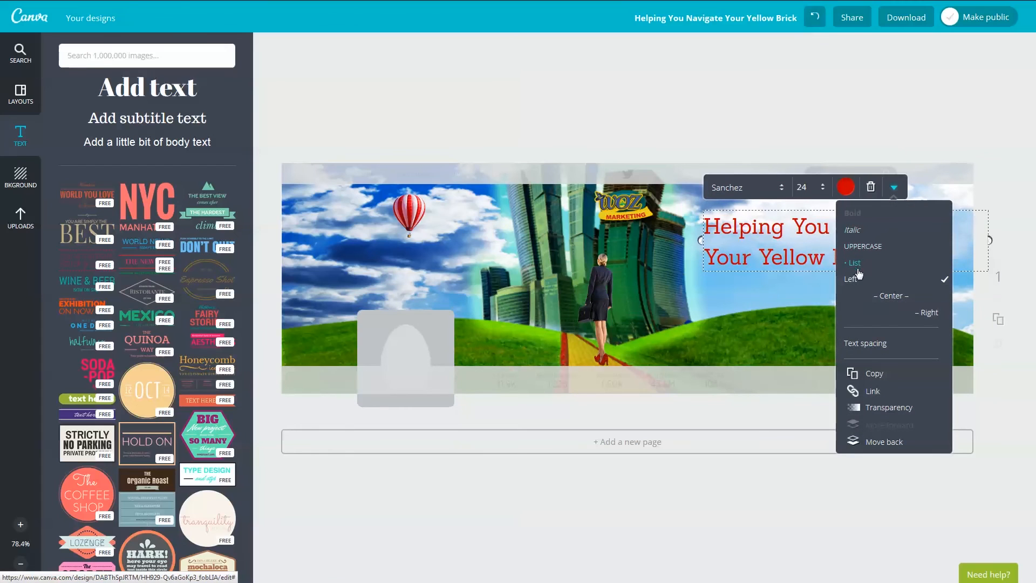
{"action": "mouse_move", "coordinate": [868, 350]}
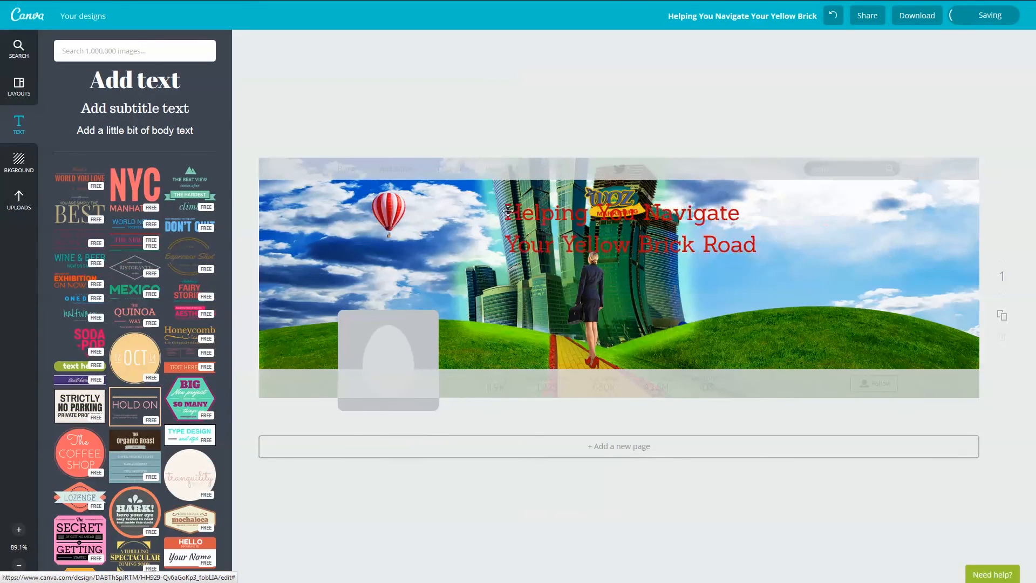
Reposition the red tagline box over the right-side sky beside the skyscrapers.
{"action": "left_click_drag", "start_coordinate": [630, 228], "coordinate": [405, 218]}
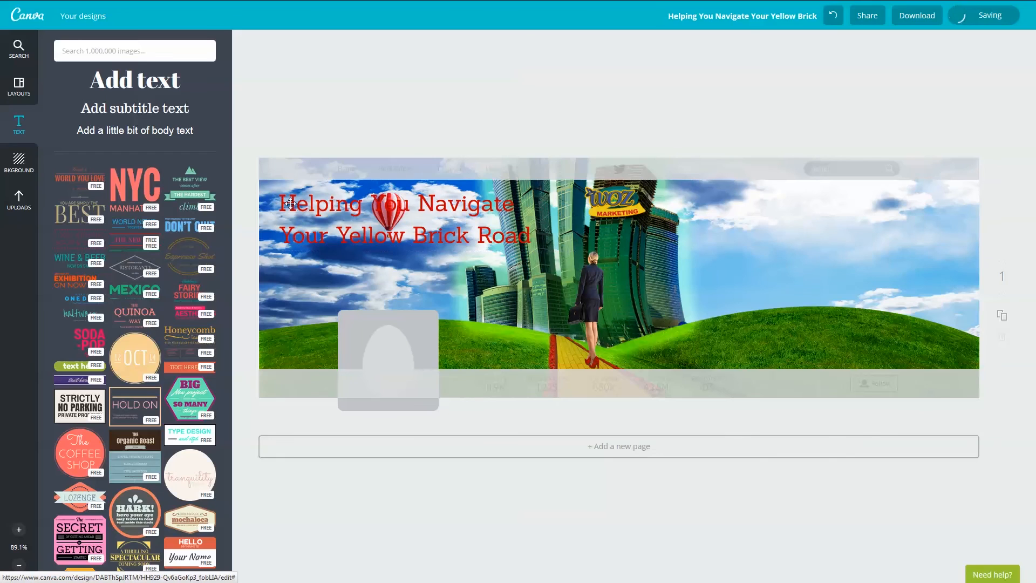
{"action": "left_click", "coordinate": [397, 218]}
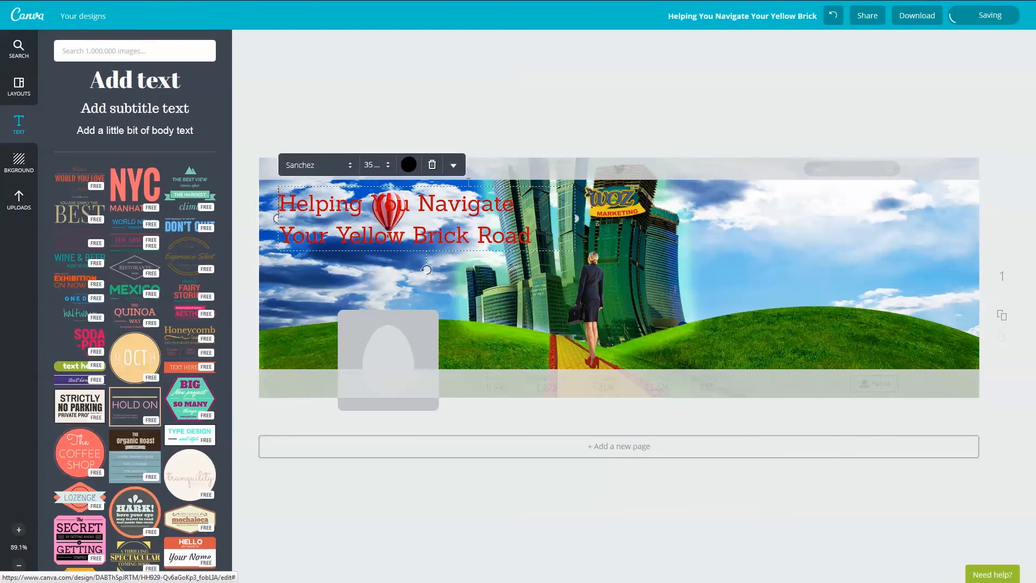
{"action": "left_click", "coordinate": [453, 164]}
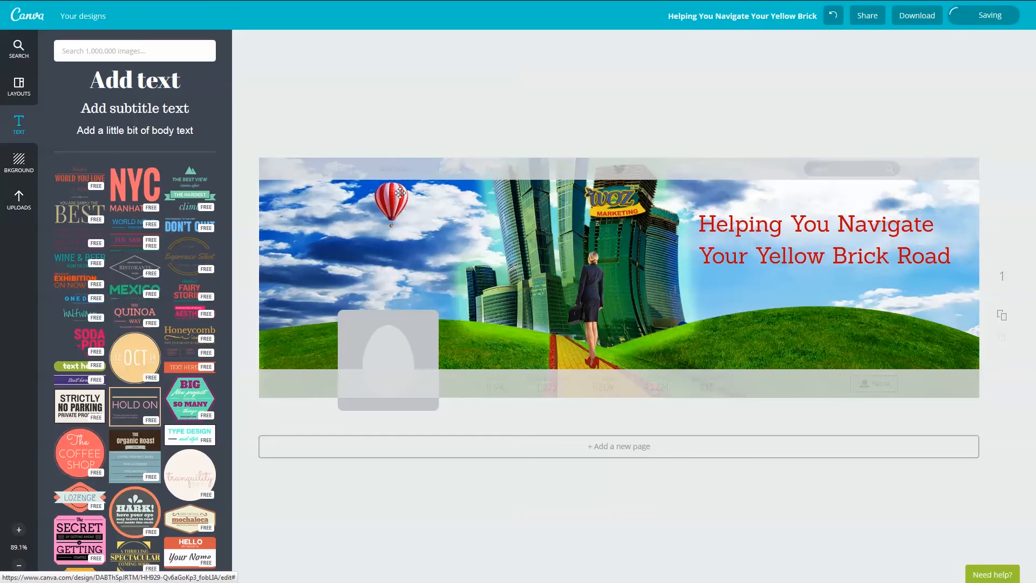
{"action": "left_click", "coordinate": [393, 211]}
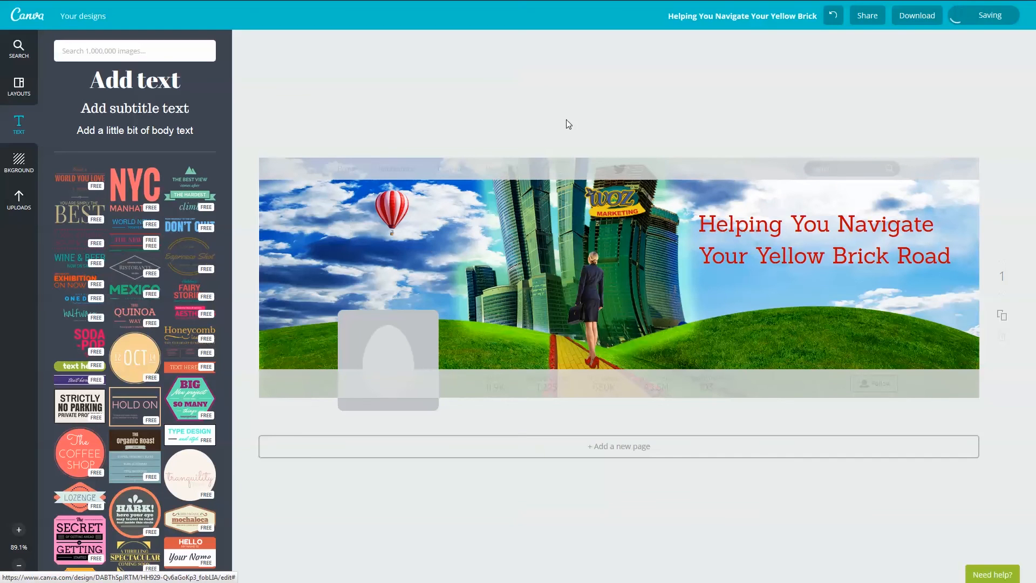
Retitle the header design 'WozMarkeingTwitterBack' and download it.
{"action": "left_click", "coordinate": [741, 15]}
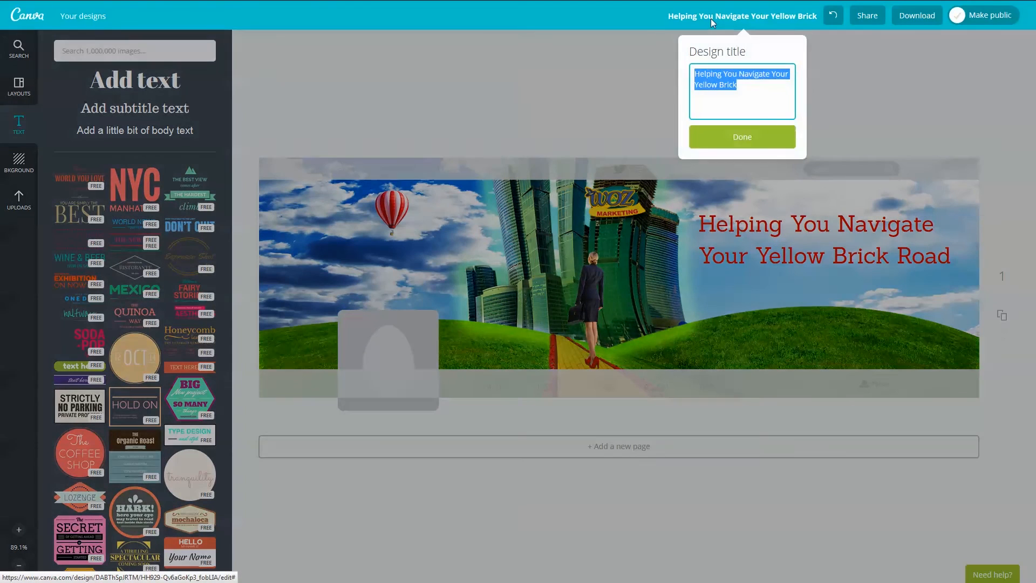
{"action": "type", "text": "w"}
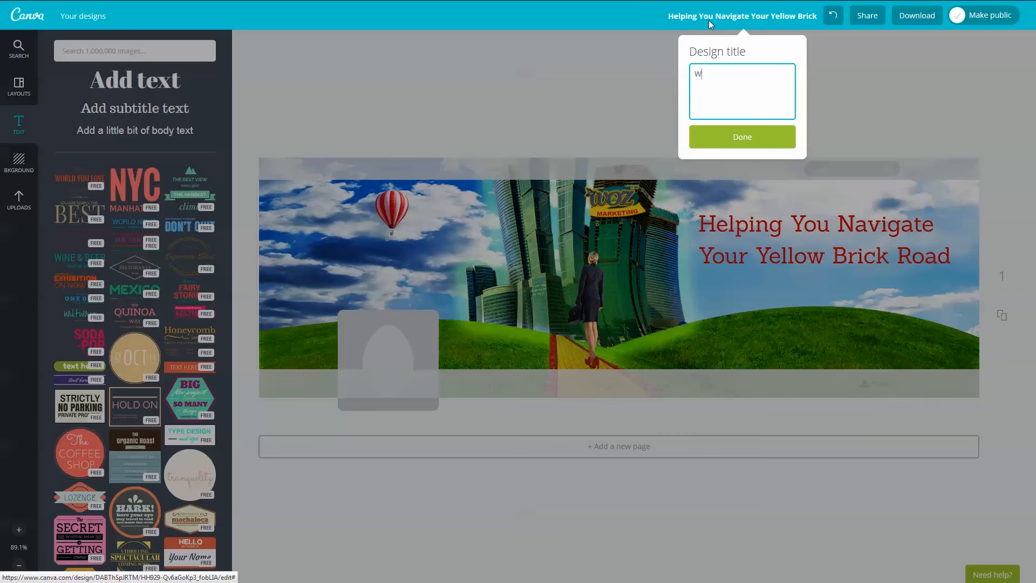
{"action": "type", "text": "WozMarkeingTwitterBa"}
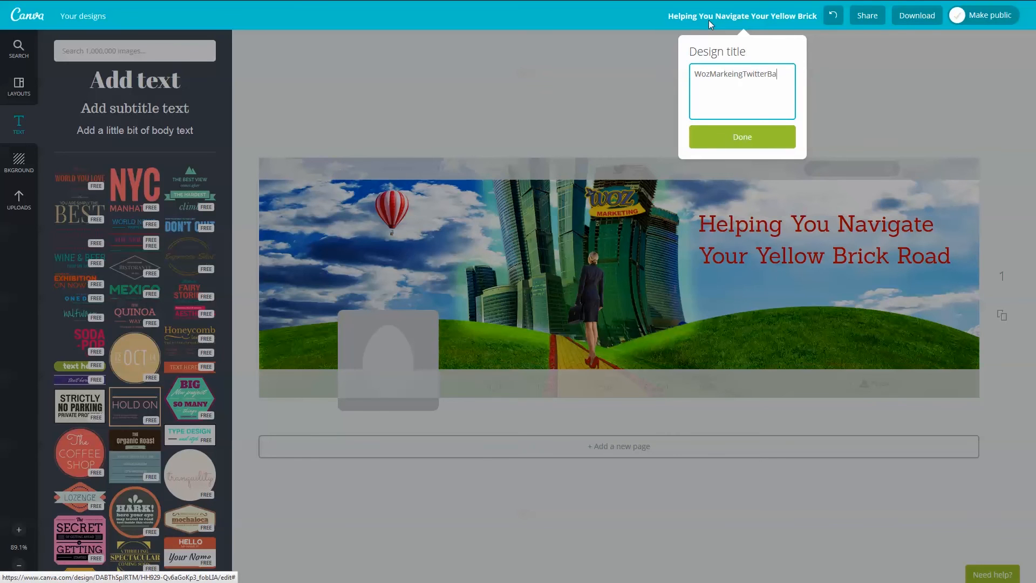
{"action": "left_click", "coordinate": [741, 136]}
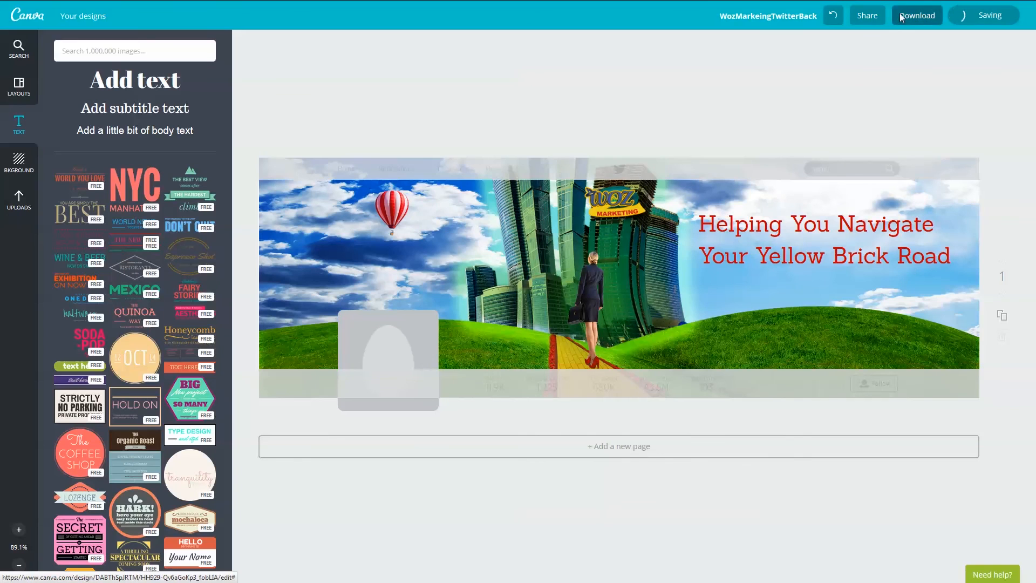
{"action": "left_click", "coordinate": [916, 15]}
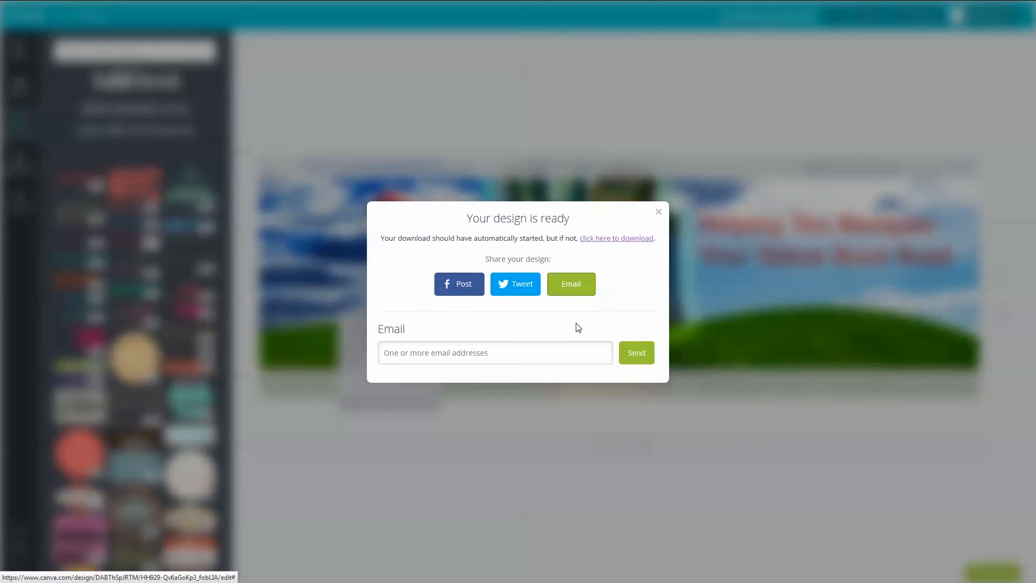
{"action": "left_click", "coordinate": [494, 352]}
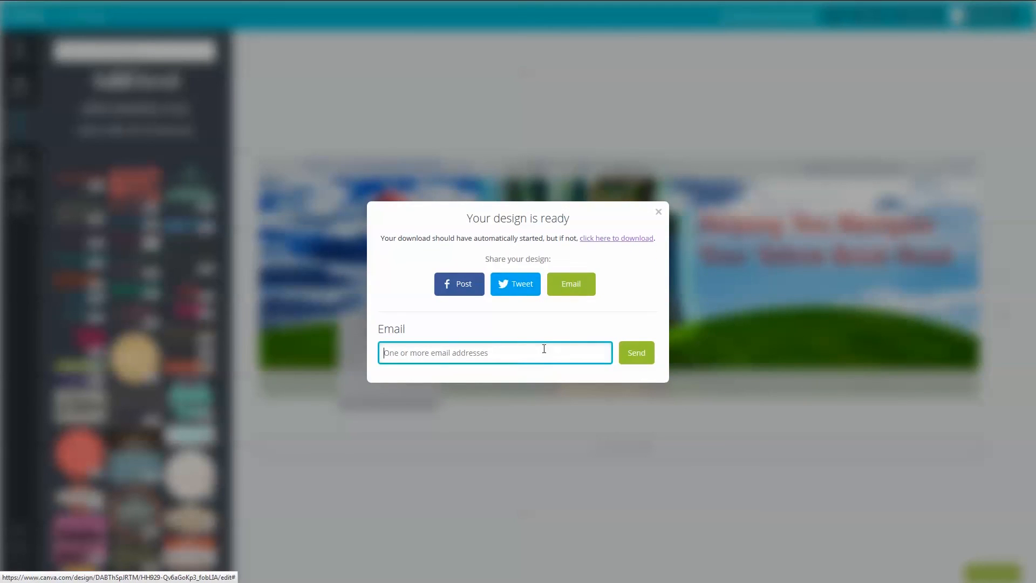
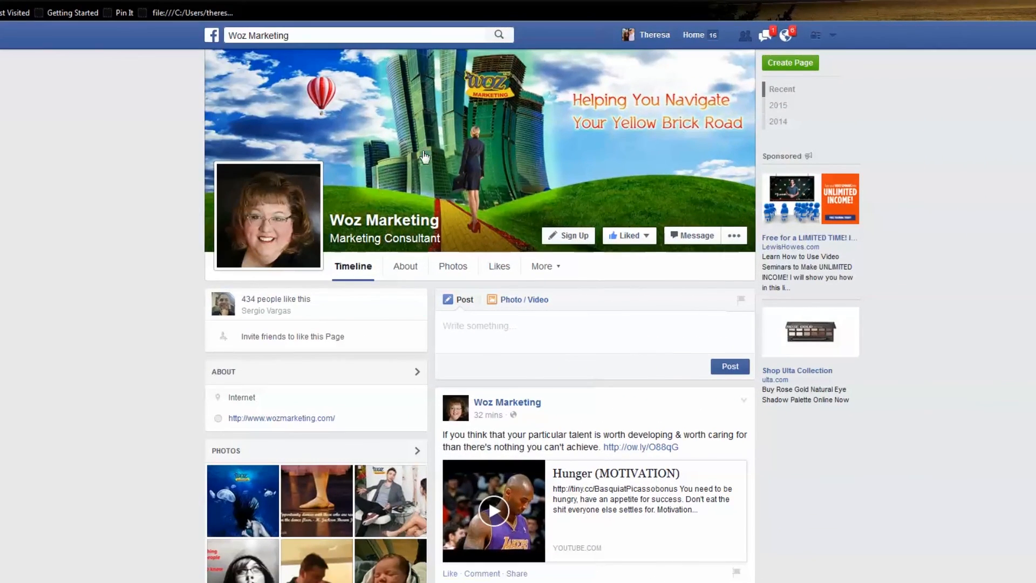
{"action": "mouse_move", "coordinate": [459, 161]}
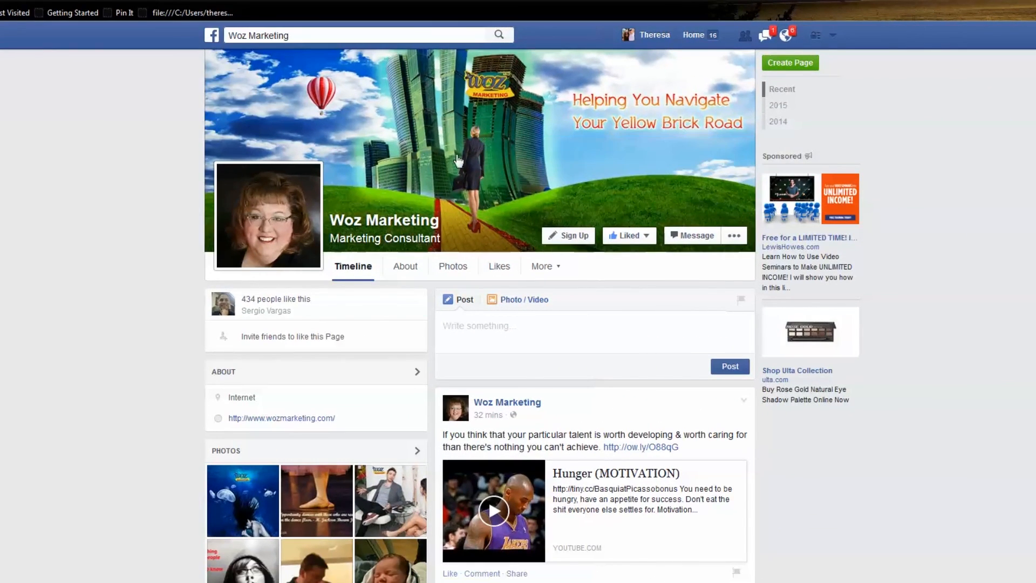
{"action": "mouse_move", "coordinate": [587, 114]}
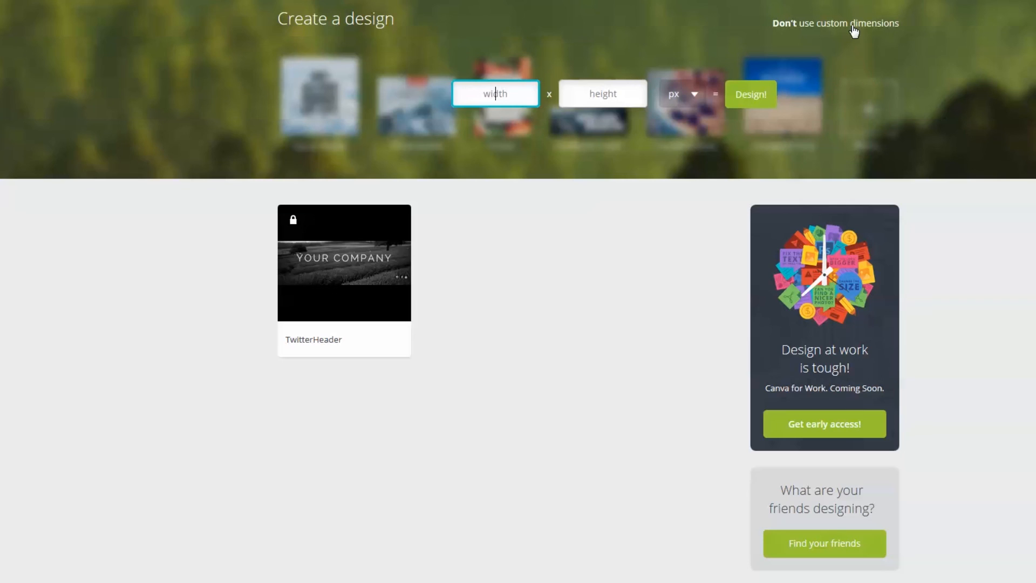
Create a custom 500 × 500 px blank design and list the uploaded images.
{"action": "type", "text": "500"}
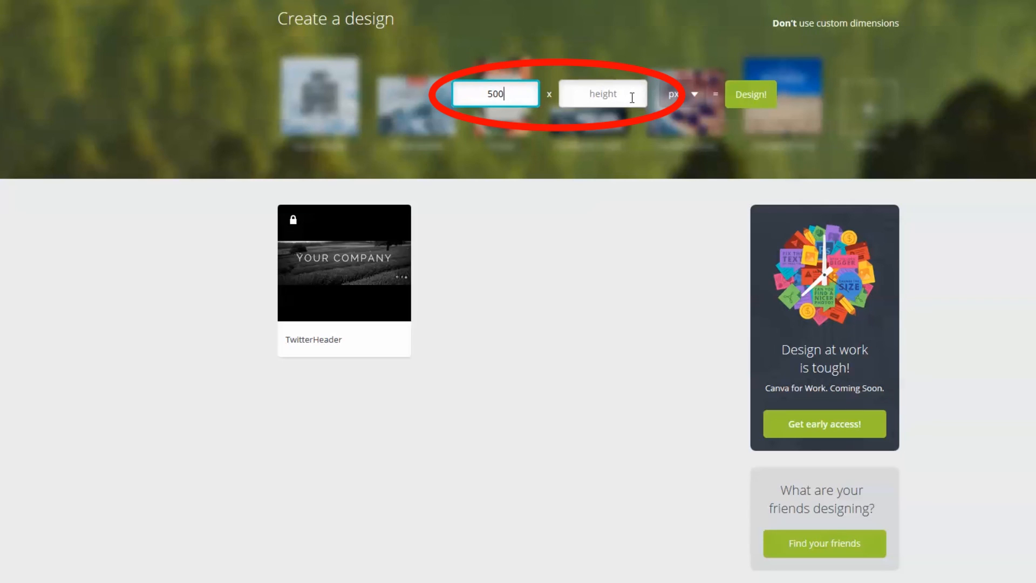
{"action": "type", "text": "500"}
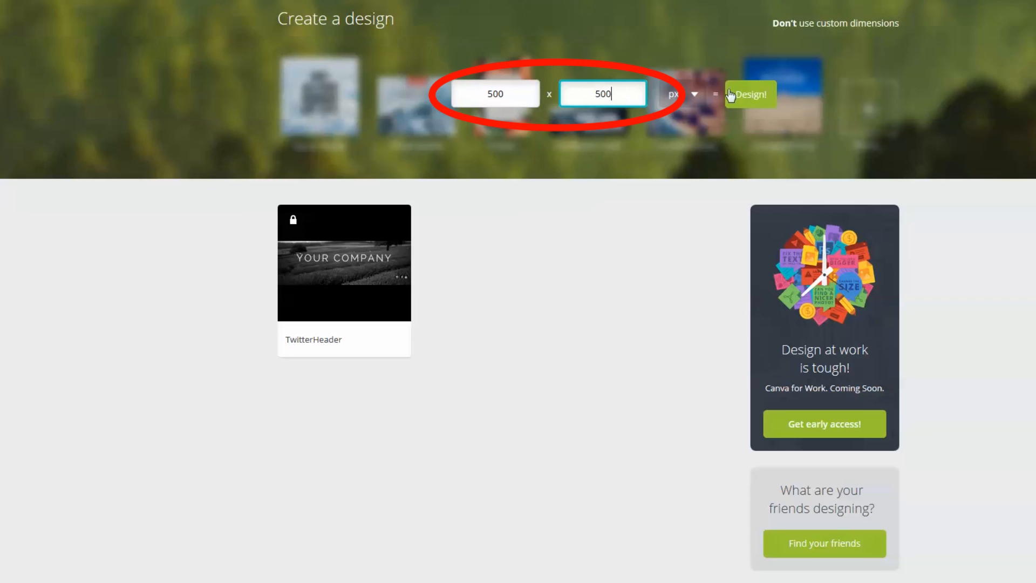
{"action": "left_click", "coordinate": [750, 94]}
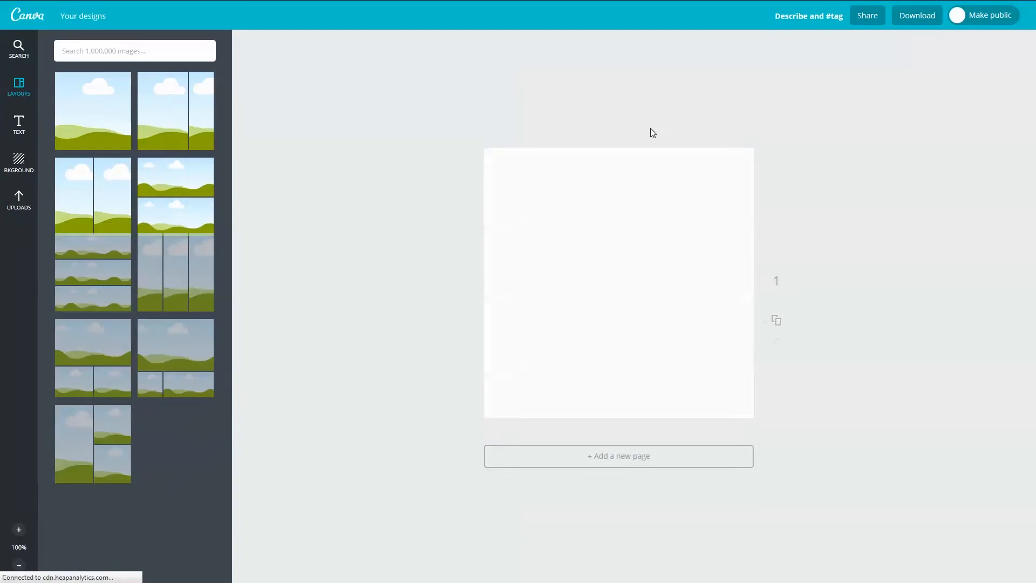
{"action": "scroll", "scroll_direction": "down", "scroll_amount": 3}
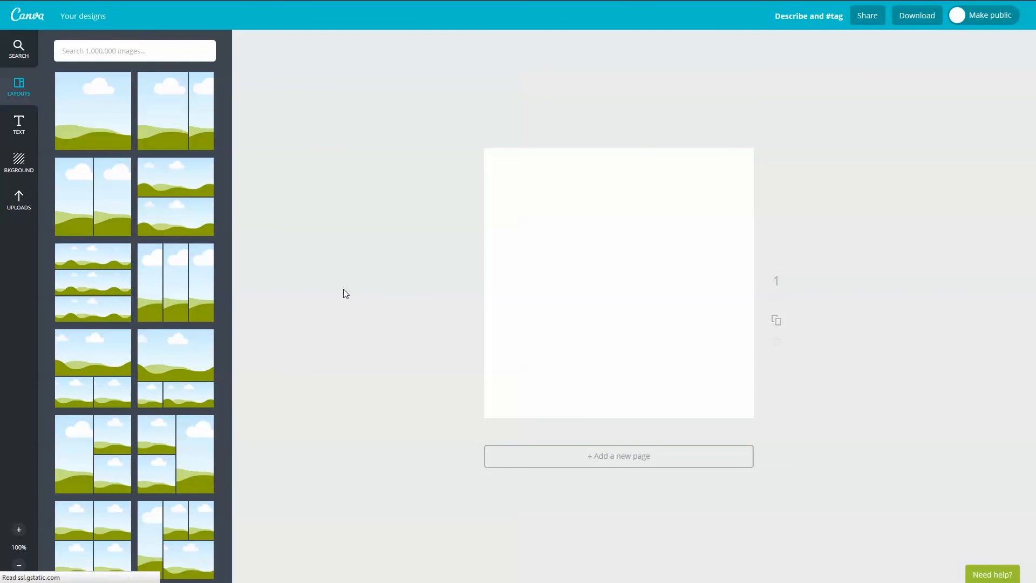
{"action": "left_click", "coordinate": [19, 198]}
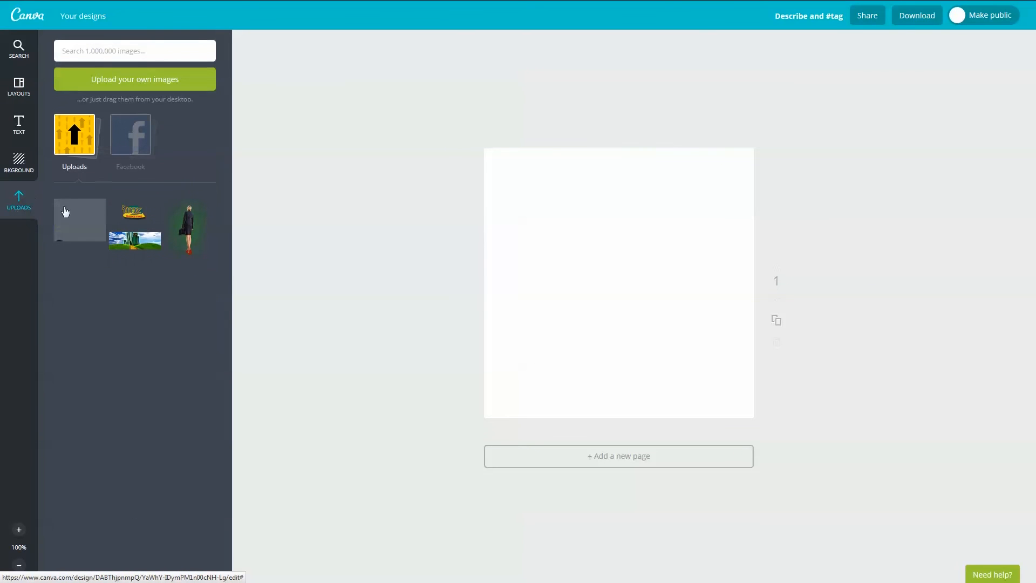
Upload LisaPic into the square design, retitle it LisaProfilePicture, and download.
{"action": "left_click", "coordinate": [134, 79]}
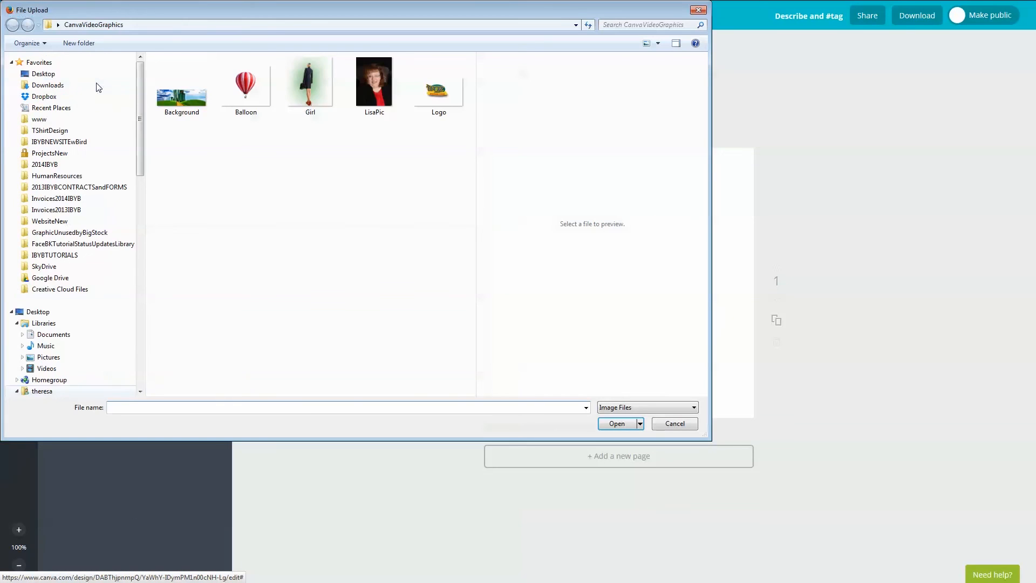
{"action": "left_click", "coordinate": [374, 82]}
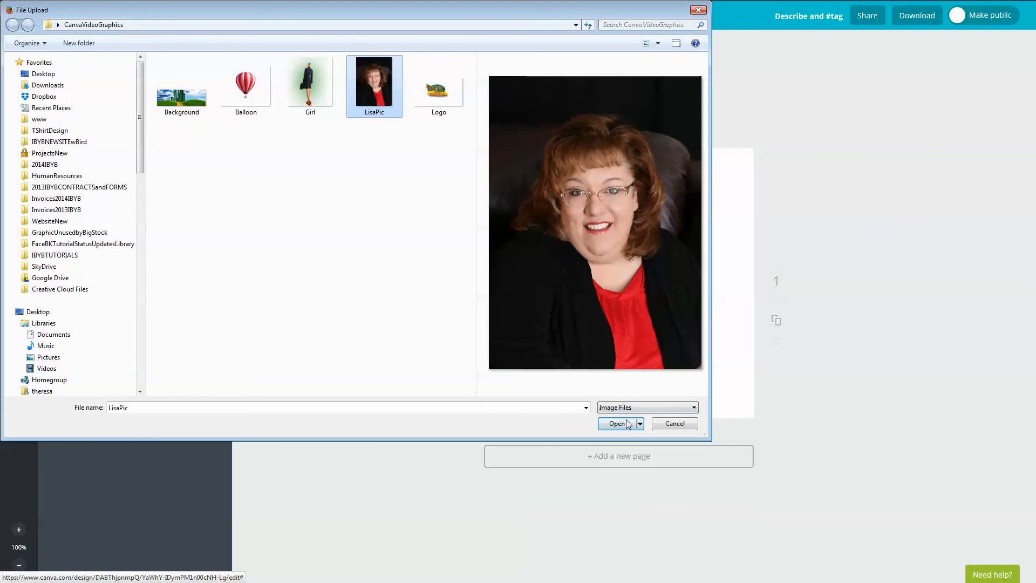
{"action": "left_click", "coordinate": [616, 423]}
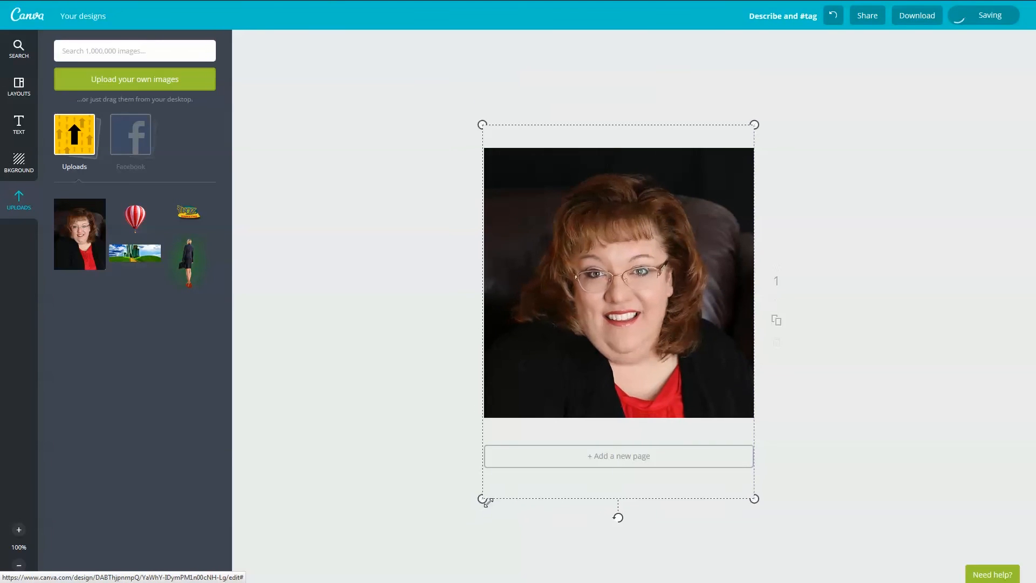
{"action": "type", "text": "Li"}
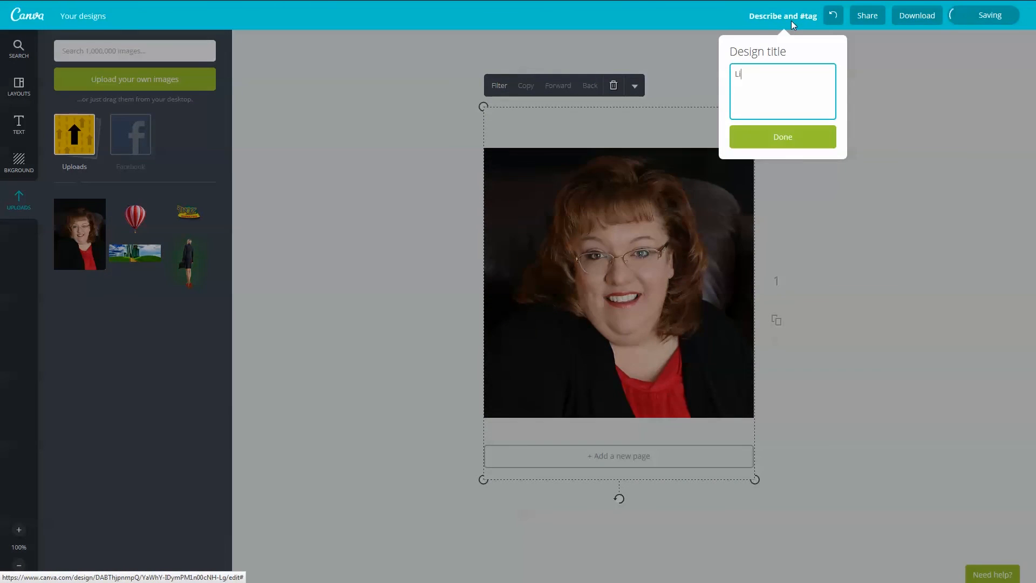
{"action": "left_click", "coordinate": [782, 137]}
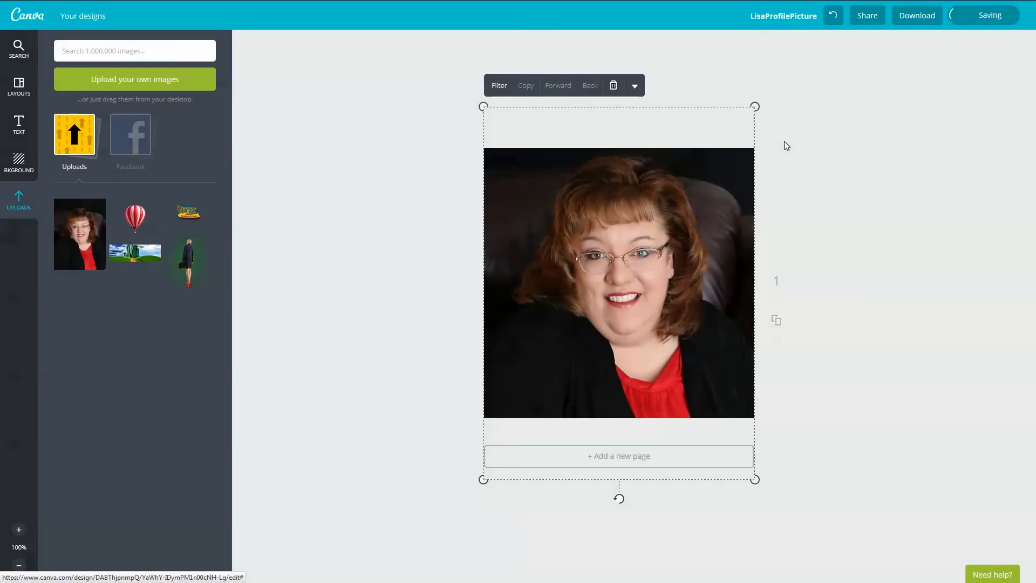
{"action": "left_click", "coordinate": [916, 15]}
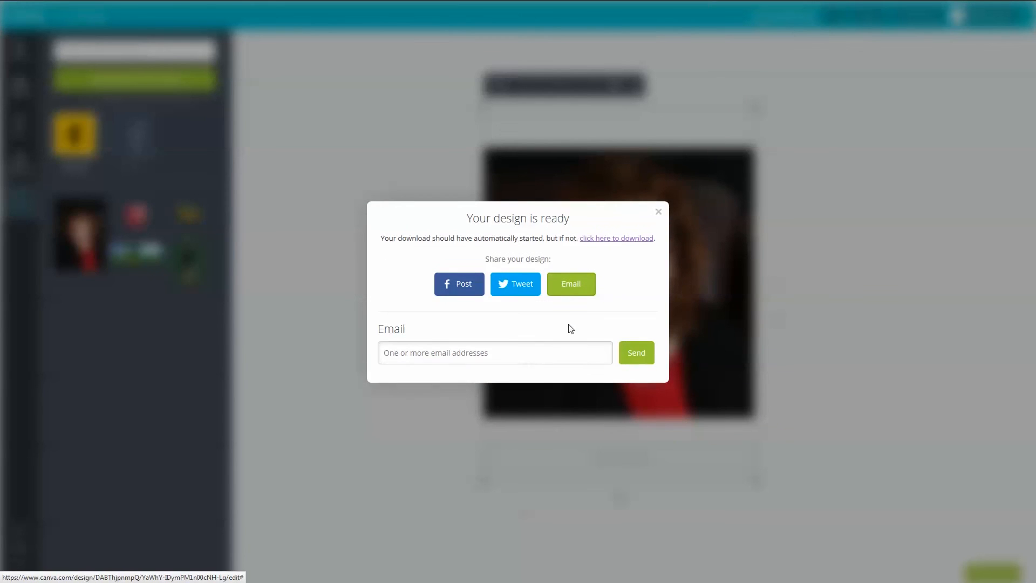
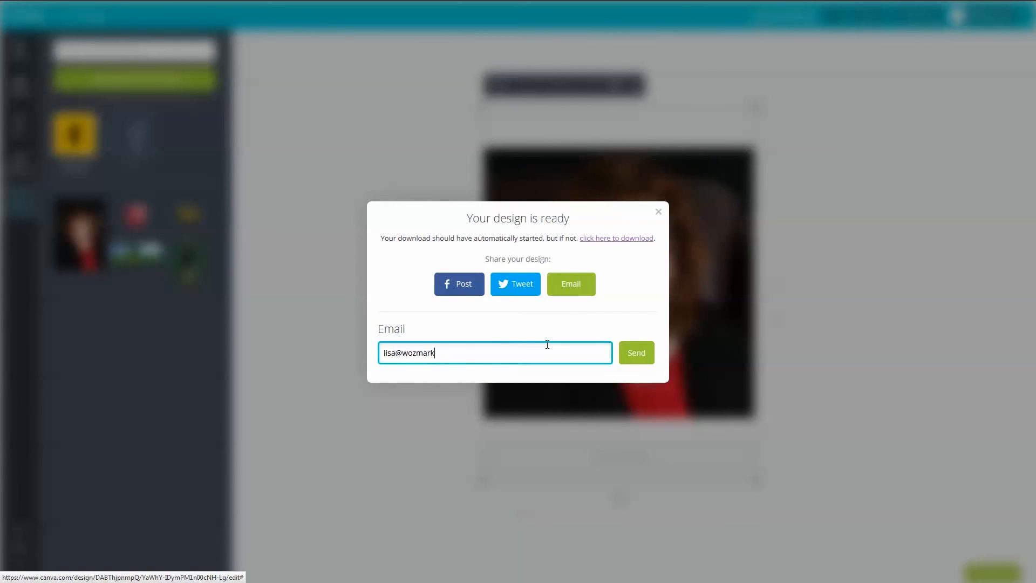